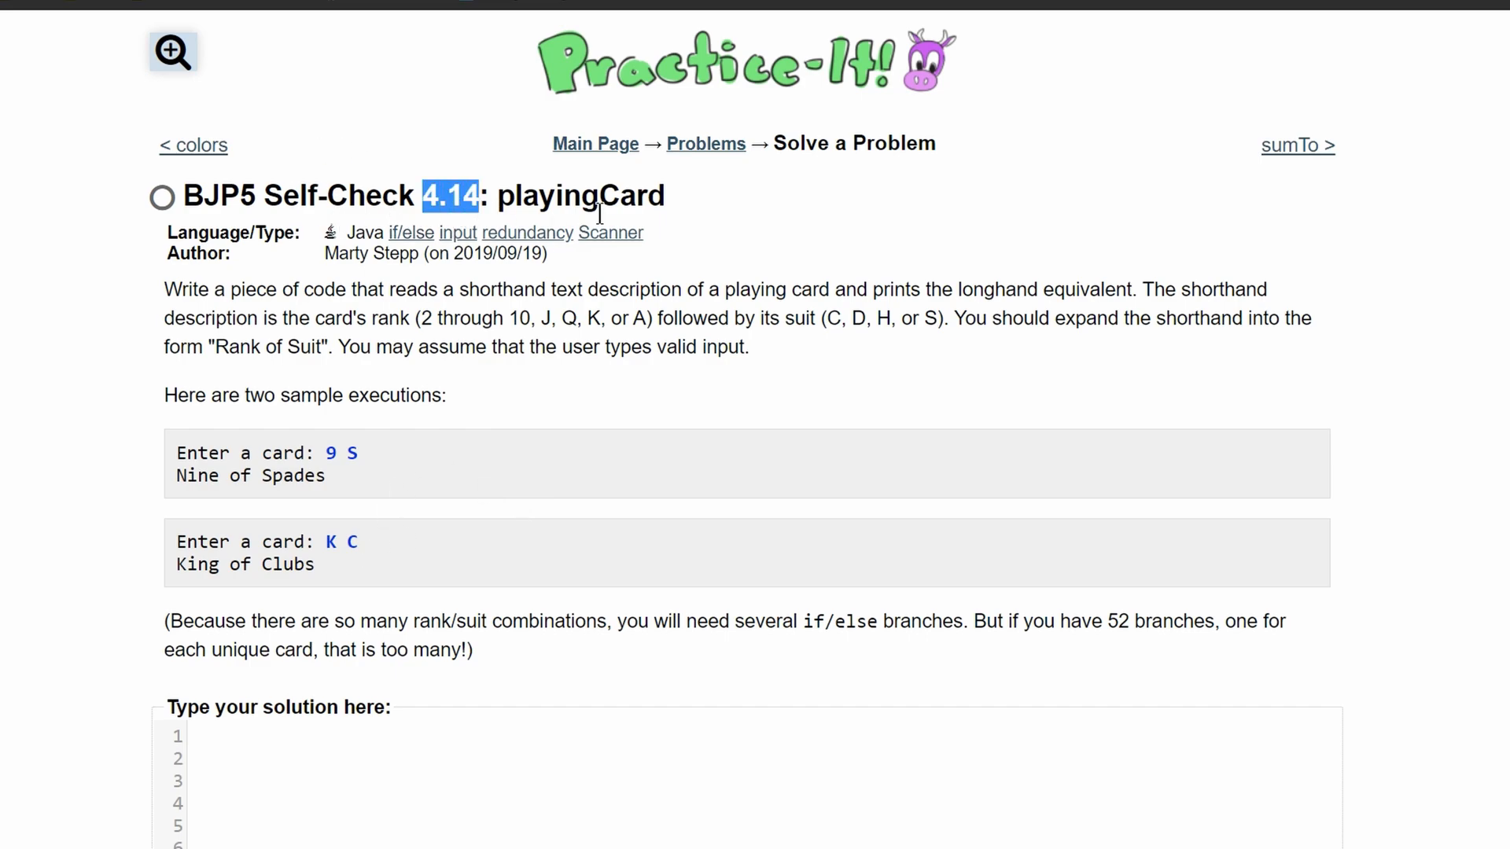
mouse_move(220, 341)
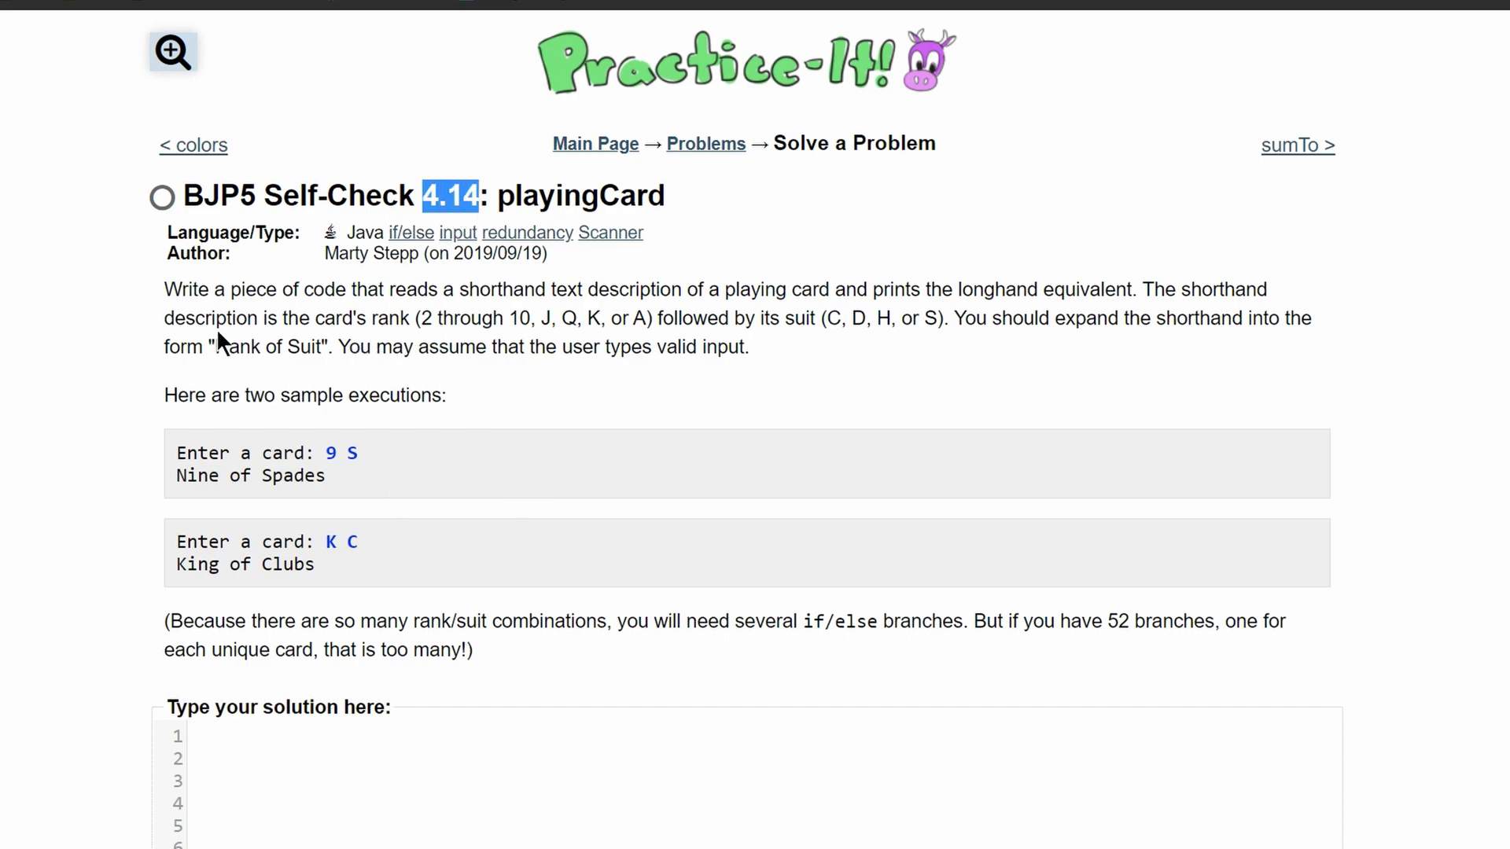
mouse_move(459, 382)
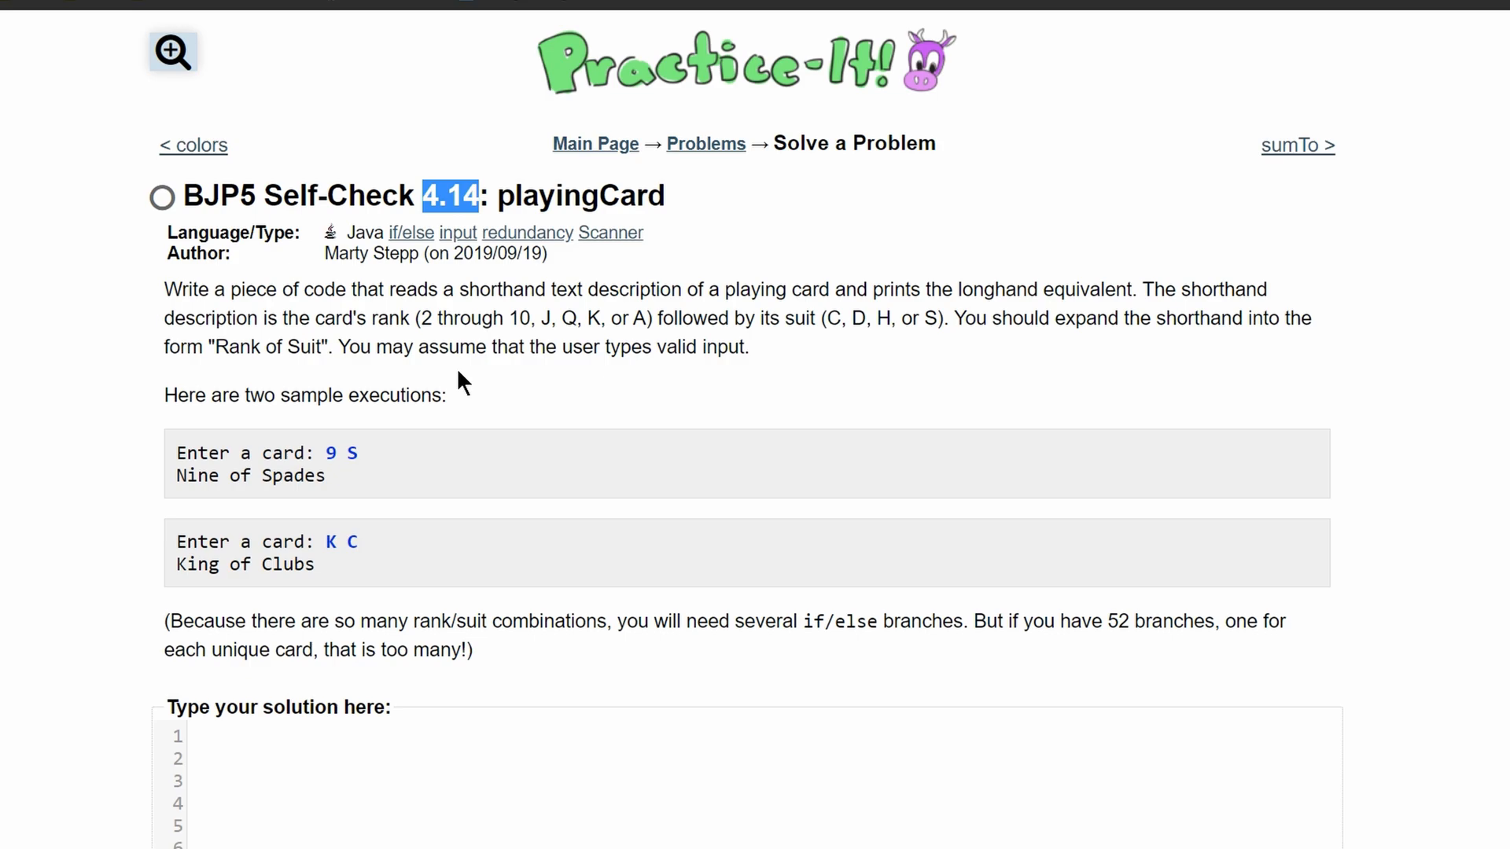
mouse_move(707, 309)
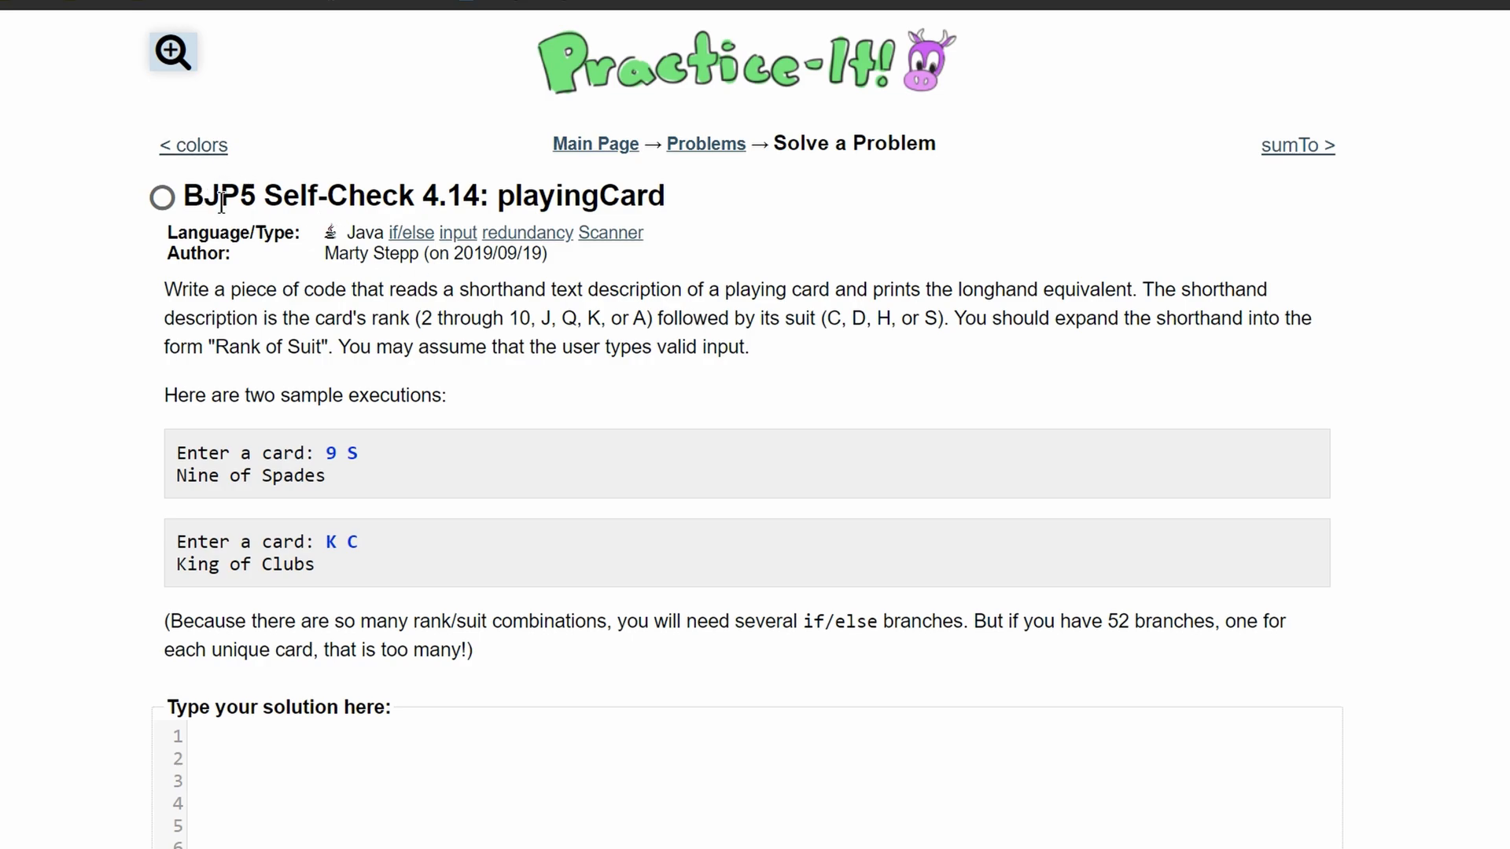
mouse_move(441, 440)
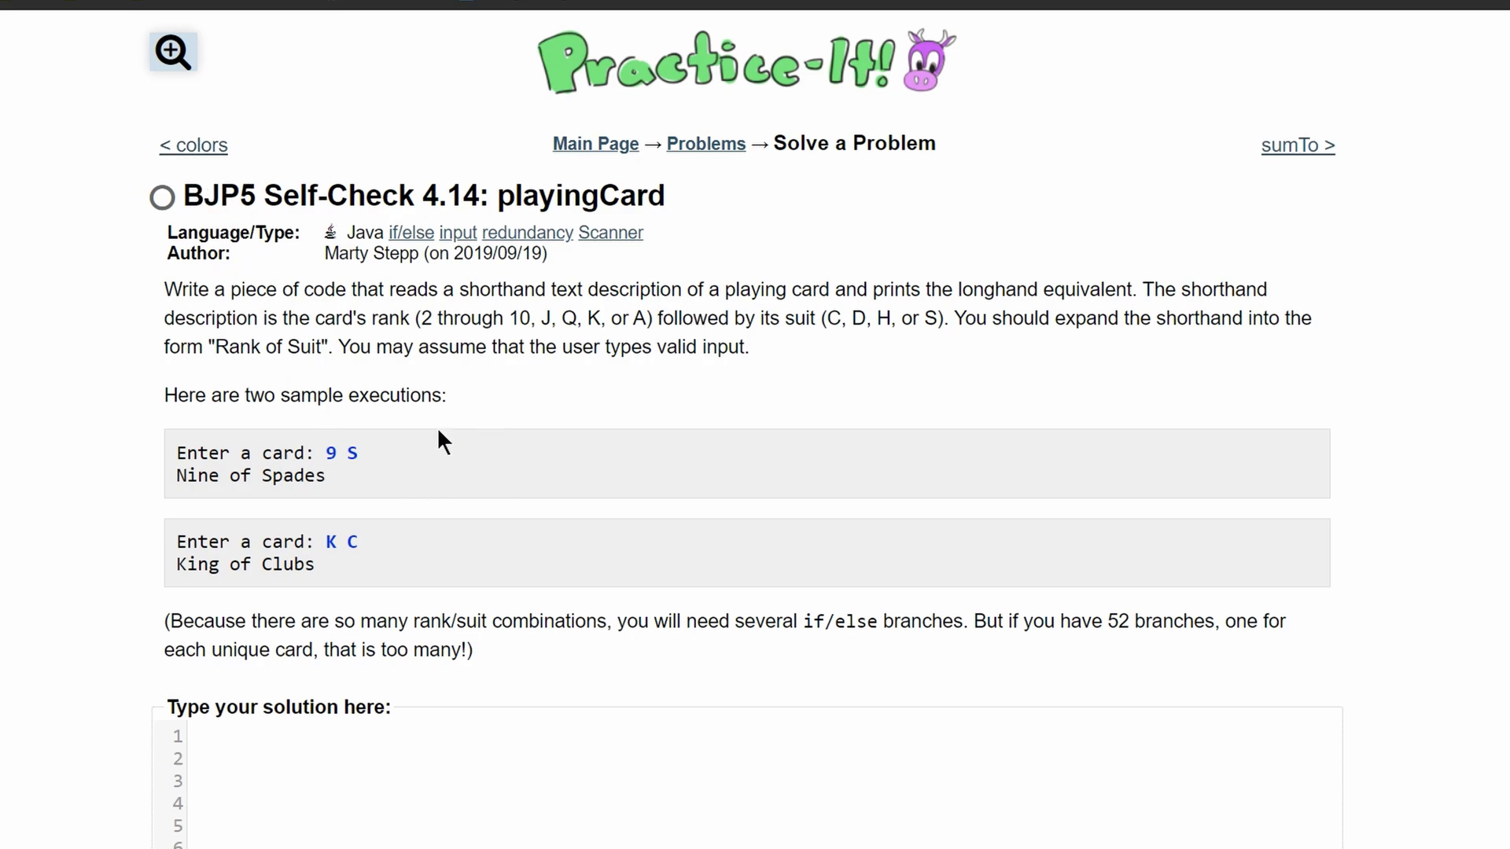
Declare a Scanner named input reading from System.in in the solution box
double_click(353, 453)
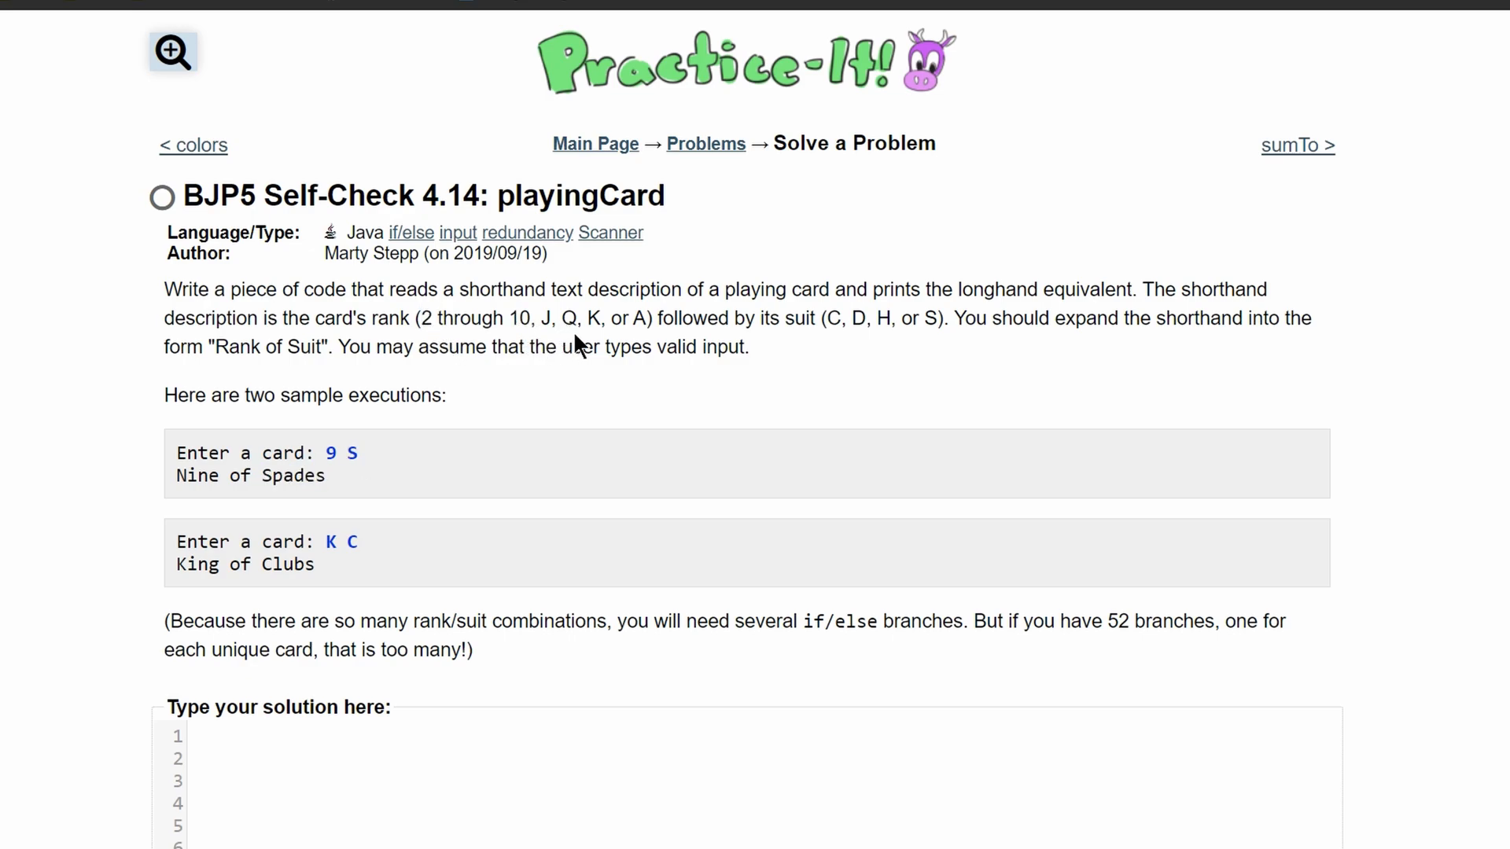
double_click(640, 319)
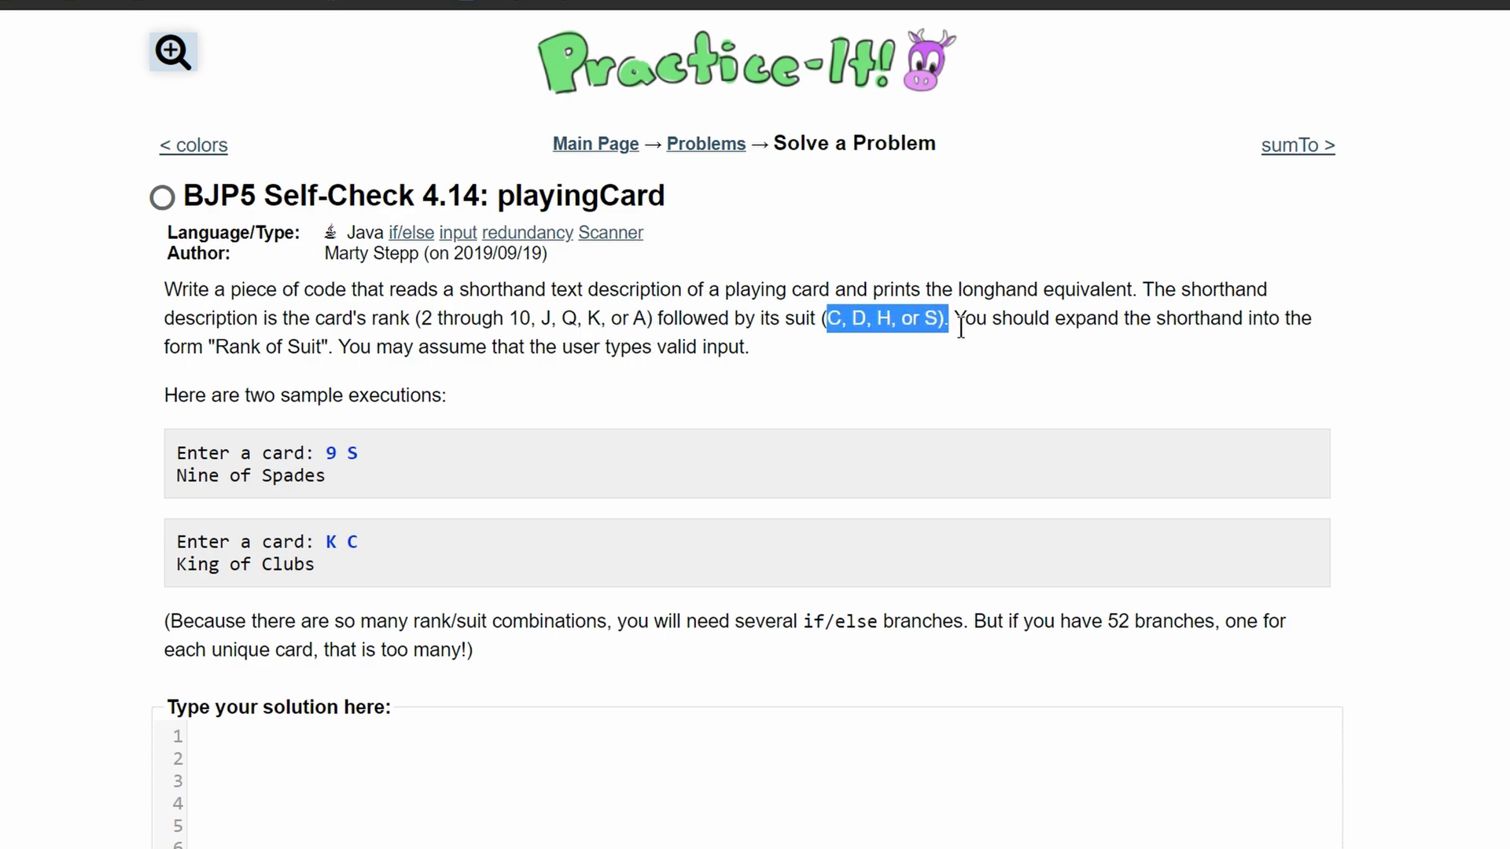
mouse_move(1102, 333)
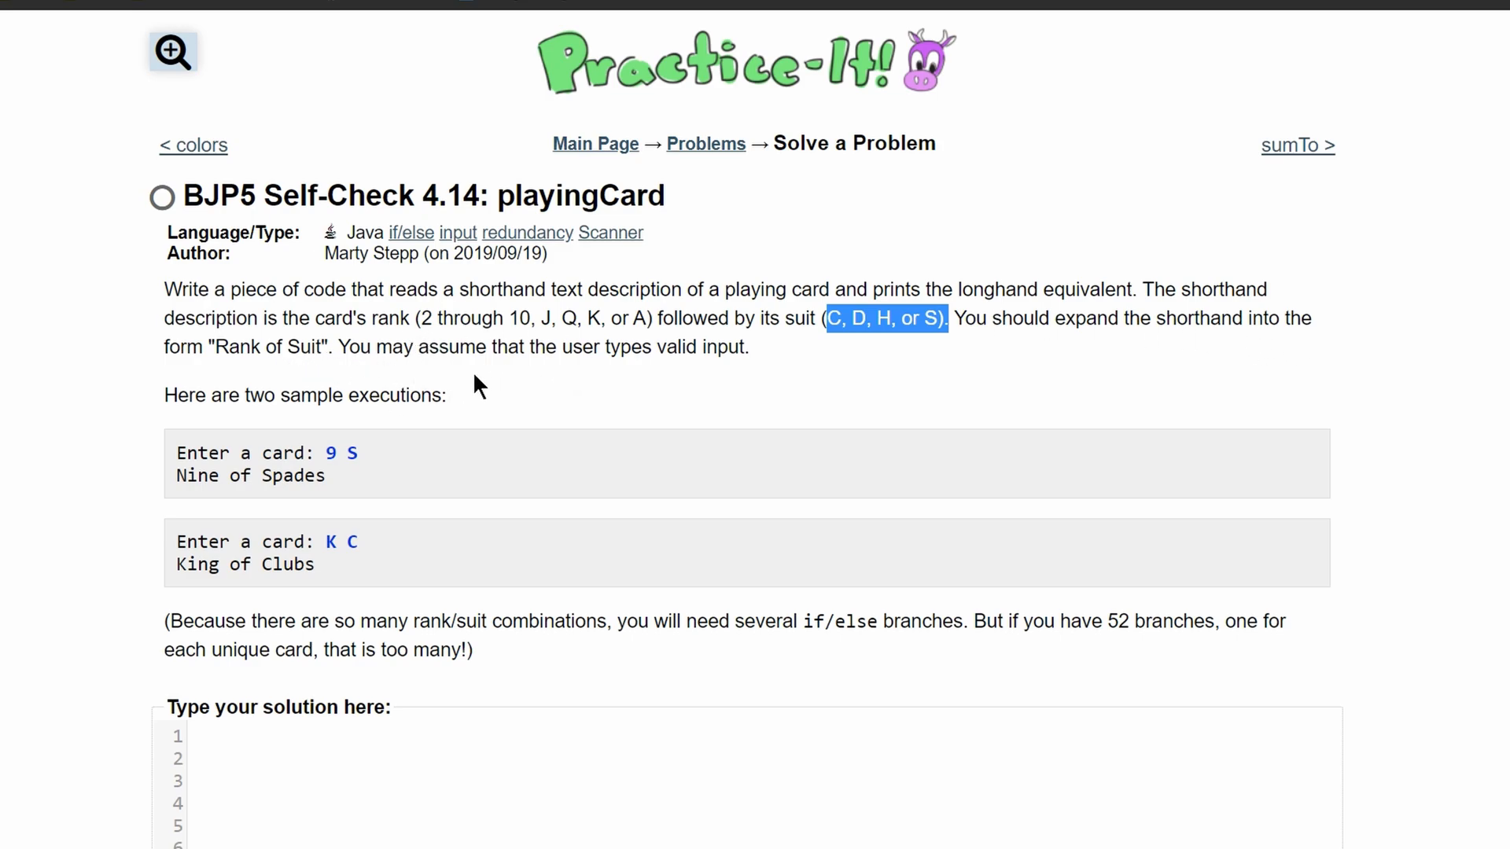
scroll(down, 3)
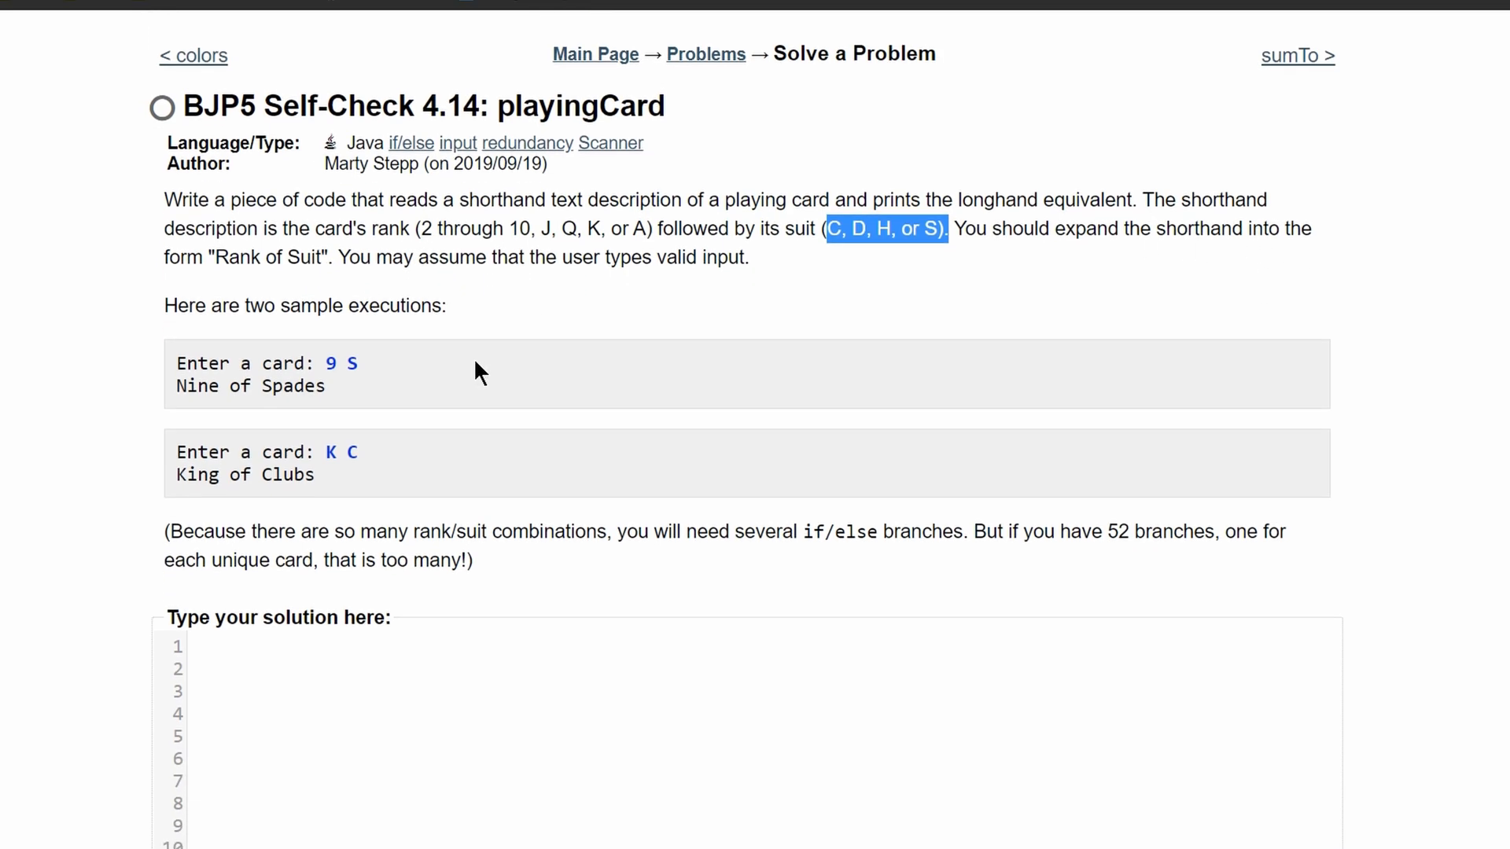
scroll(down, 3)
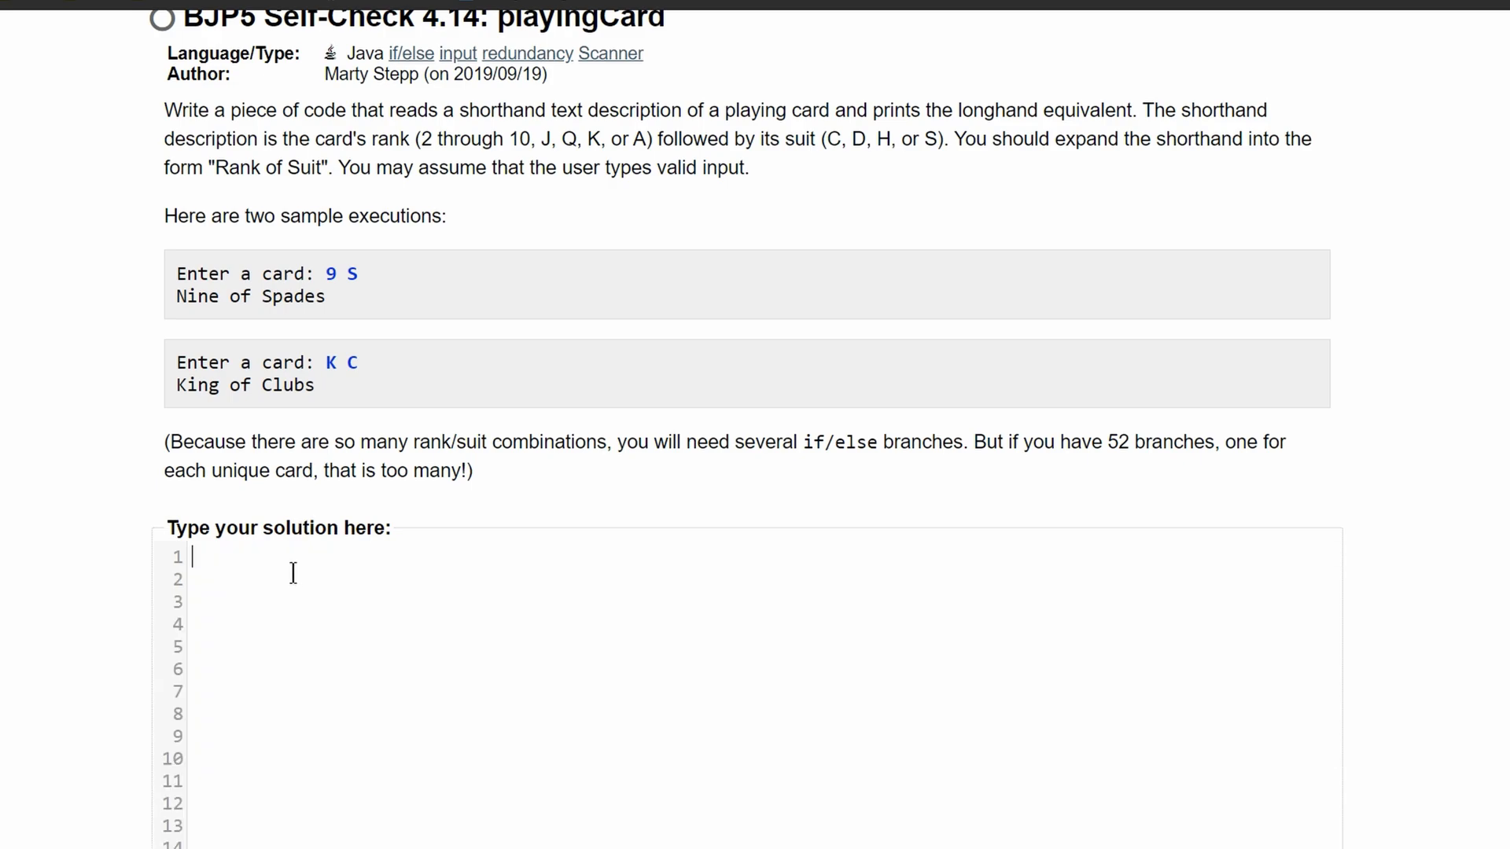
text(Scanner)
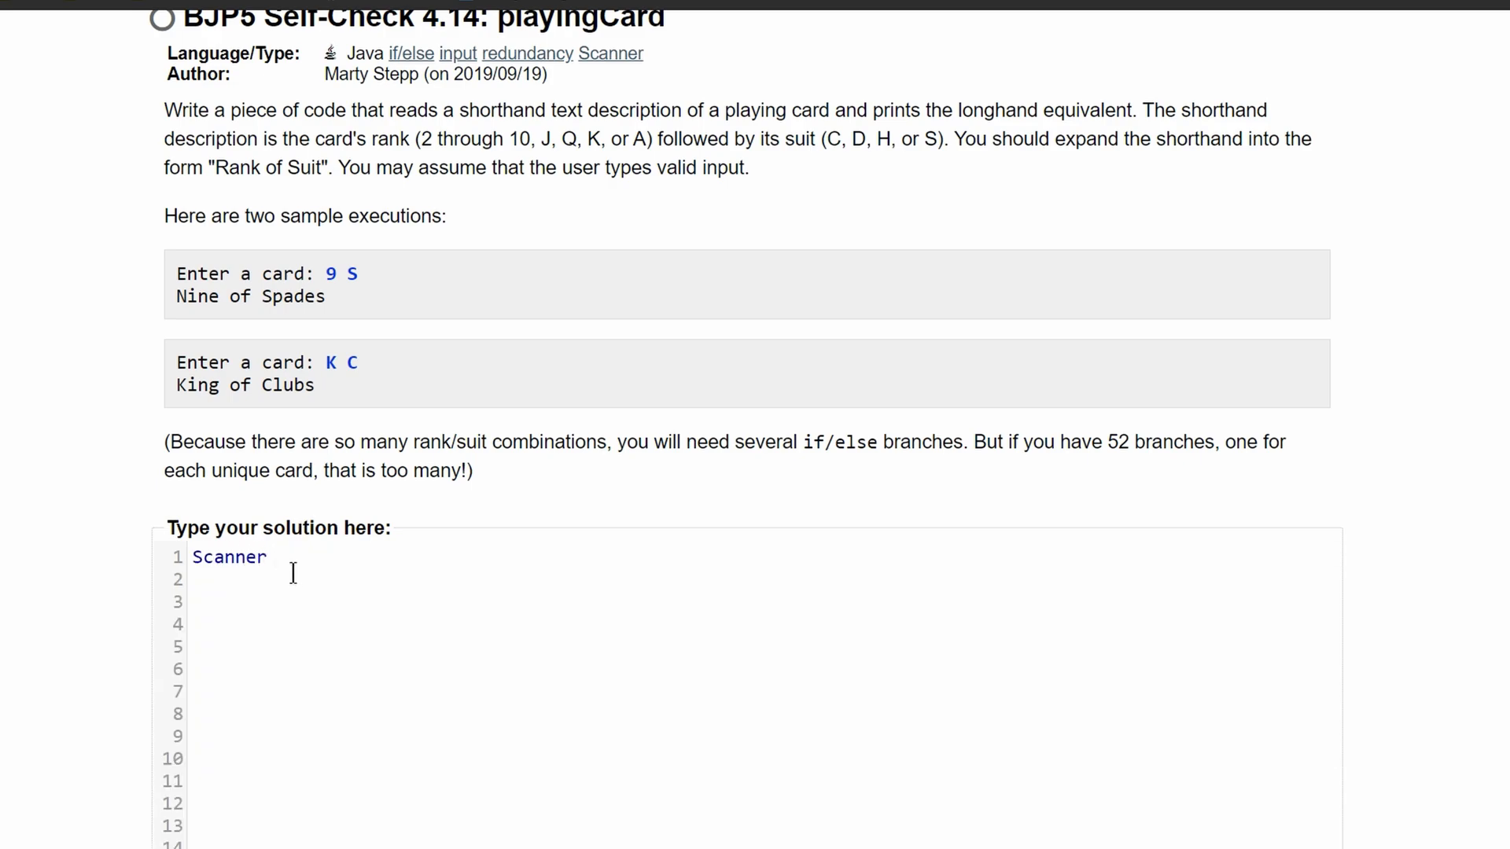
text(input =)
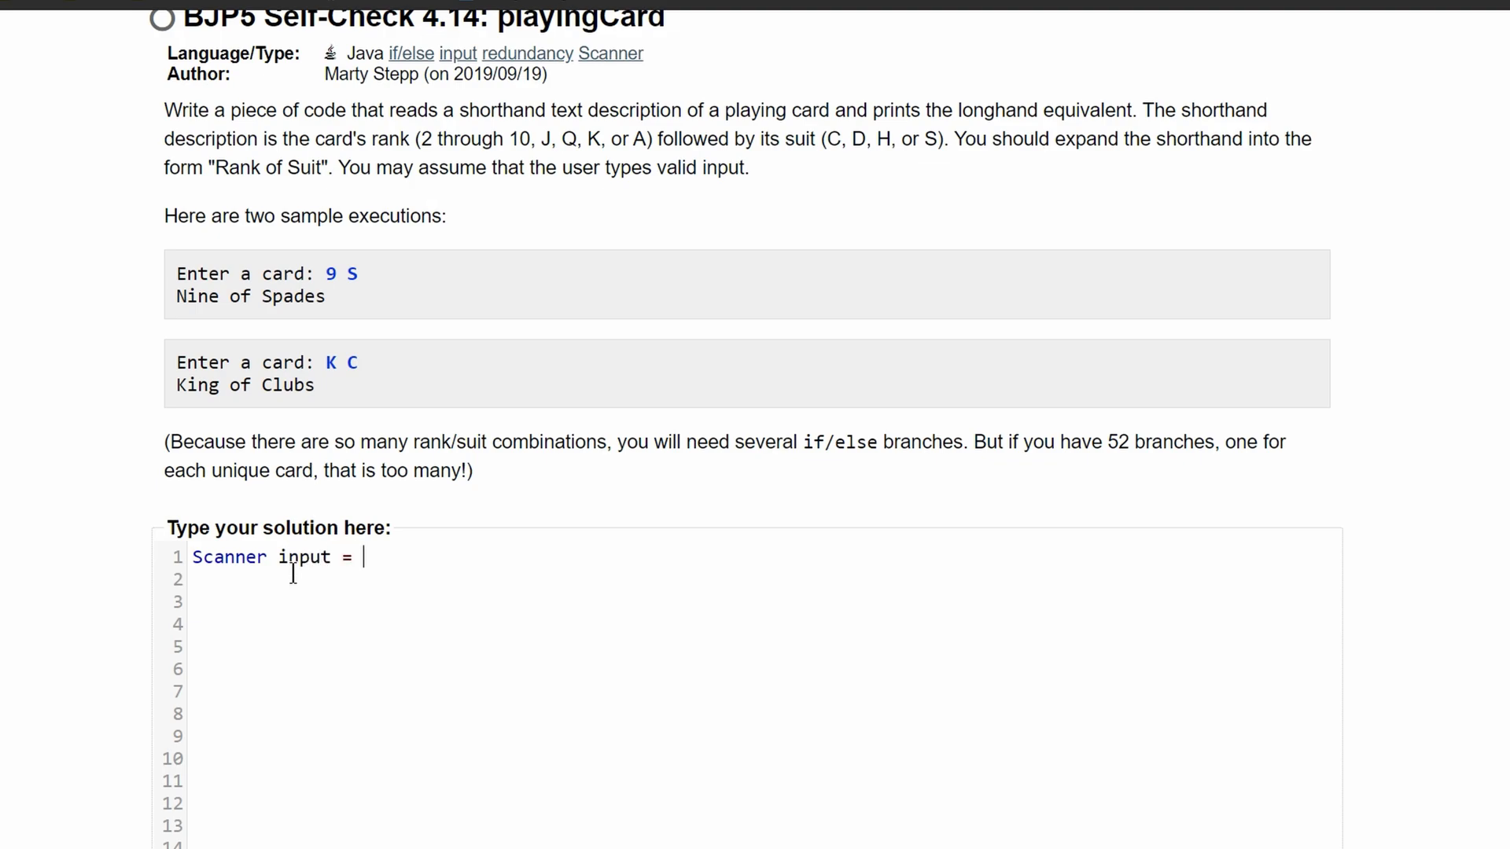
text(new S)
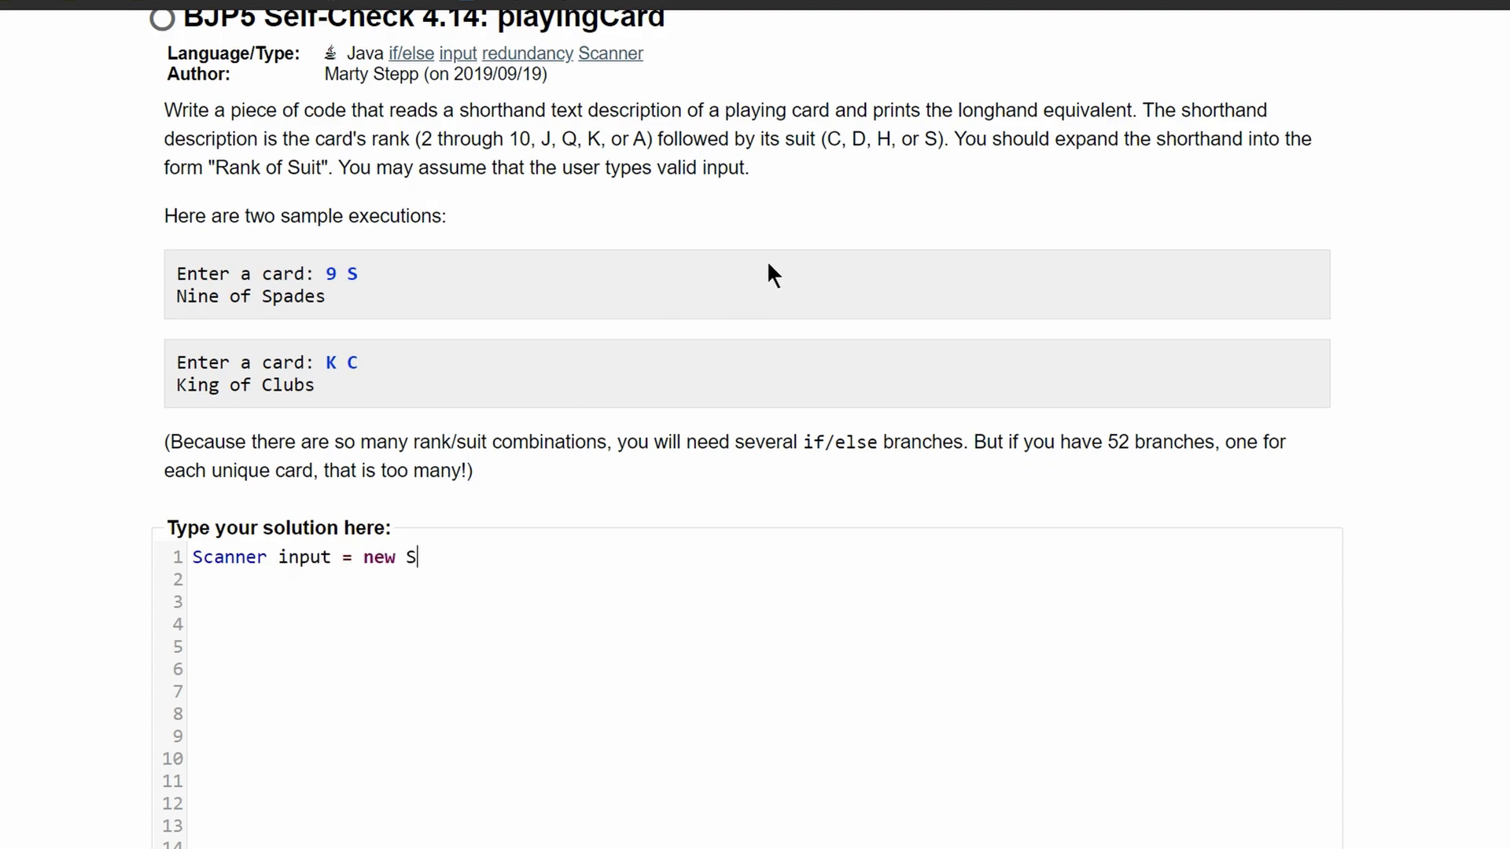
text(canner(Syt)
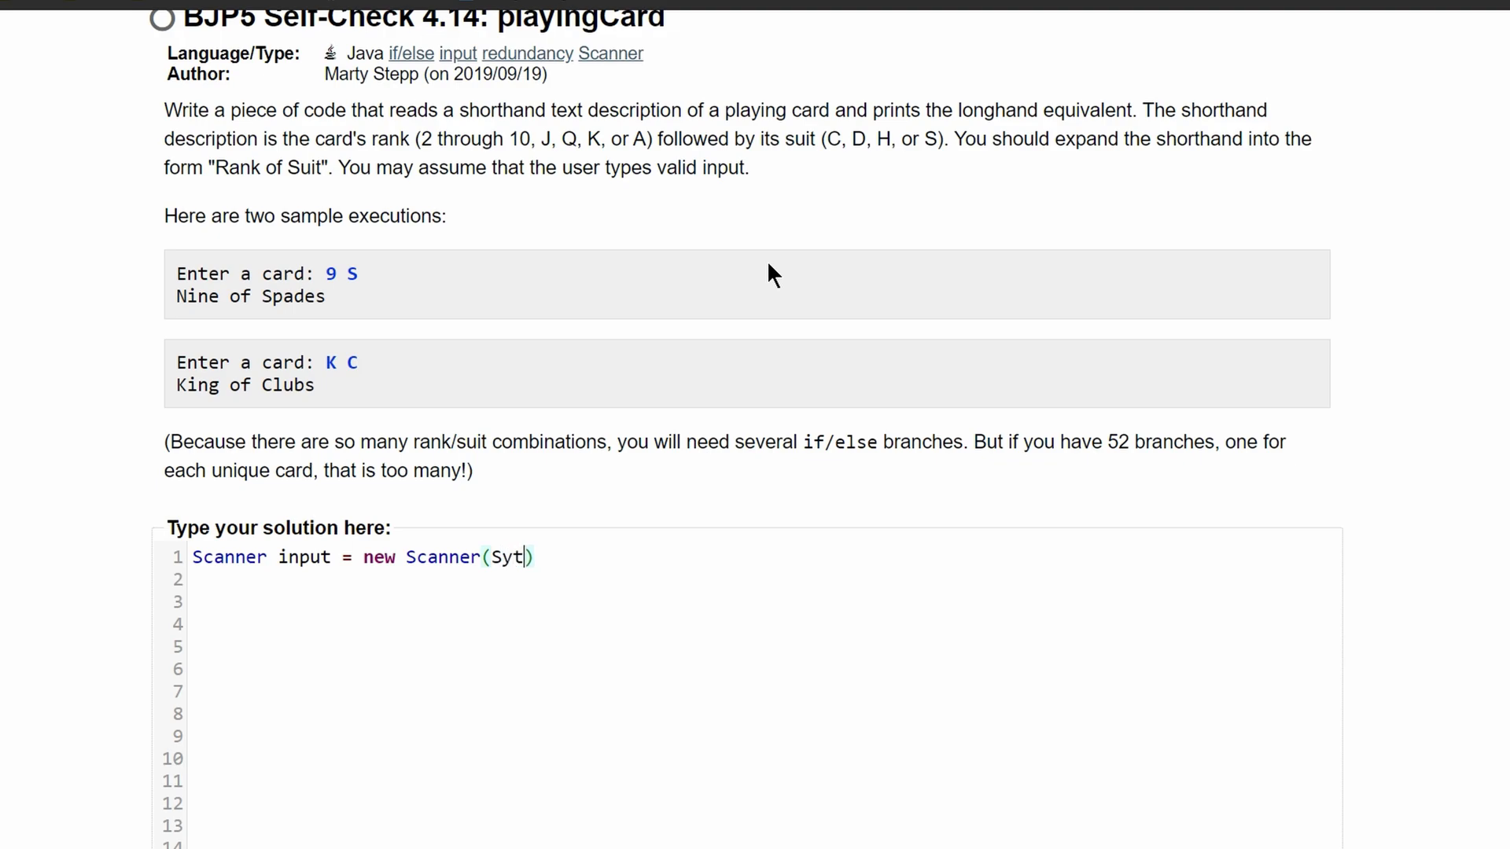
text(System.in)
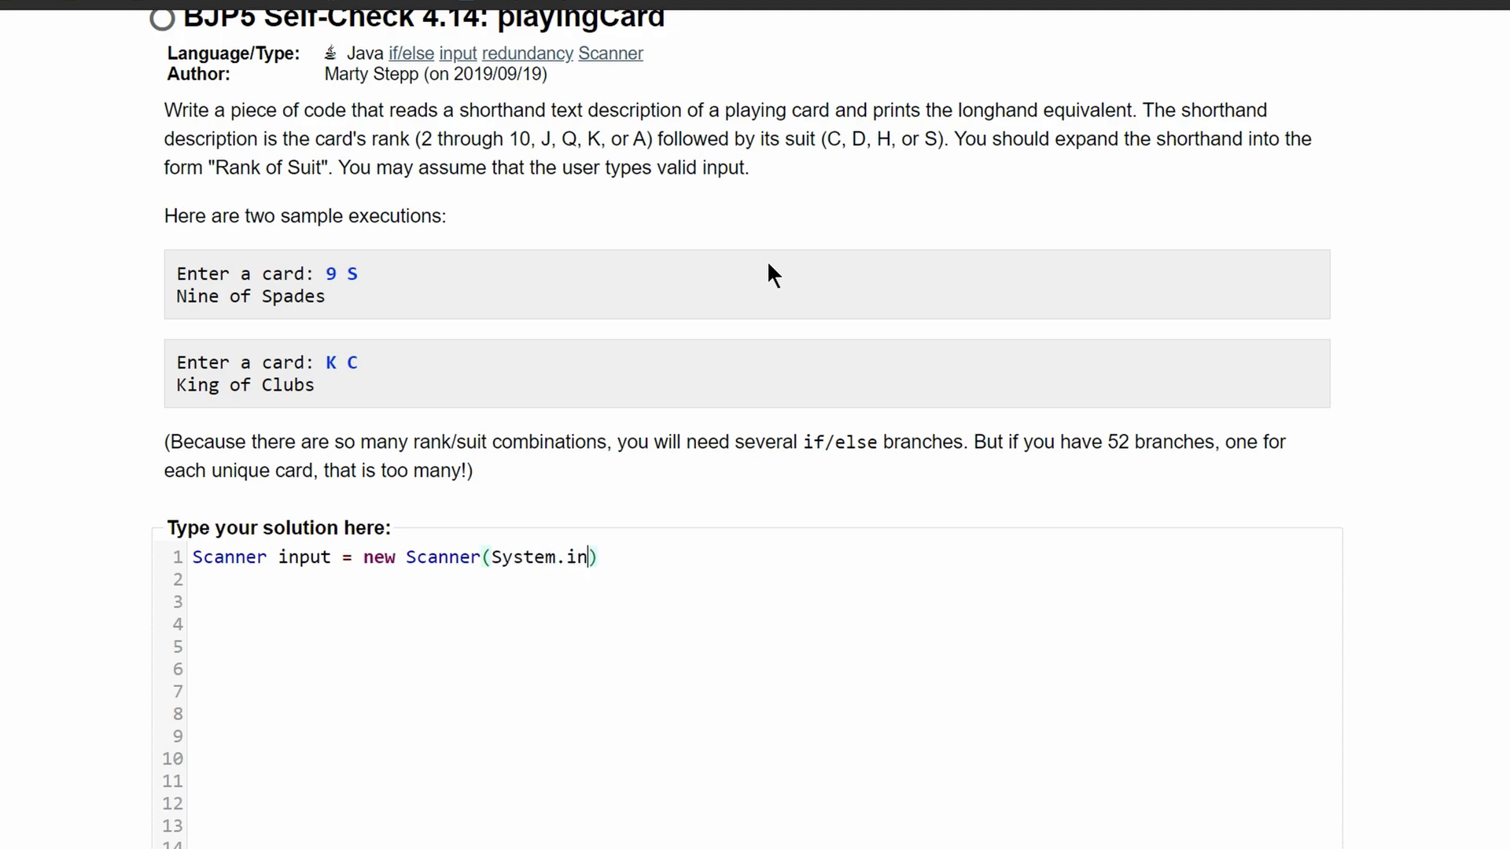
Print the prompt "Enter a card: " with System.out.print
text(Sys)
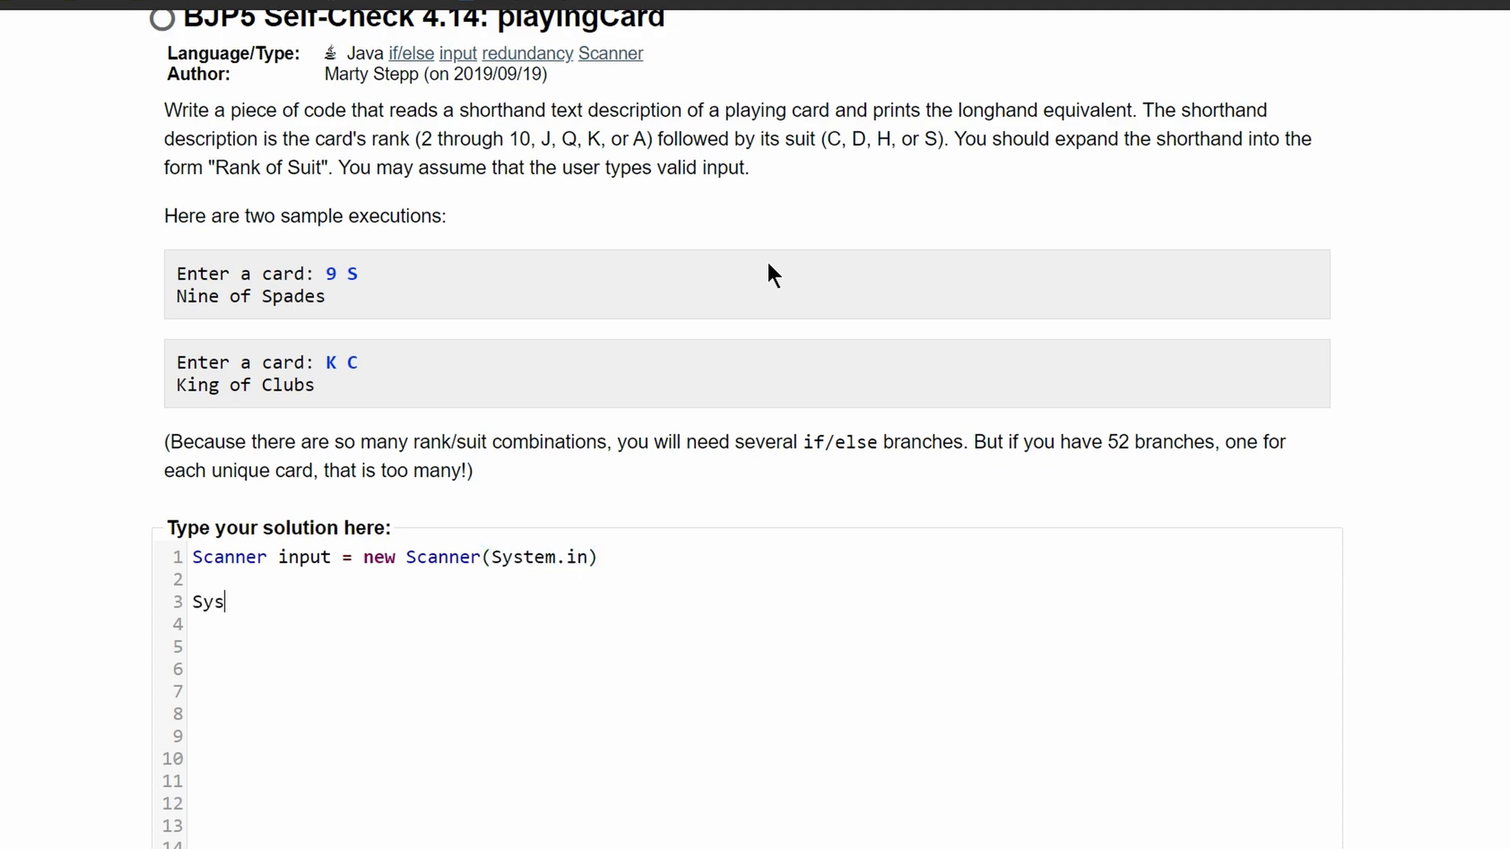
text(tem.ou.)
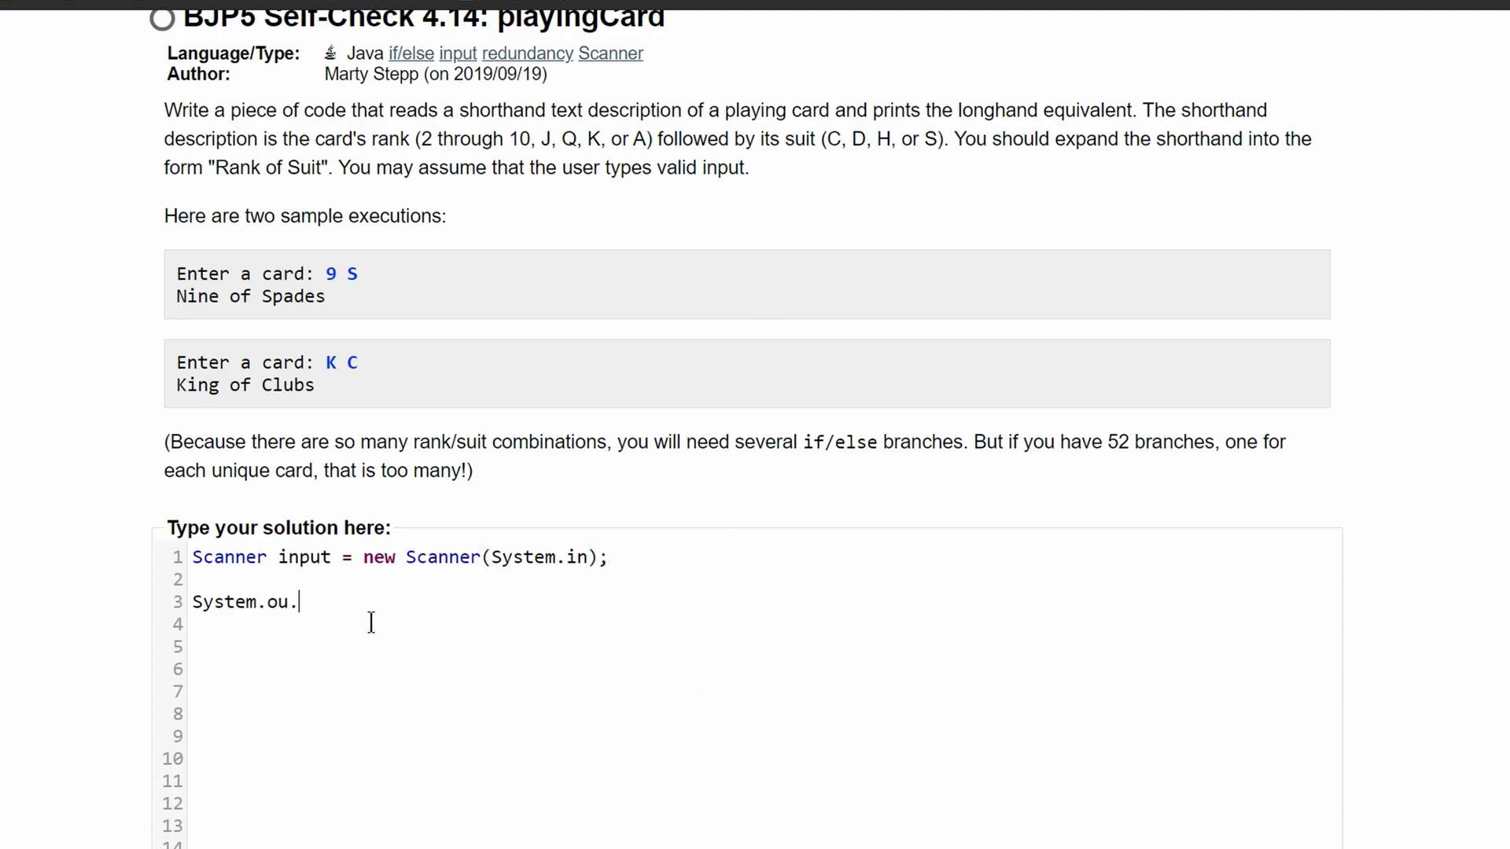
text(t.print(")
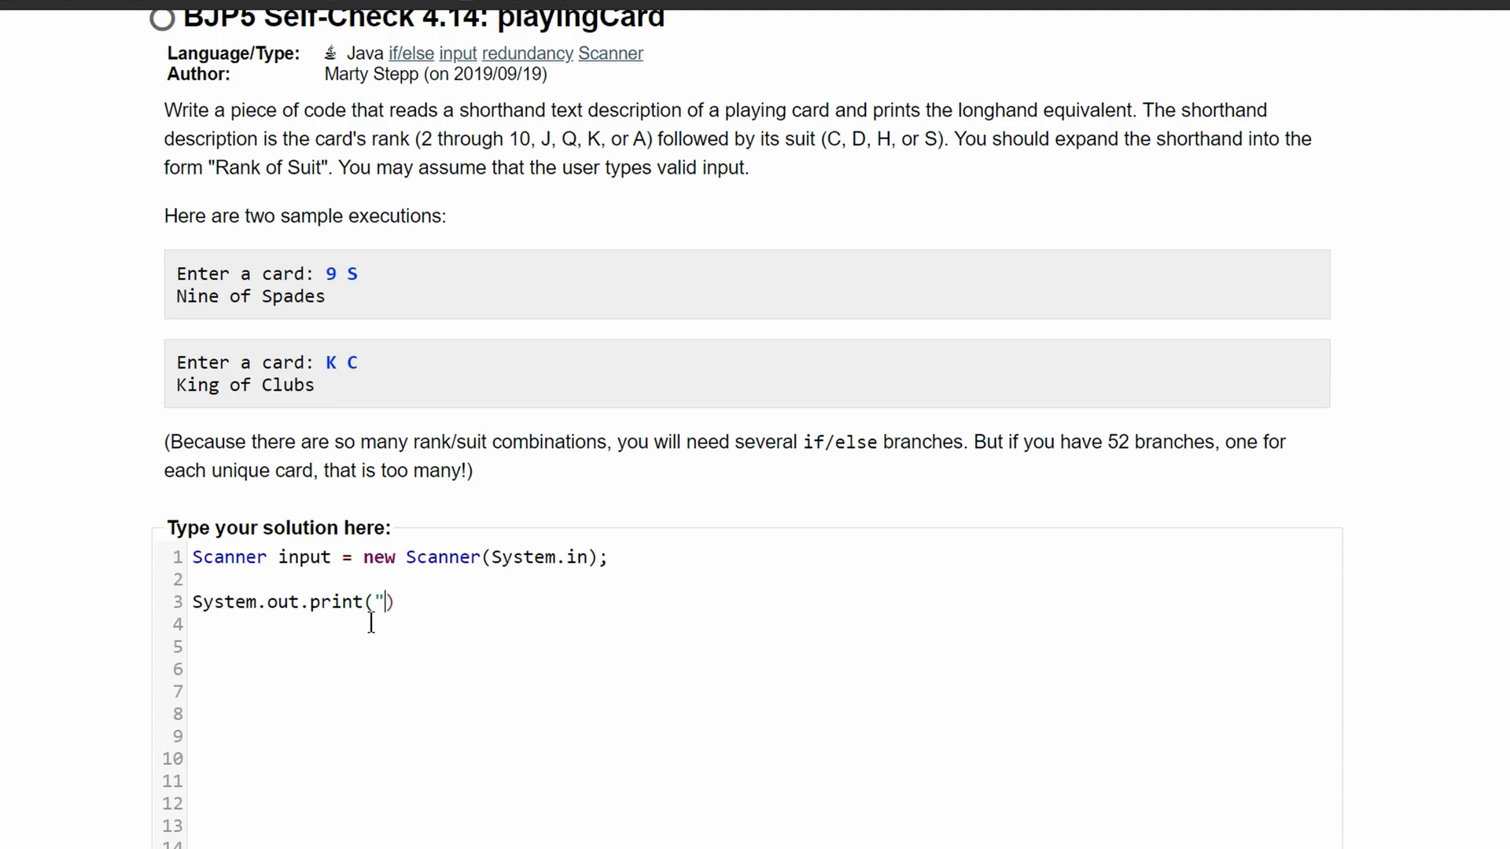
text(Ent")
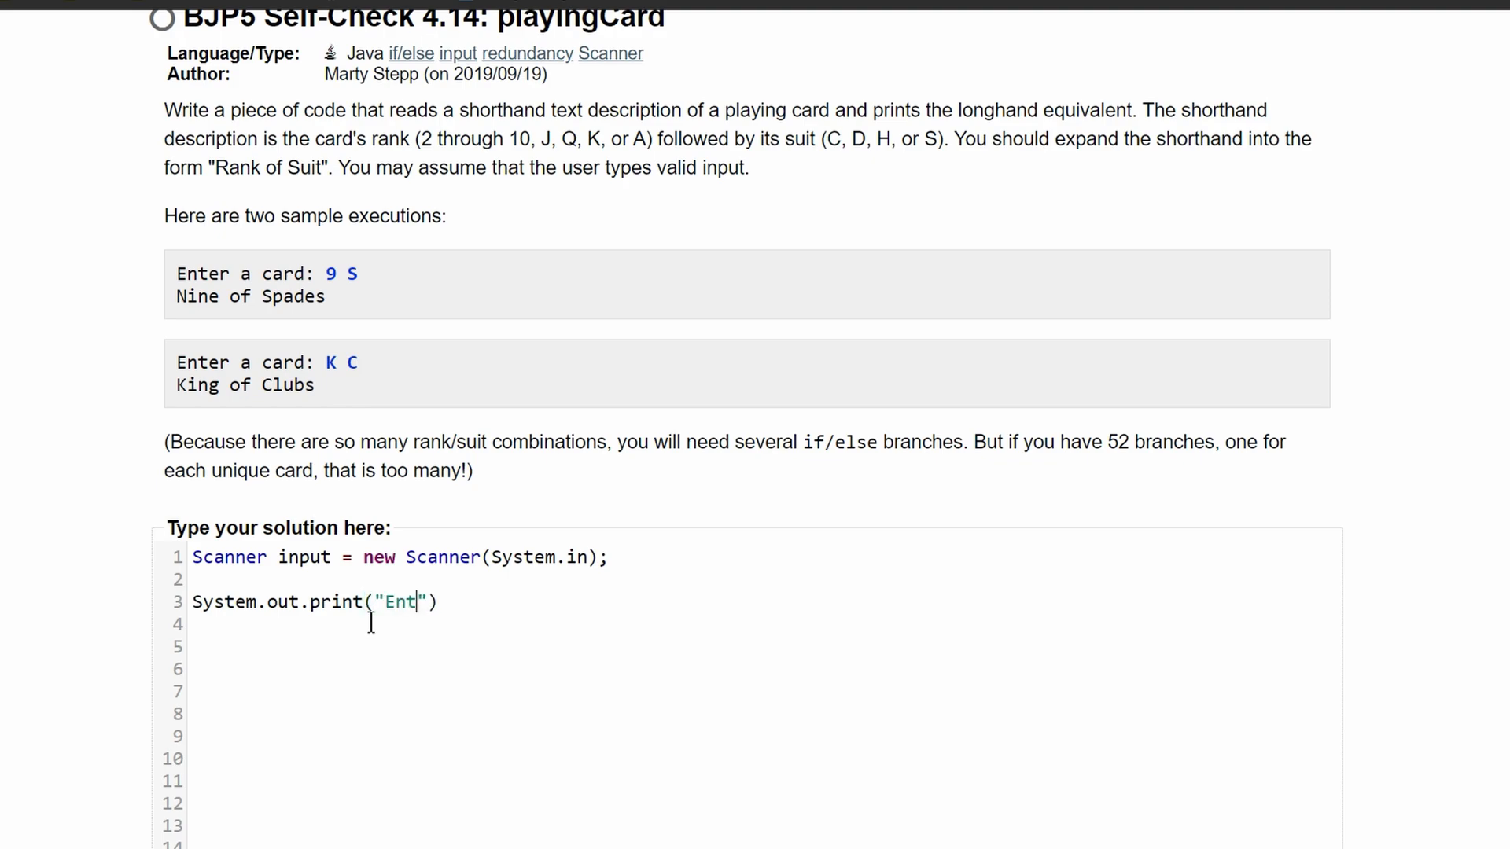
text(er a card: ");)
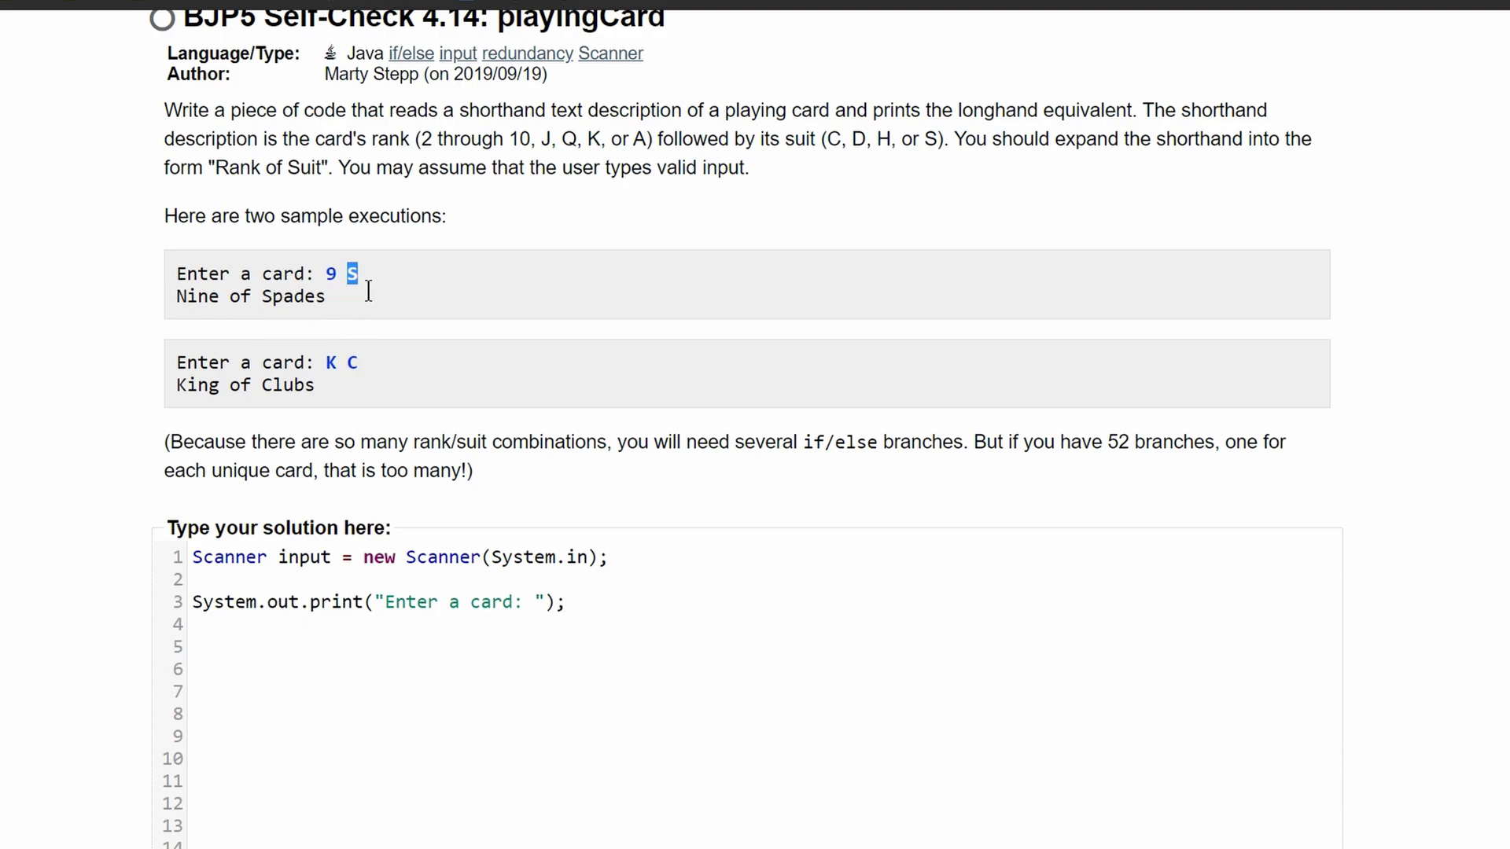
Read the card's rank into String rank with scan.next()
click(192, 625)
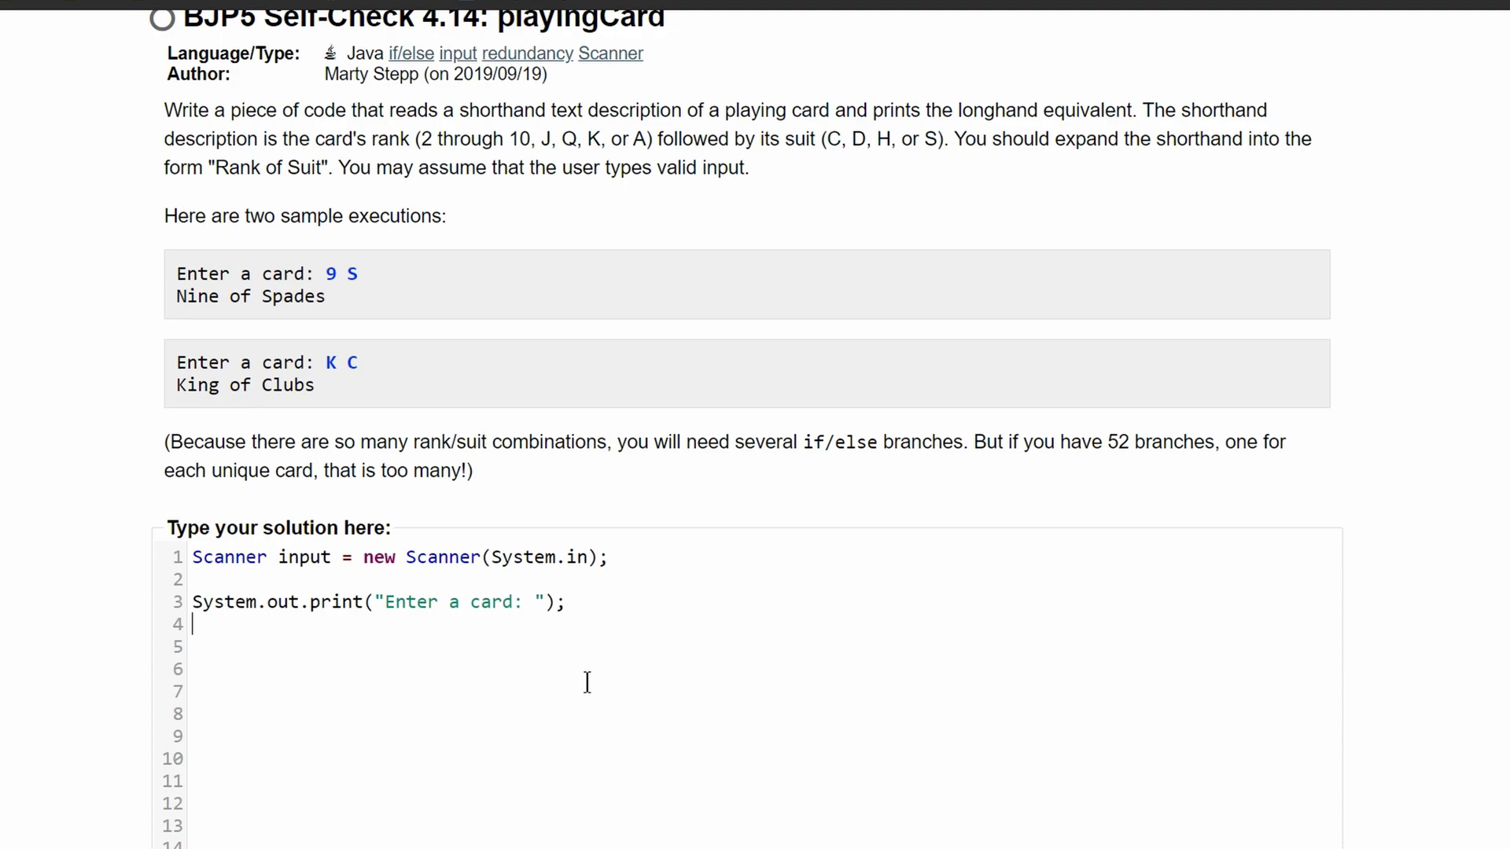
text(St)
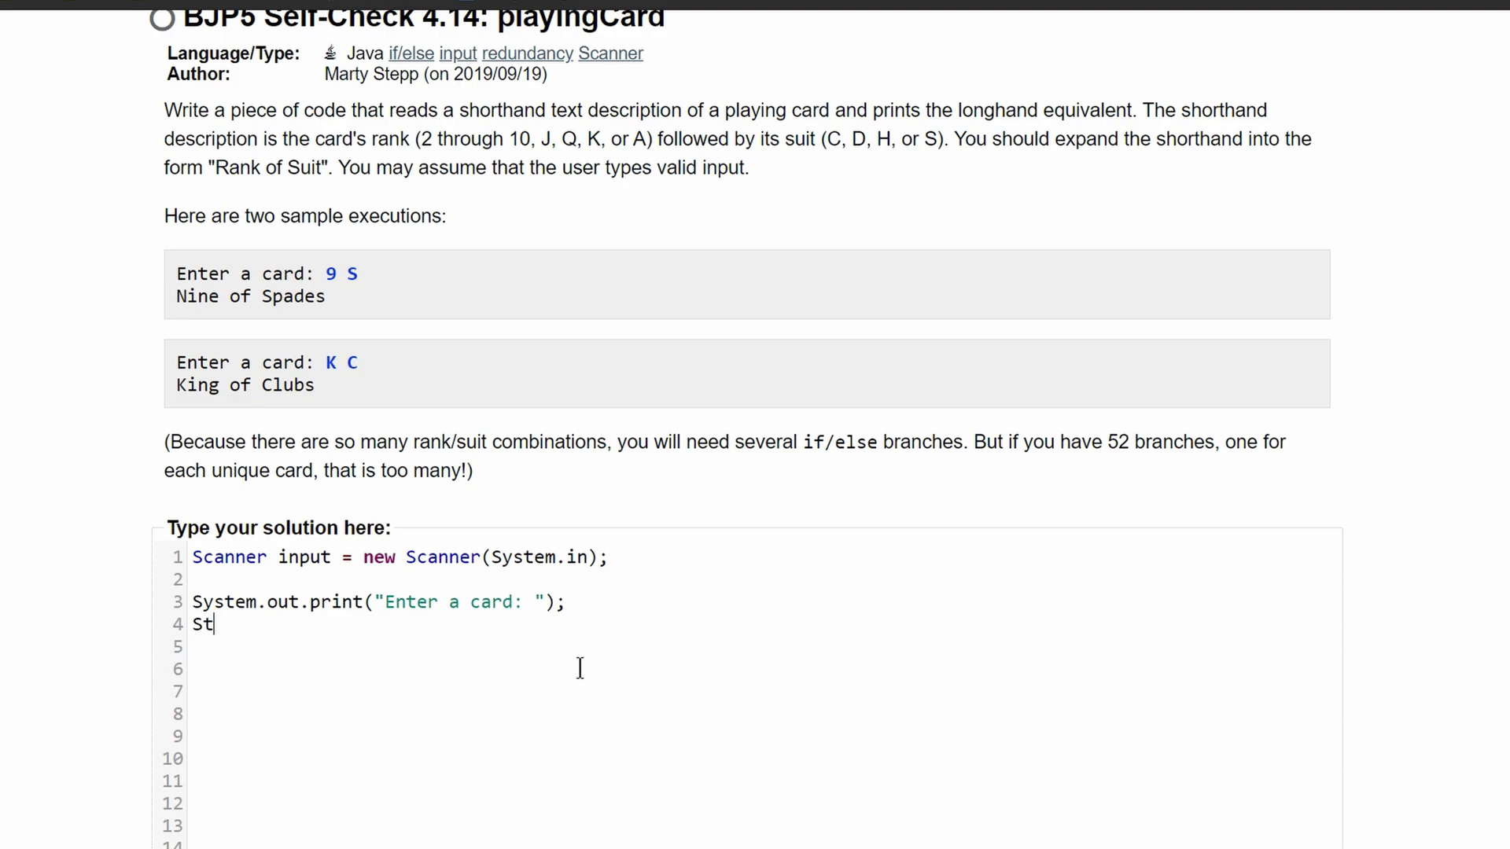
text(ring)
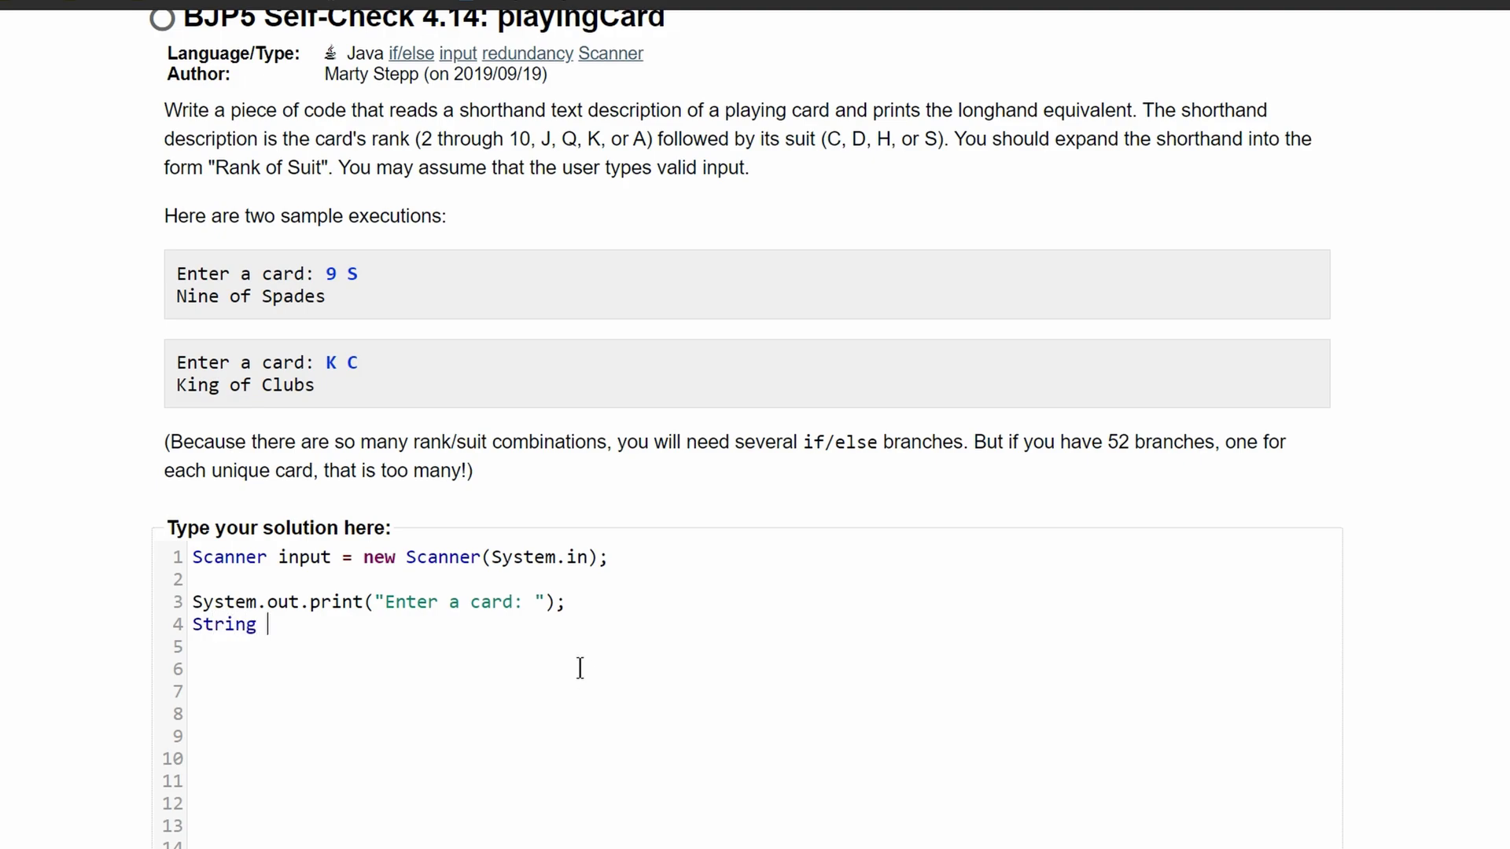
text(rank =)
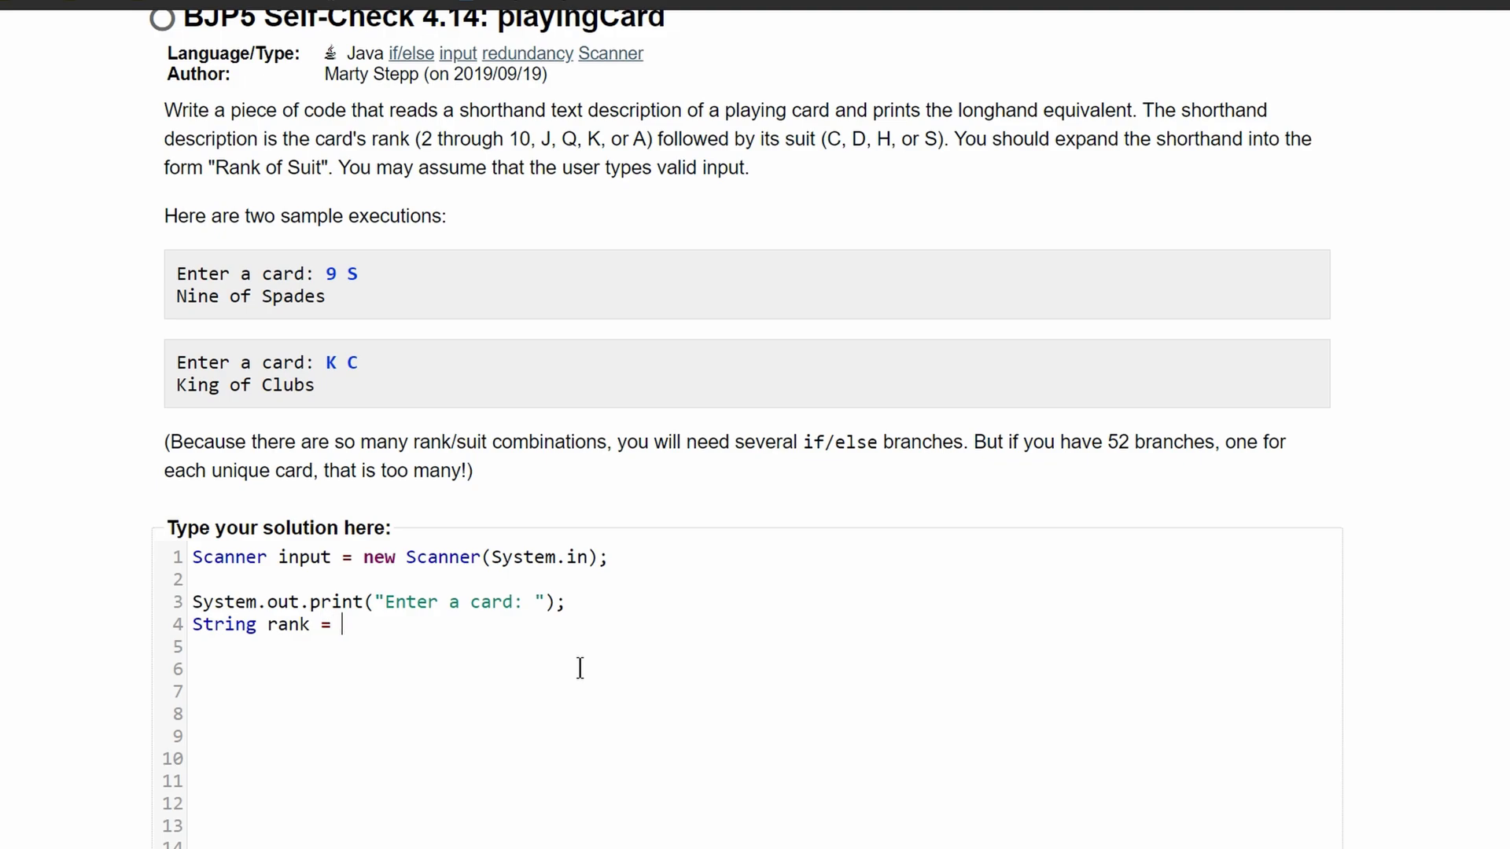
text(scan.)
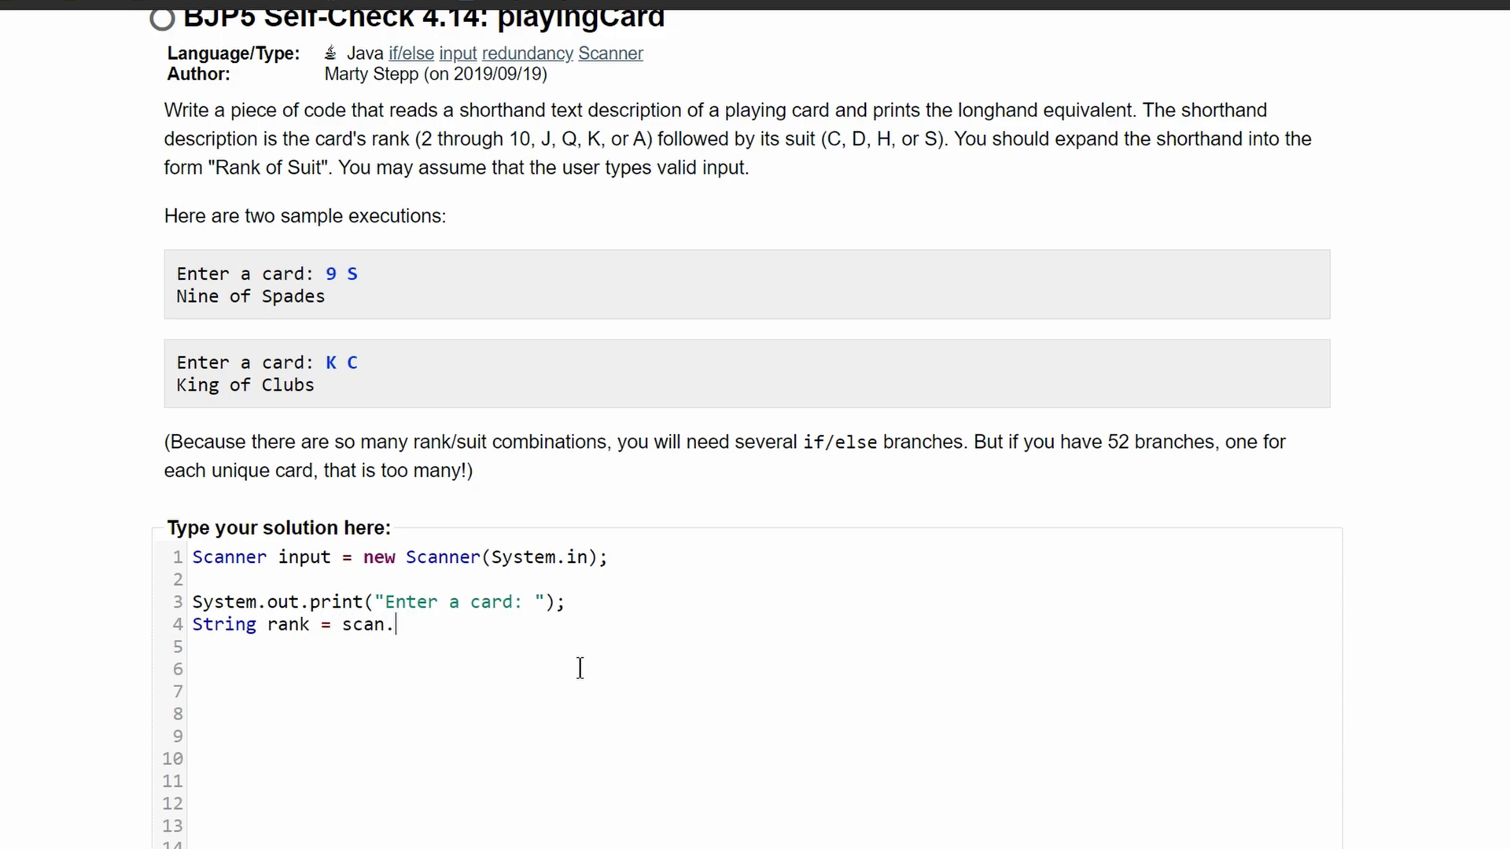
text(next();)
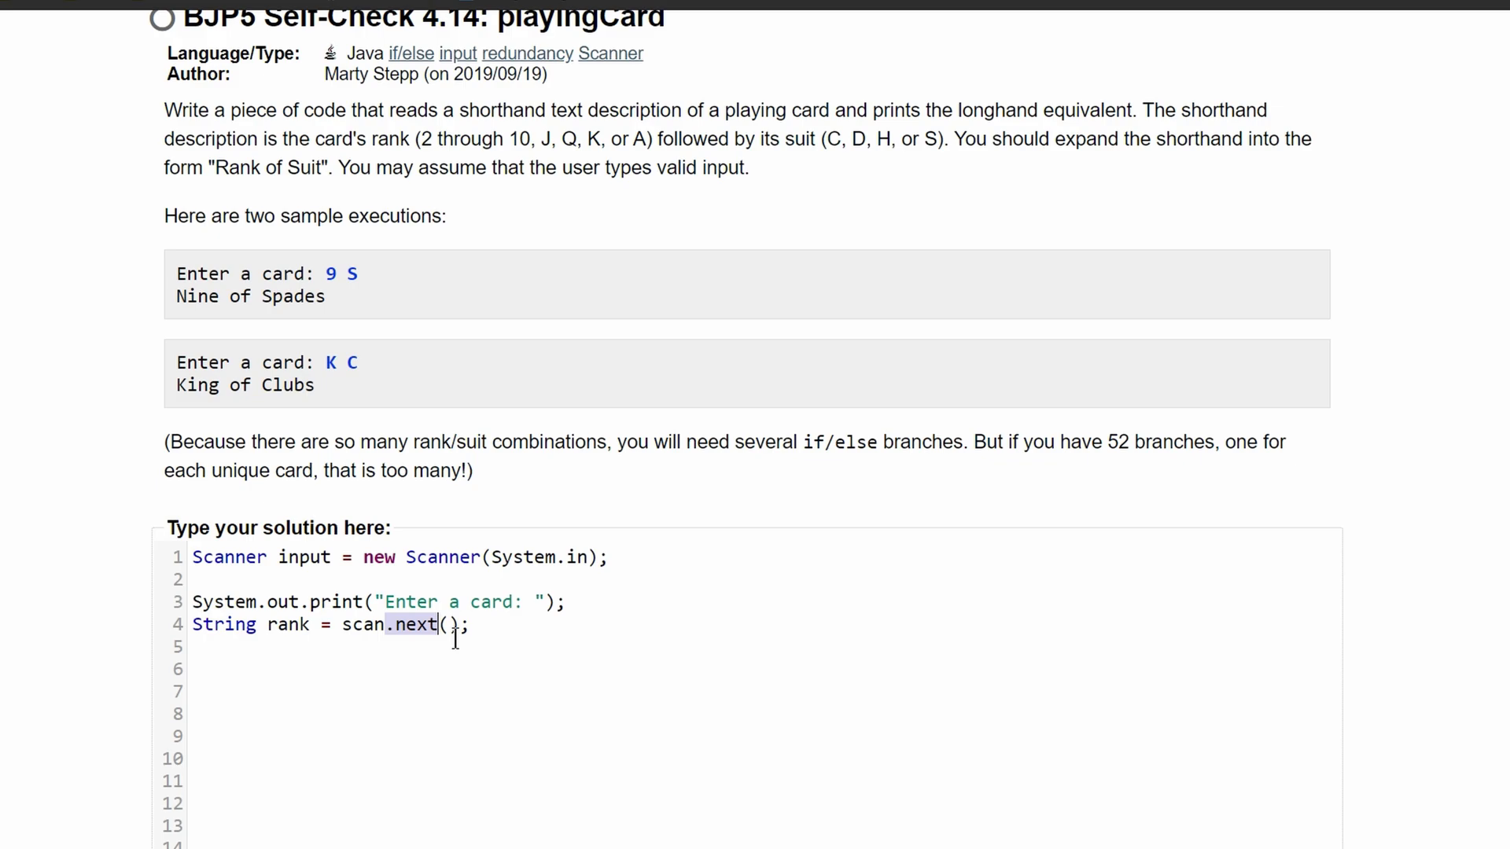
Read the card's suit into String suit with scan.next()
text(S)
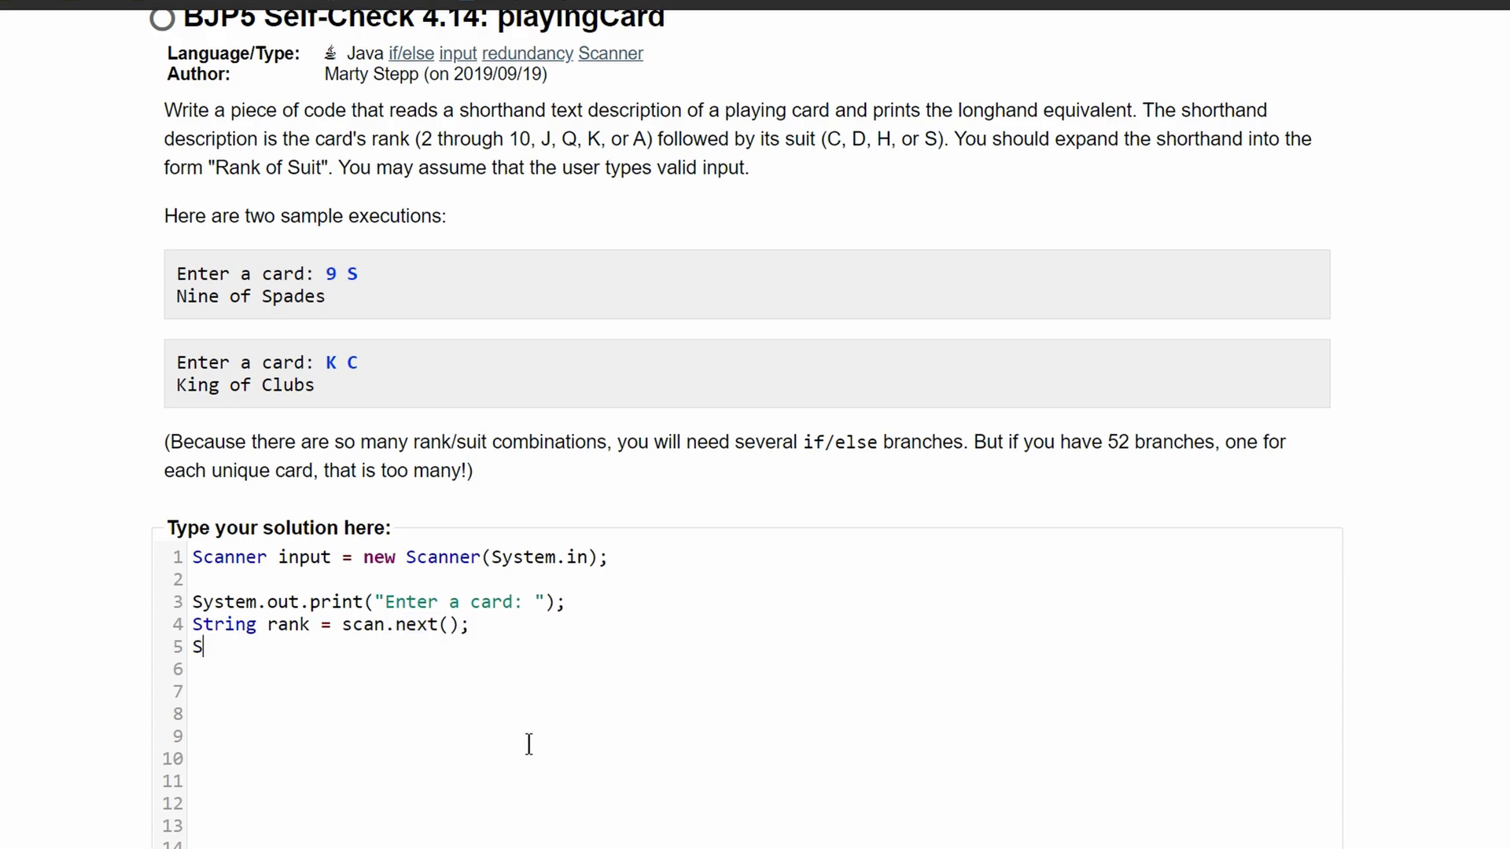
text(tring)
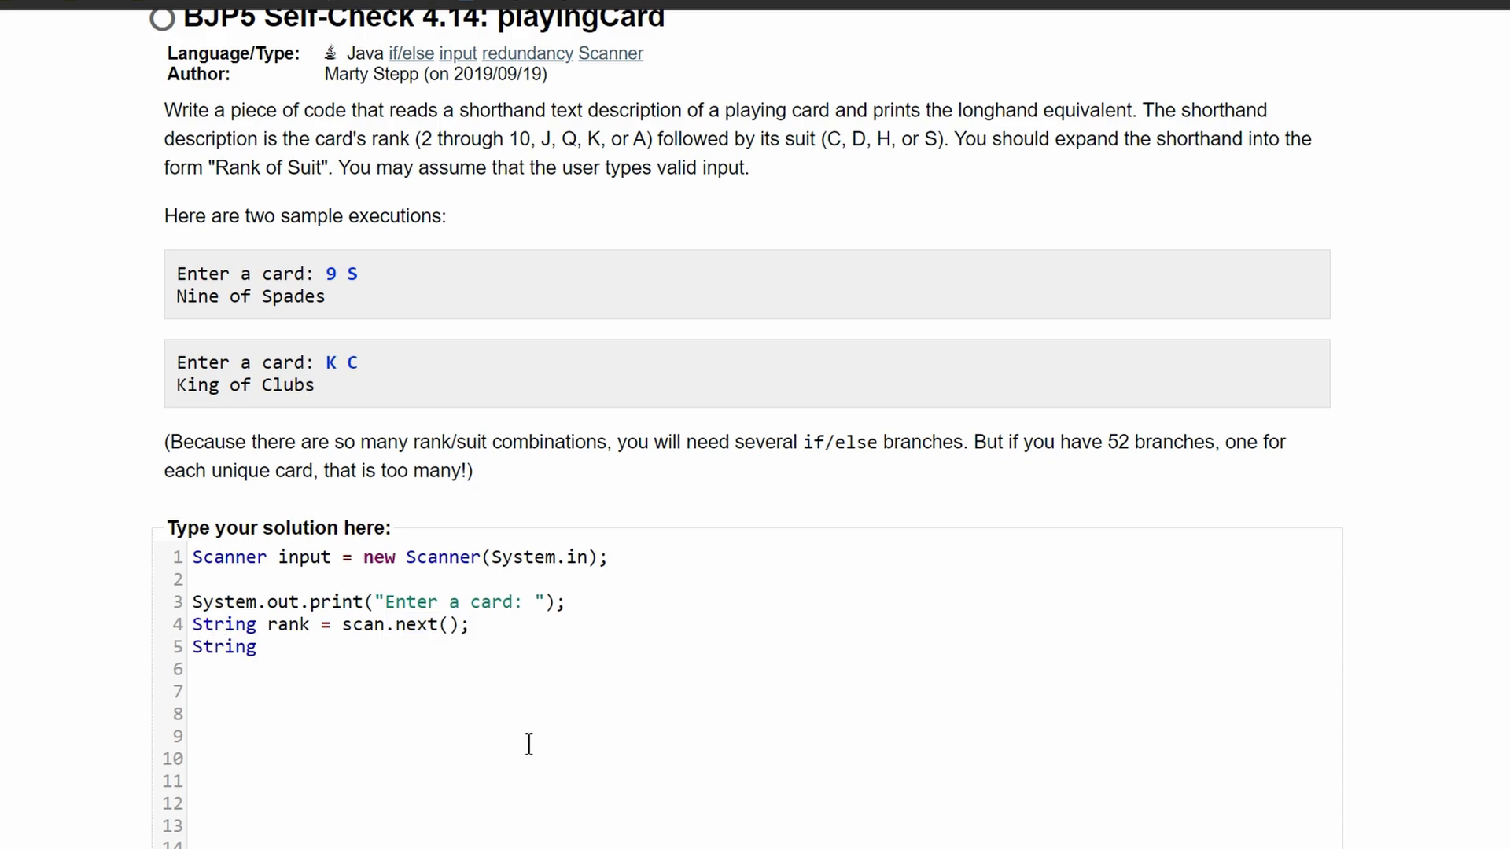
text(suit =)
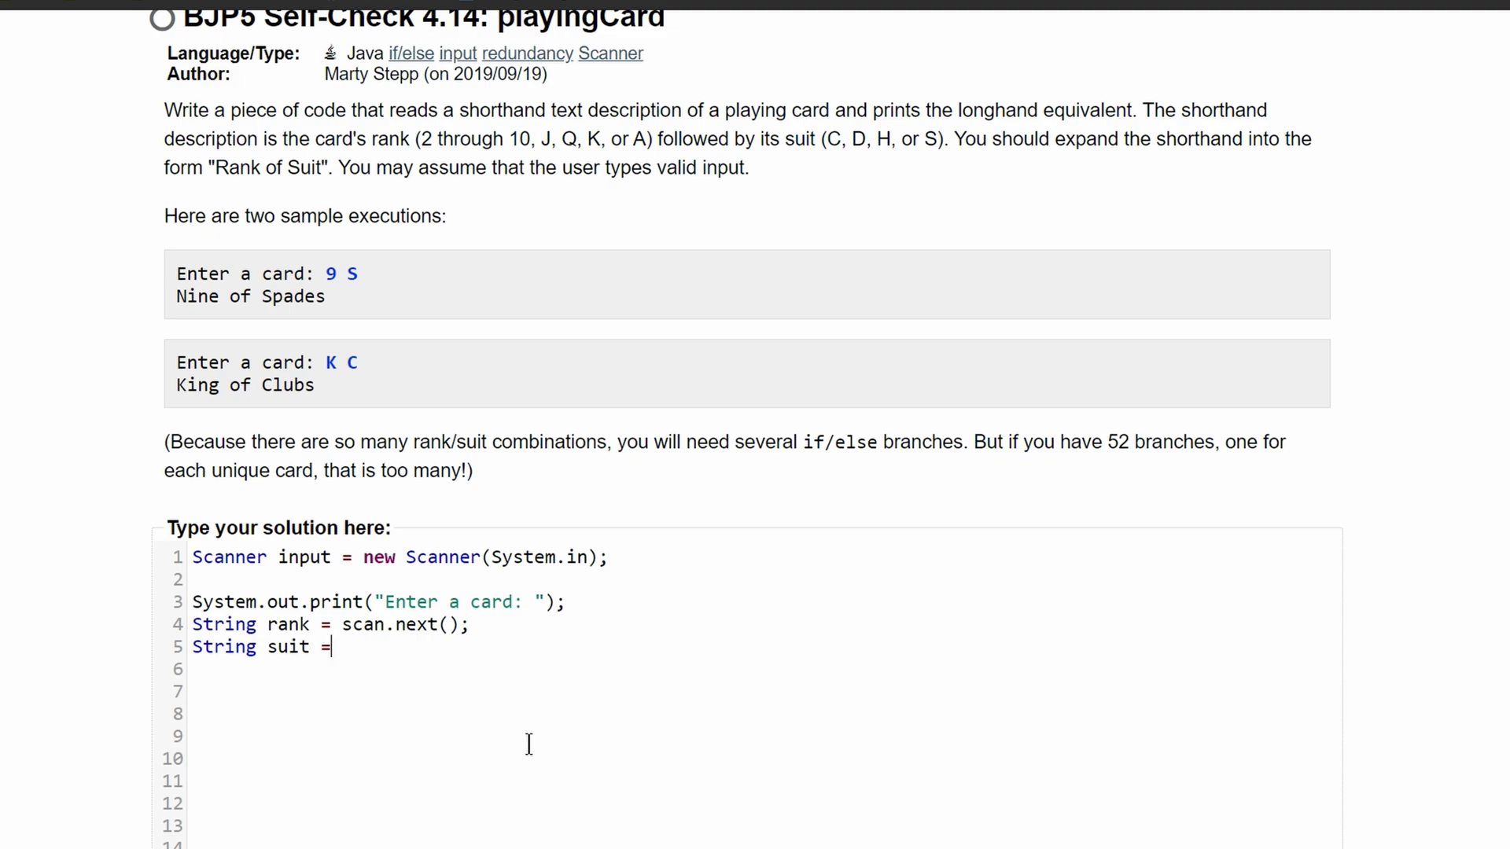
text(scan.ne)
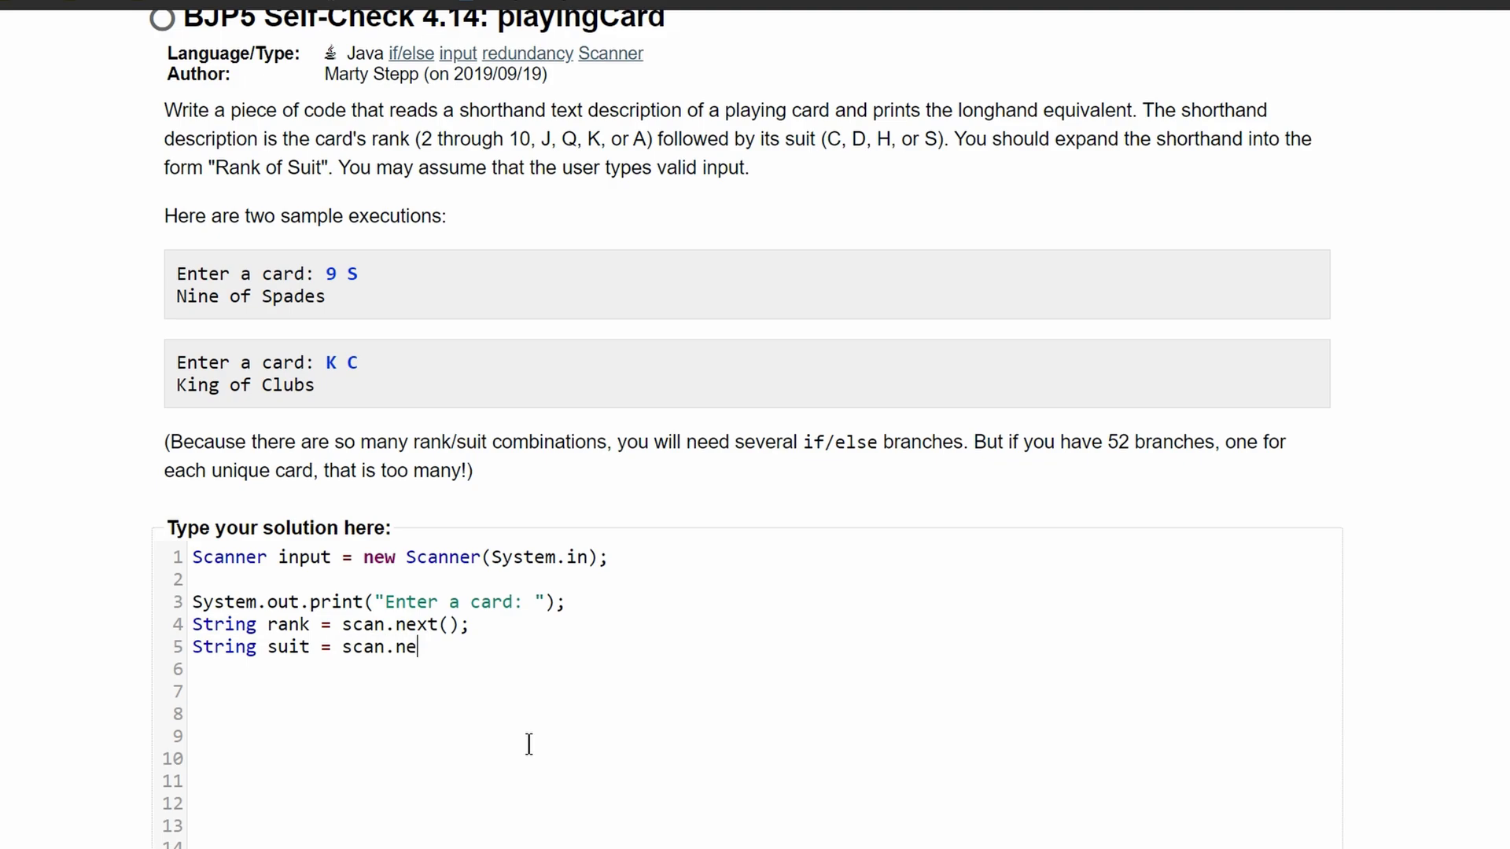
text(xt();)
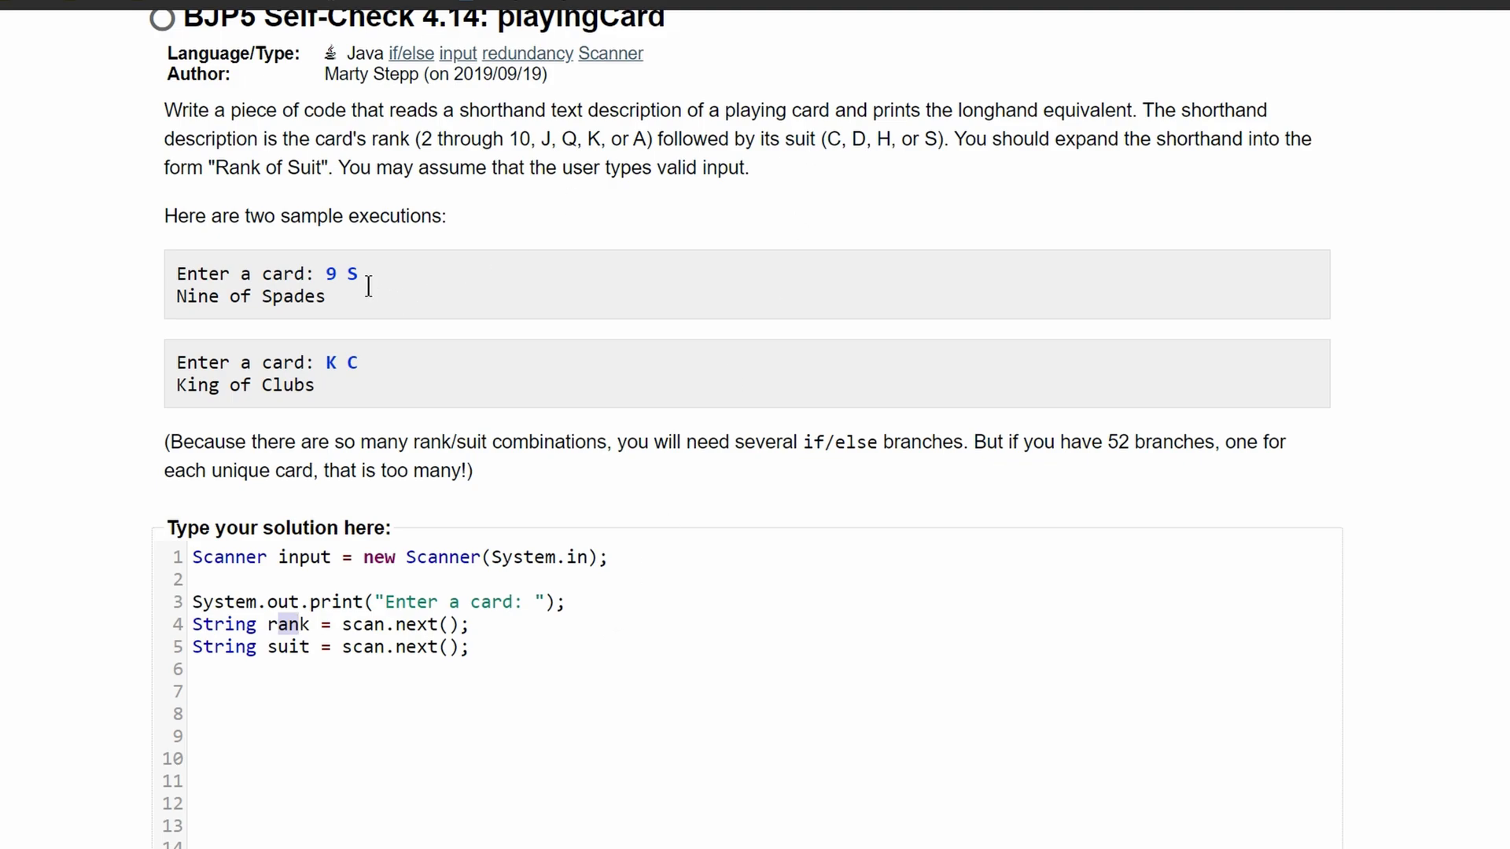
double_click(286, 646)
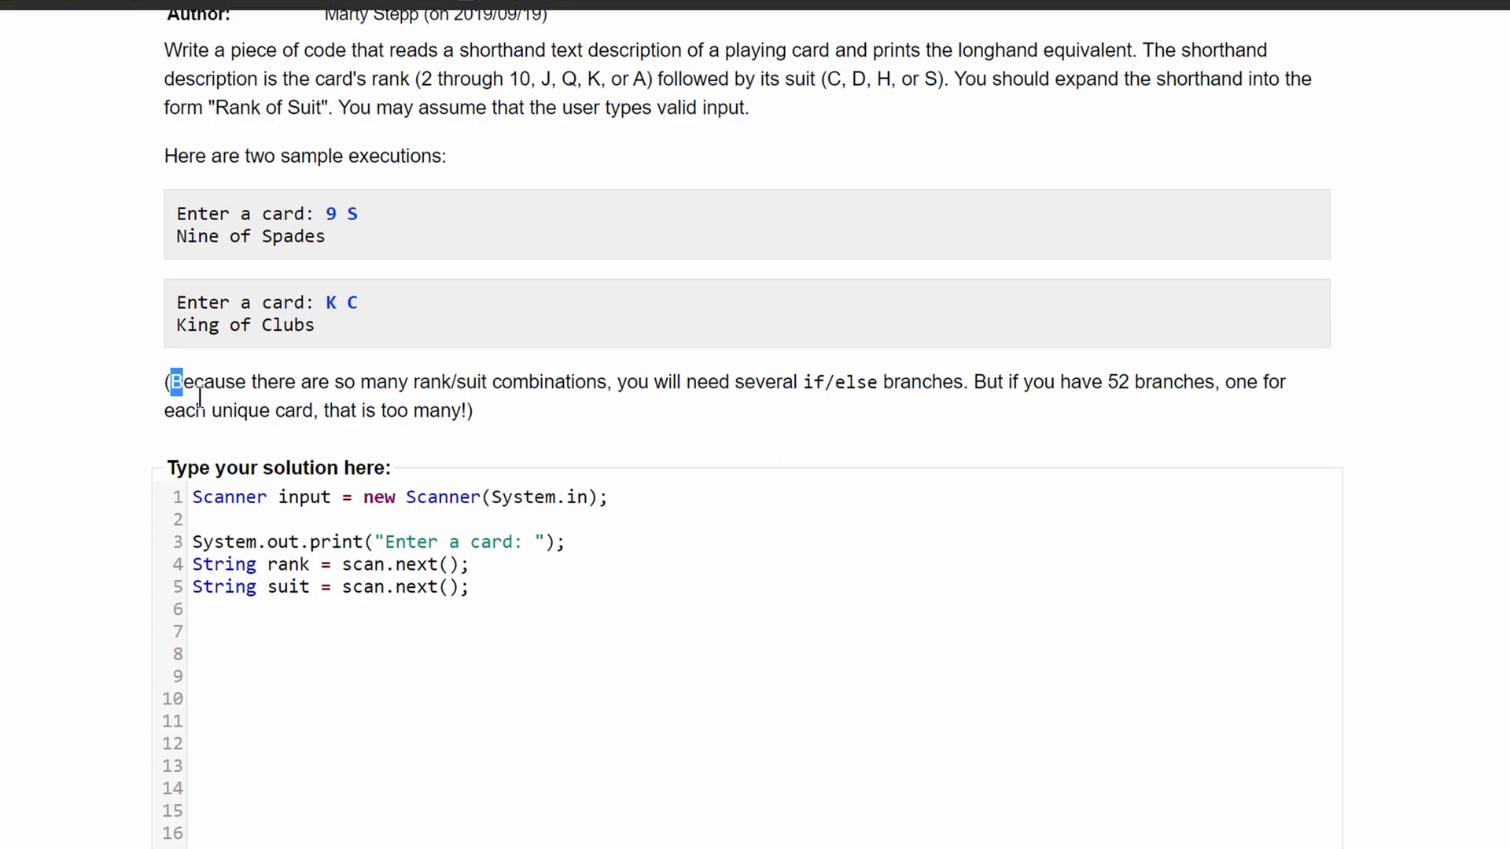
drag(170, 380, 465, 380)
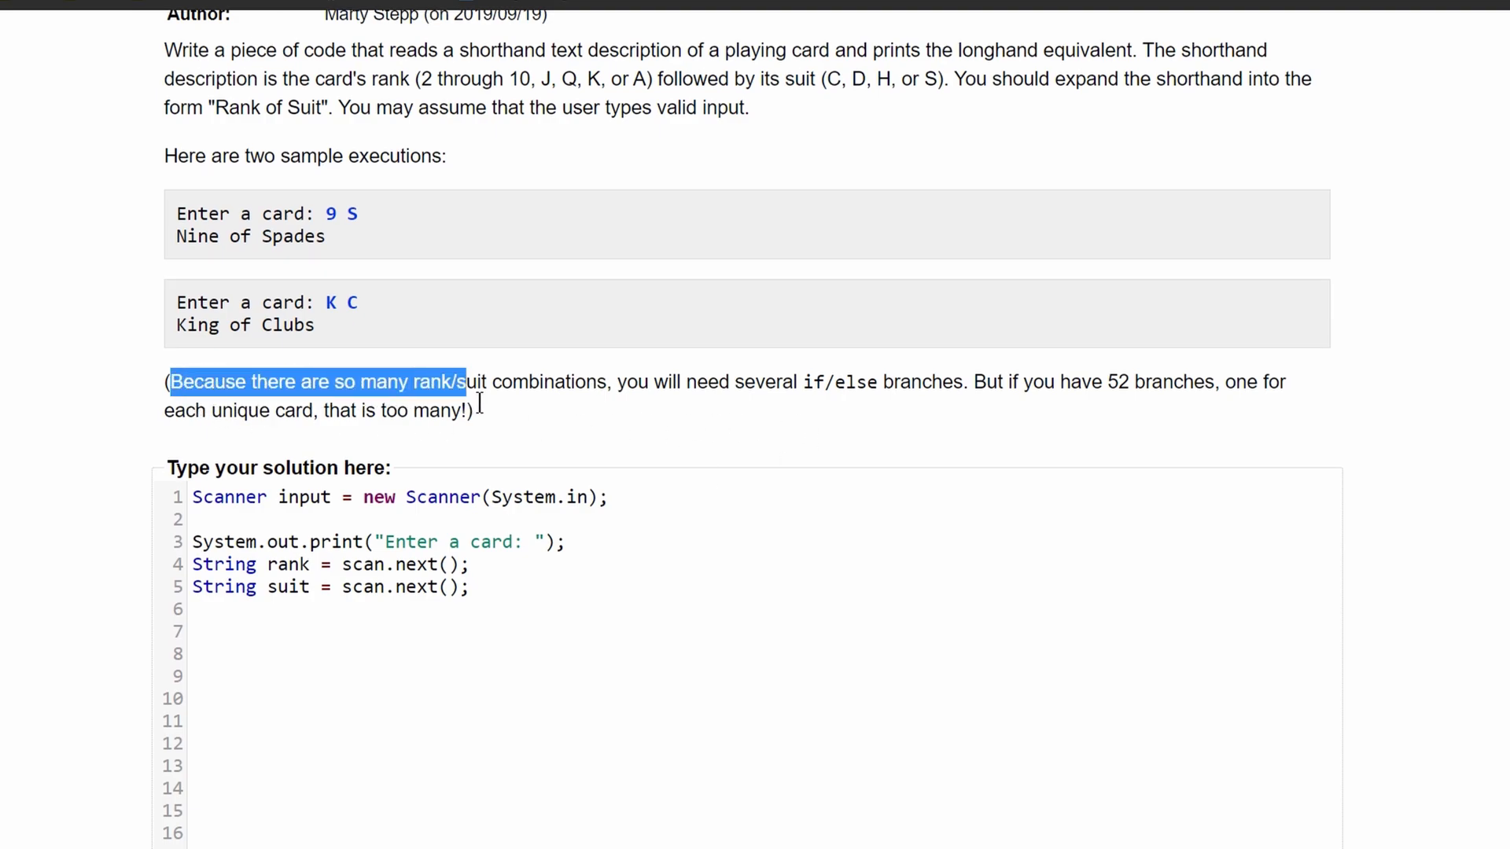
drag(466, 381, 861, 381)
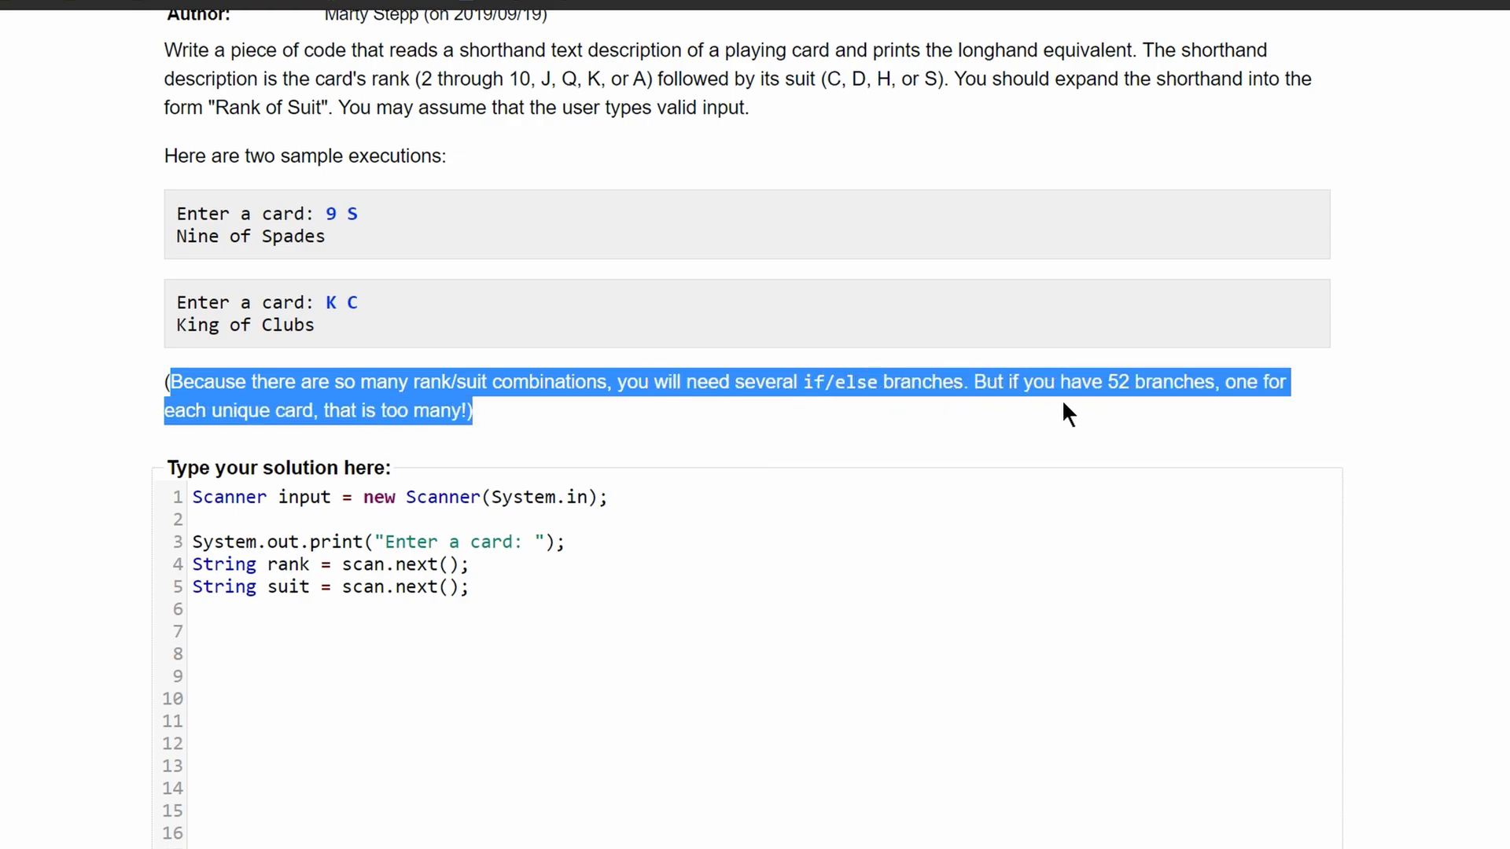
click(556, 687)
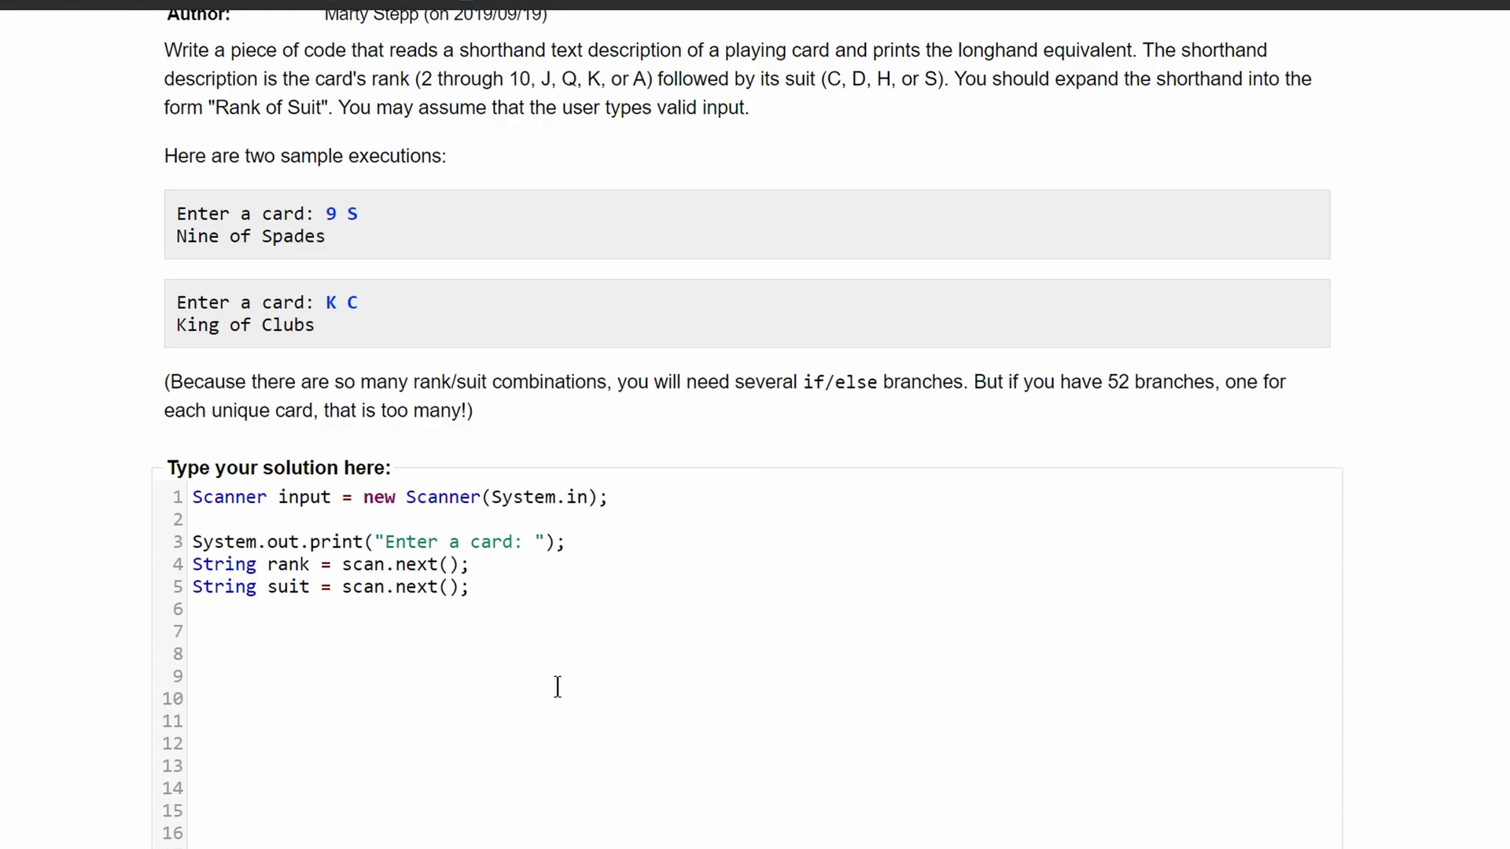
mouse_move(357, 632)
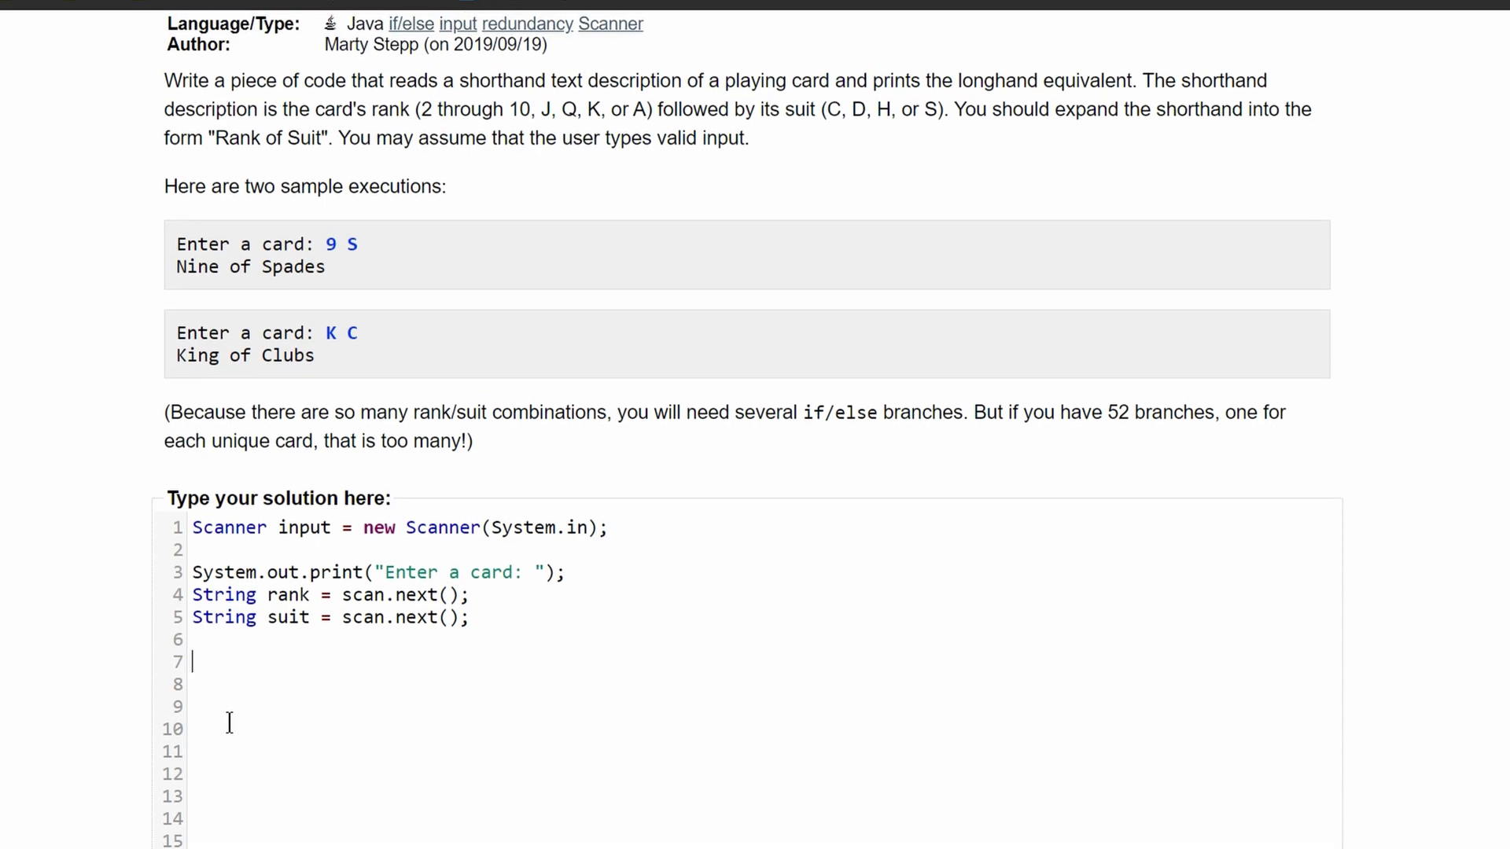
mouse_move(351, 699)
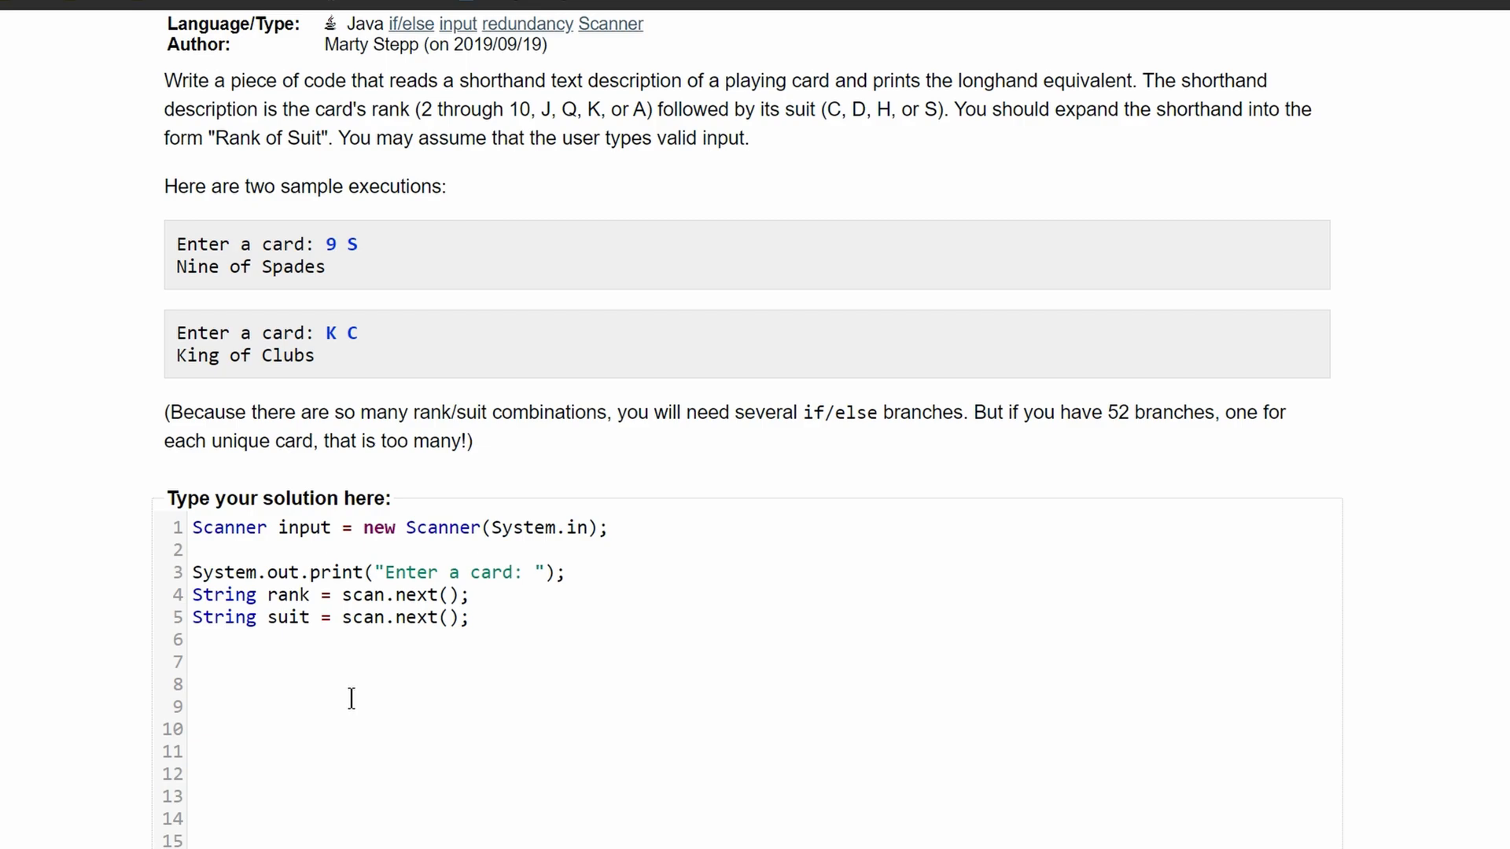
Write the first branch: if rank equals "2", set rank to "Two"
text(if()
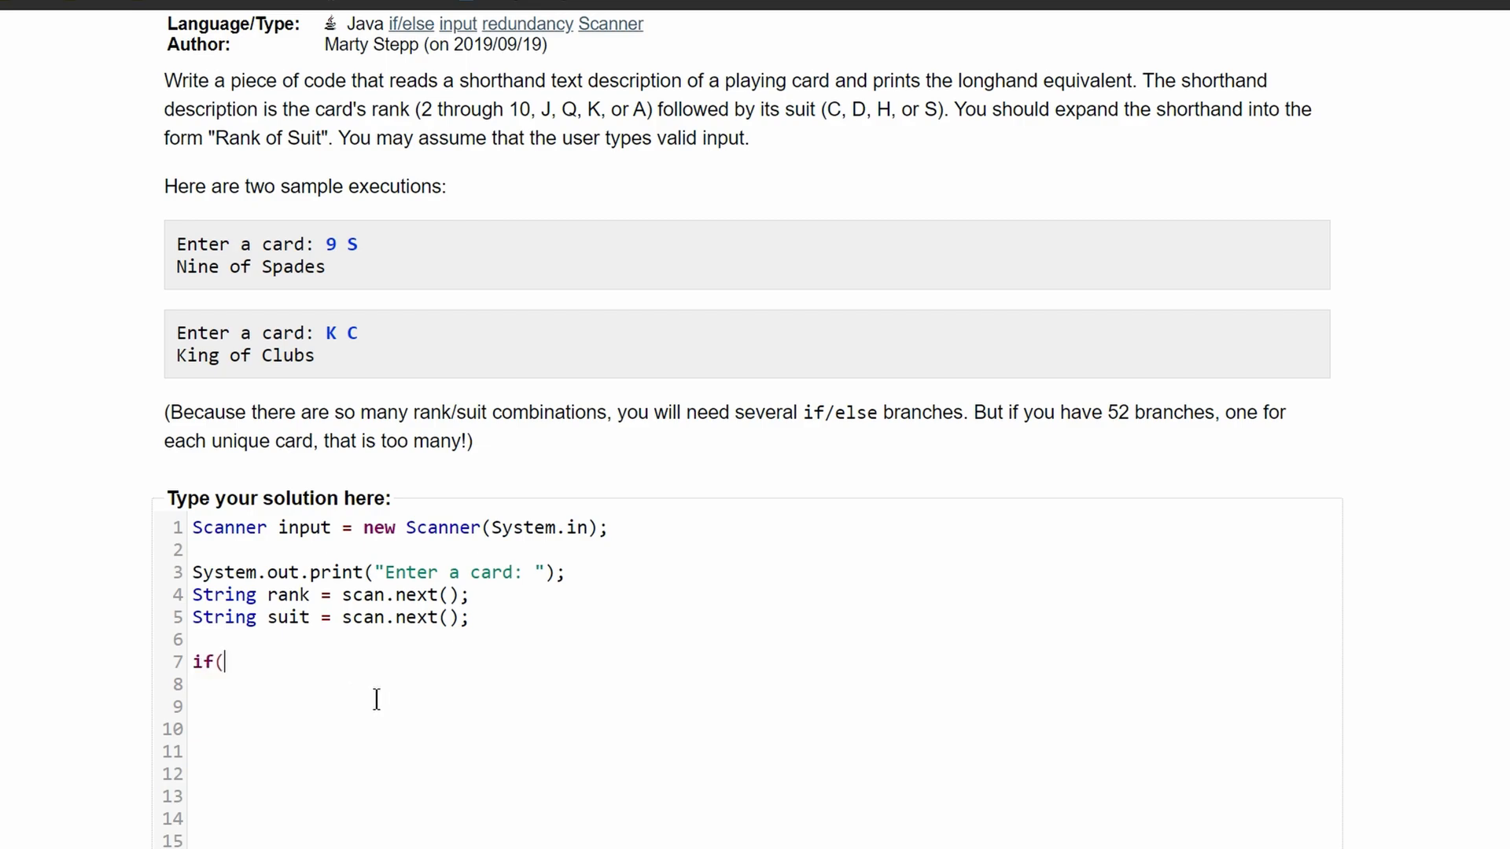
text())
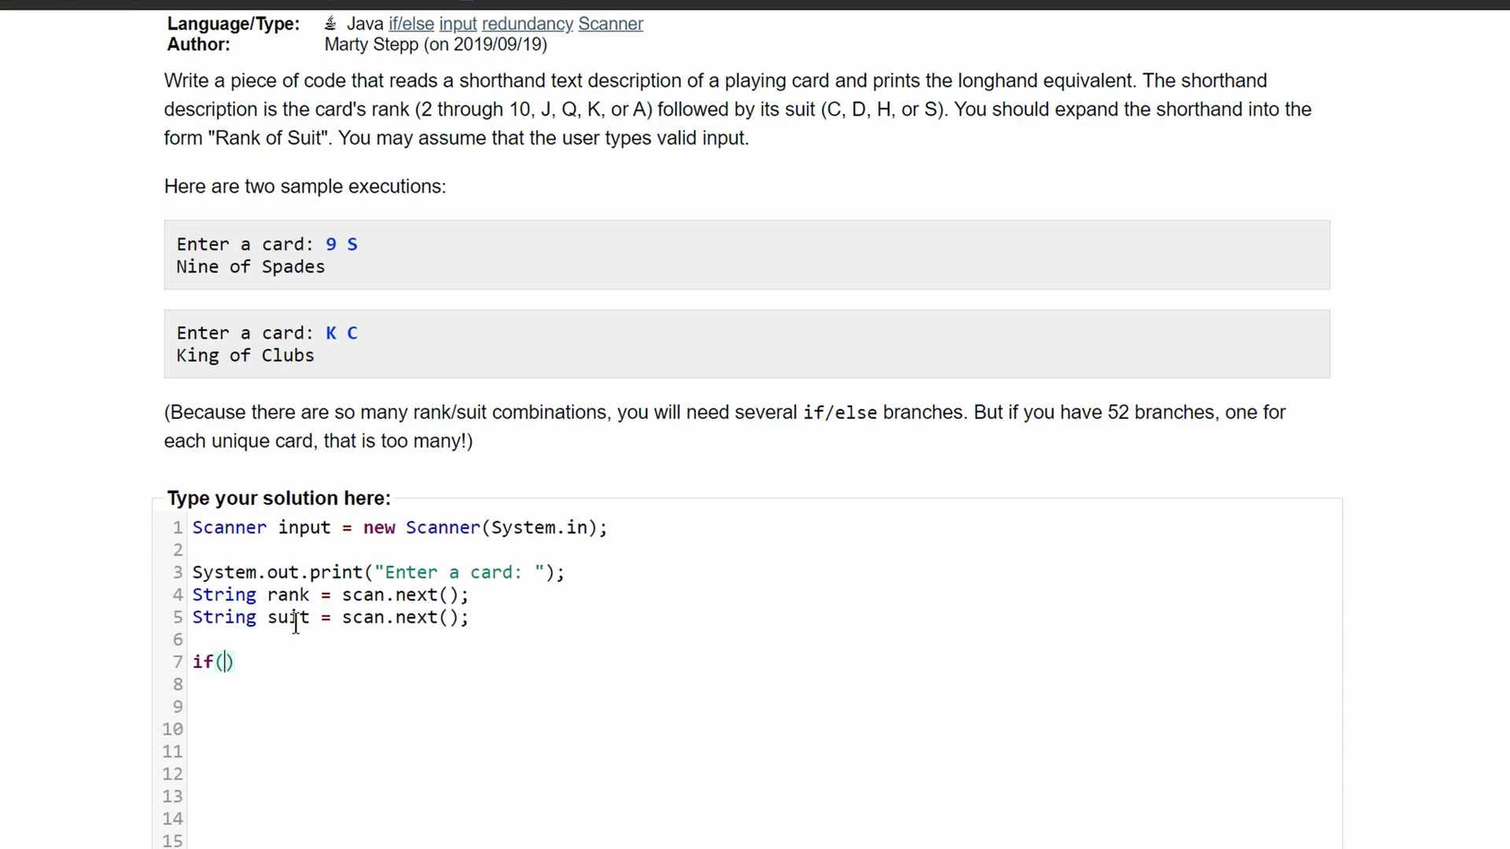
text(rank.)
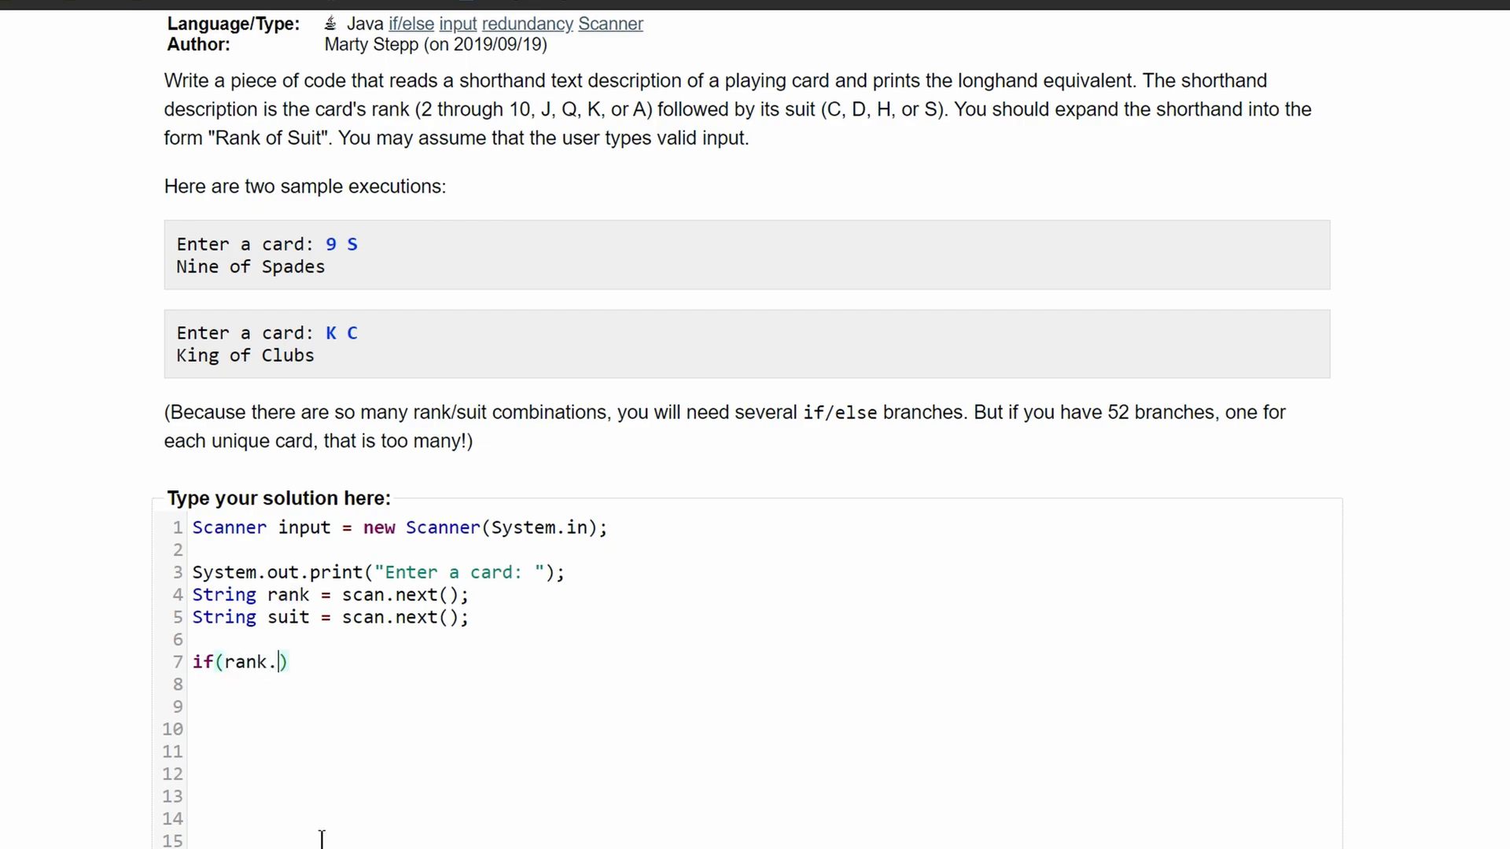
text(equalsOP)
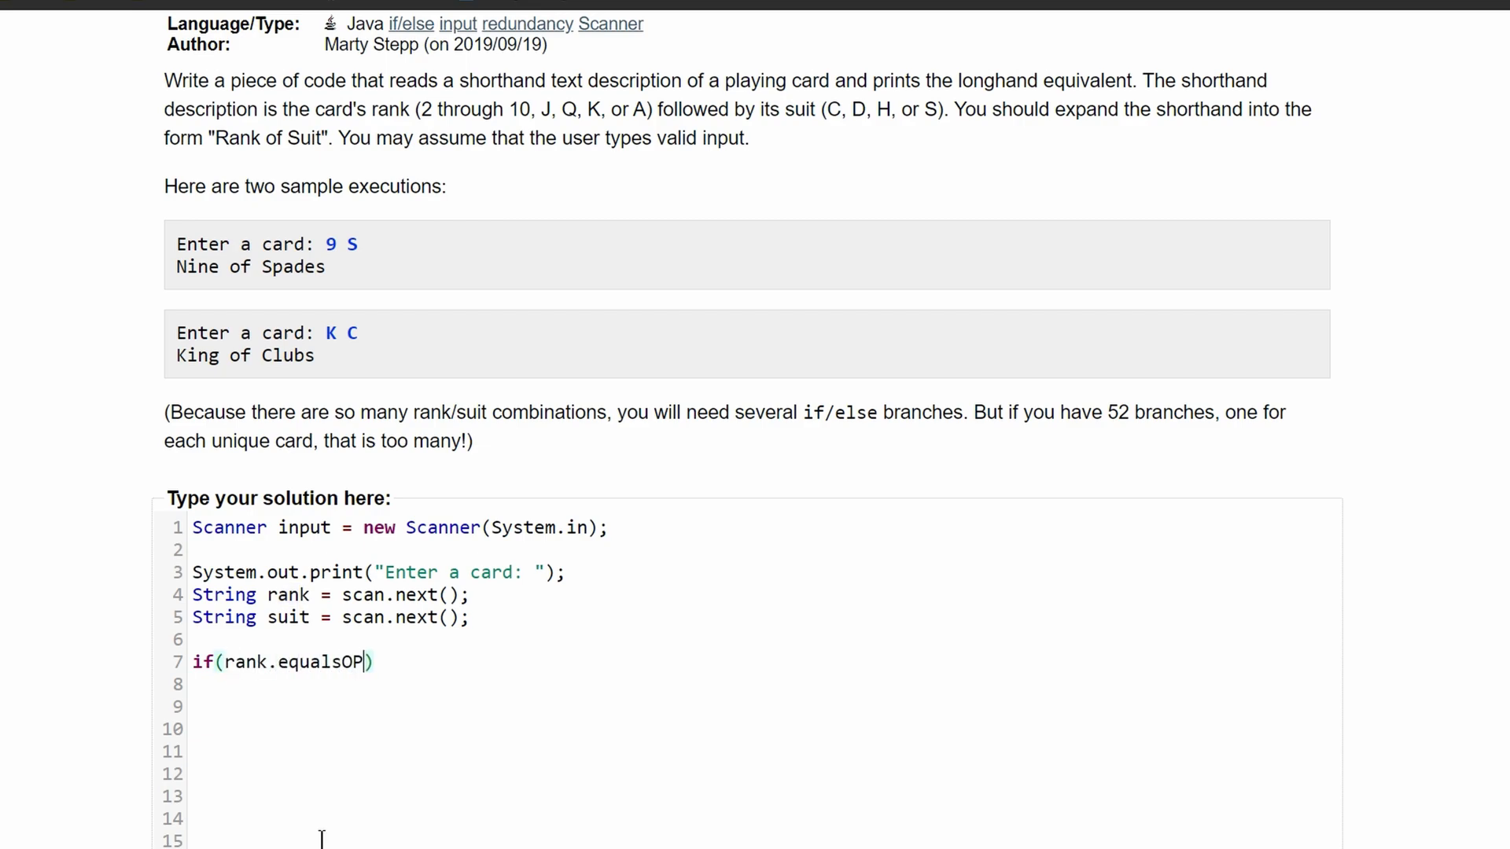
text((""))
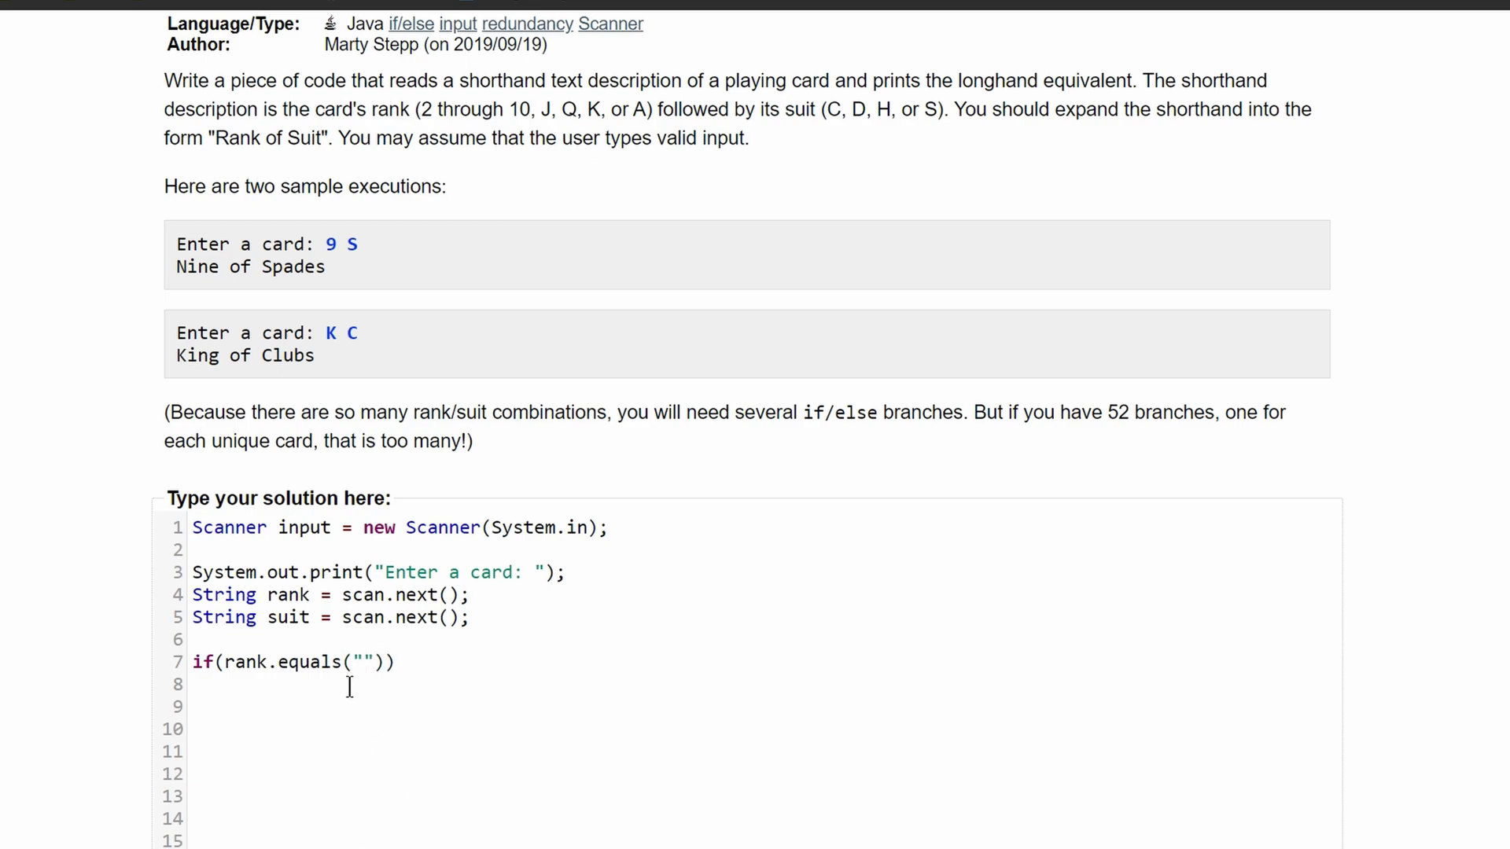
mouse_move(304, 672)
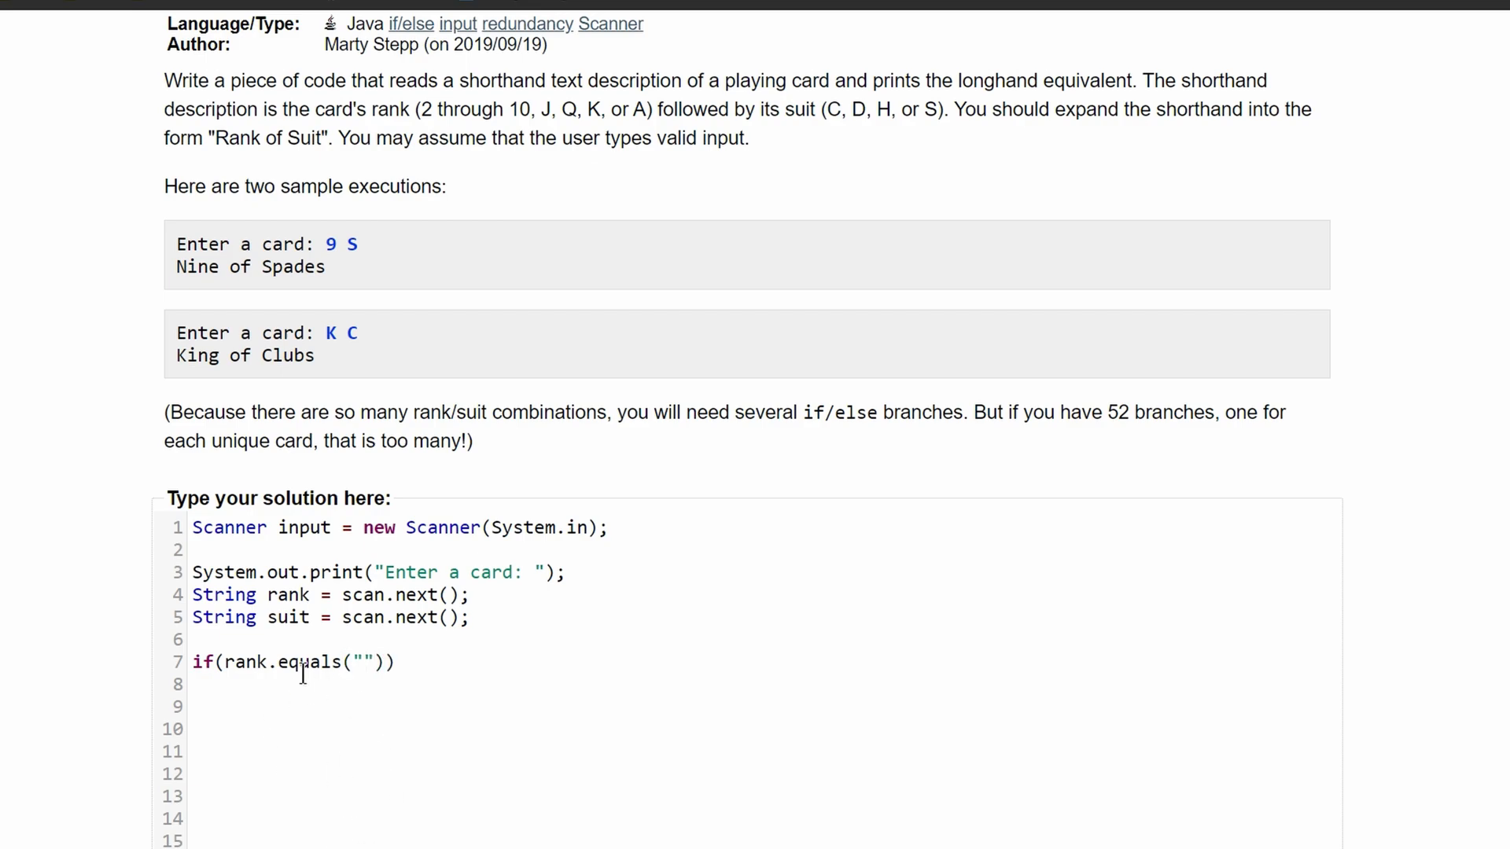
mouse_move(280, 684)
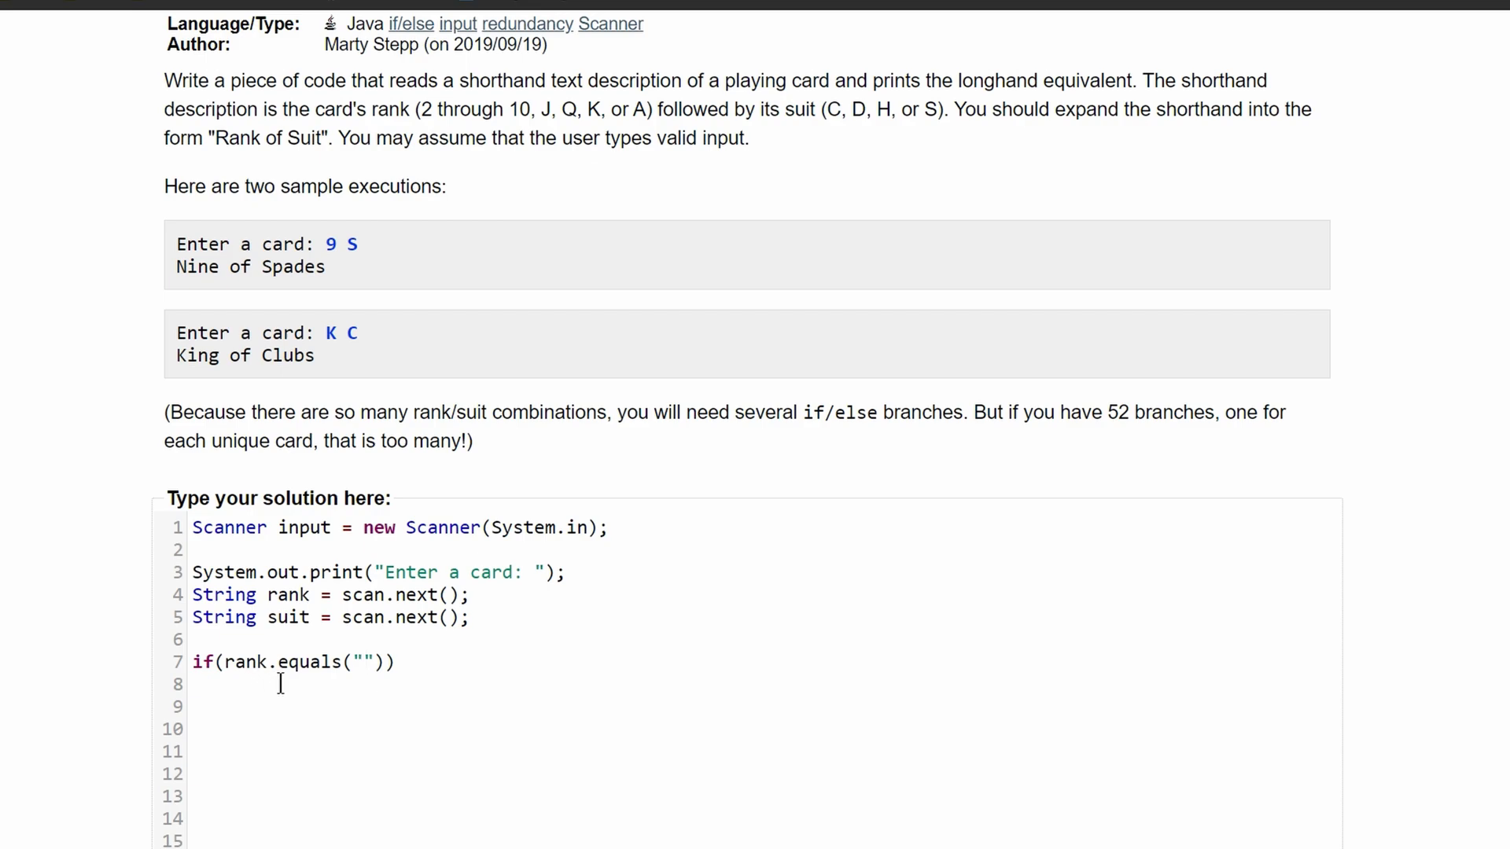
mouse_move(431, 657)
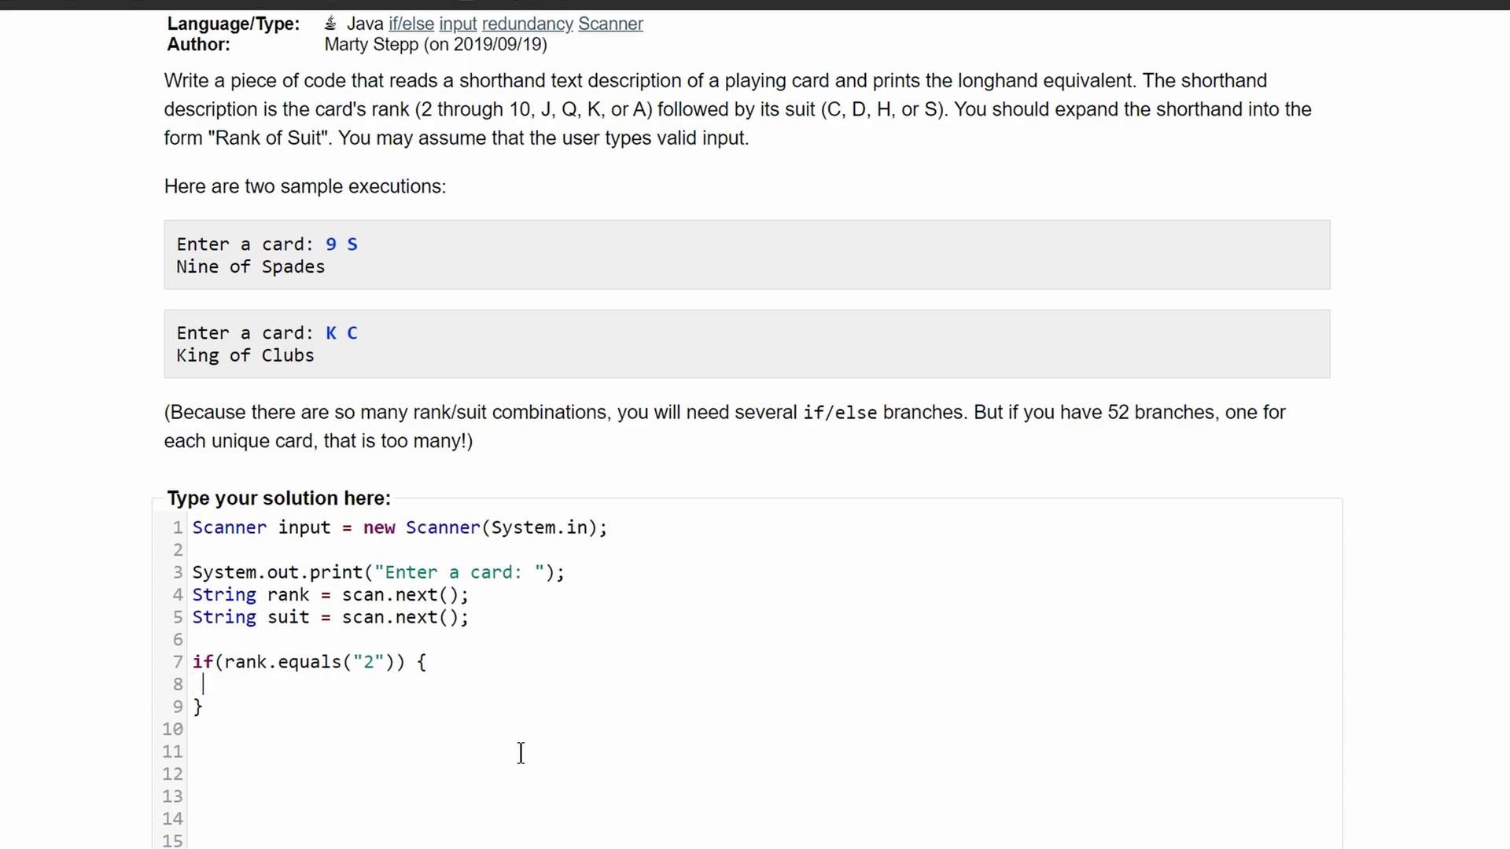
text(rank)
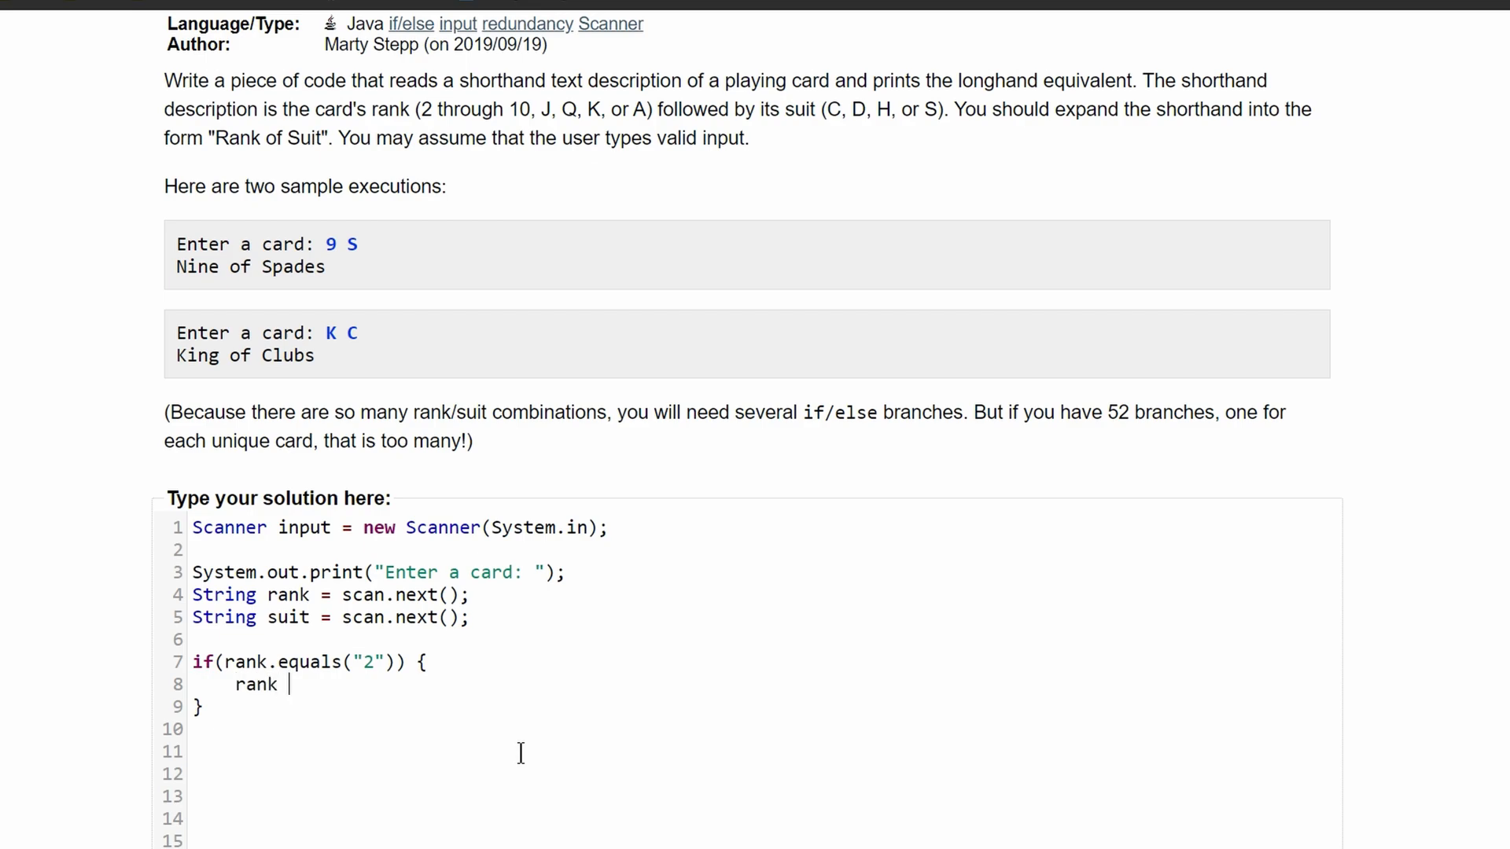
text(=)
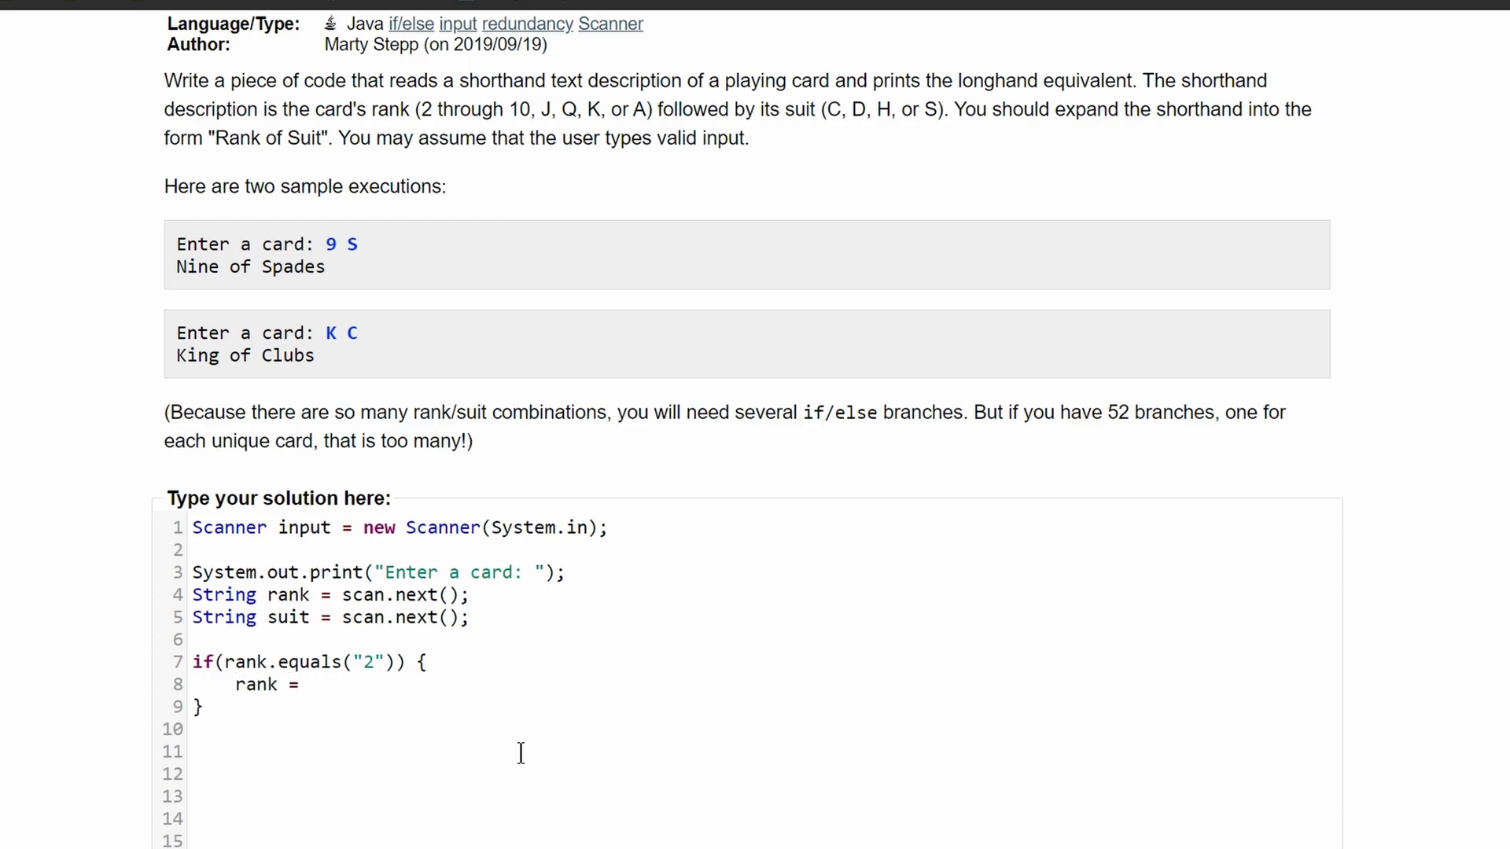
text("Two;)
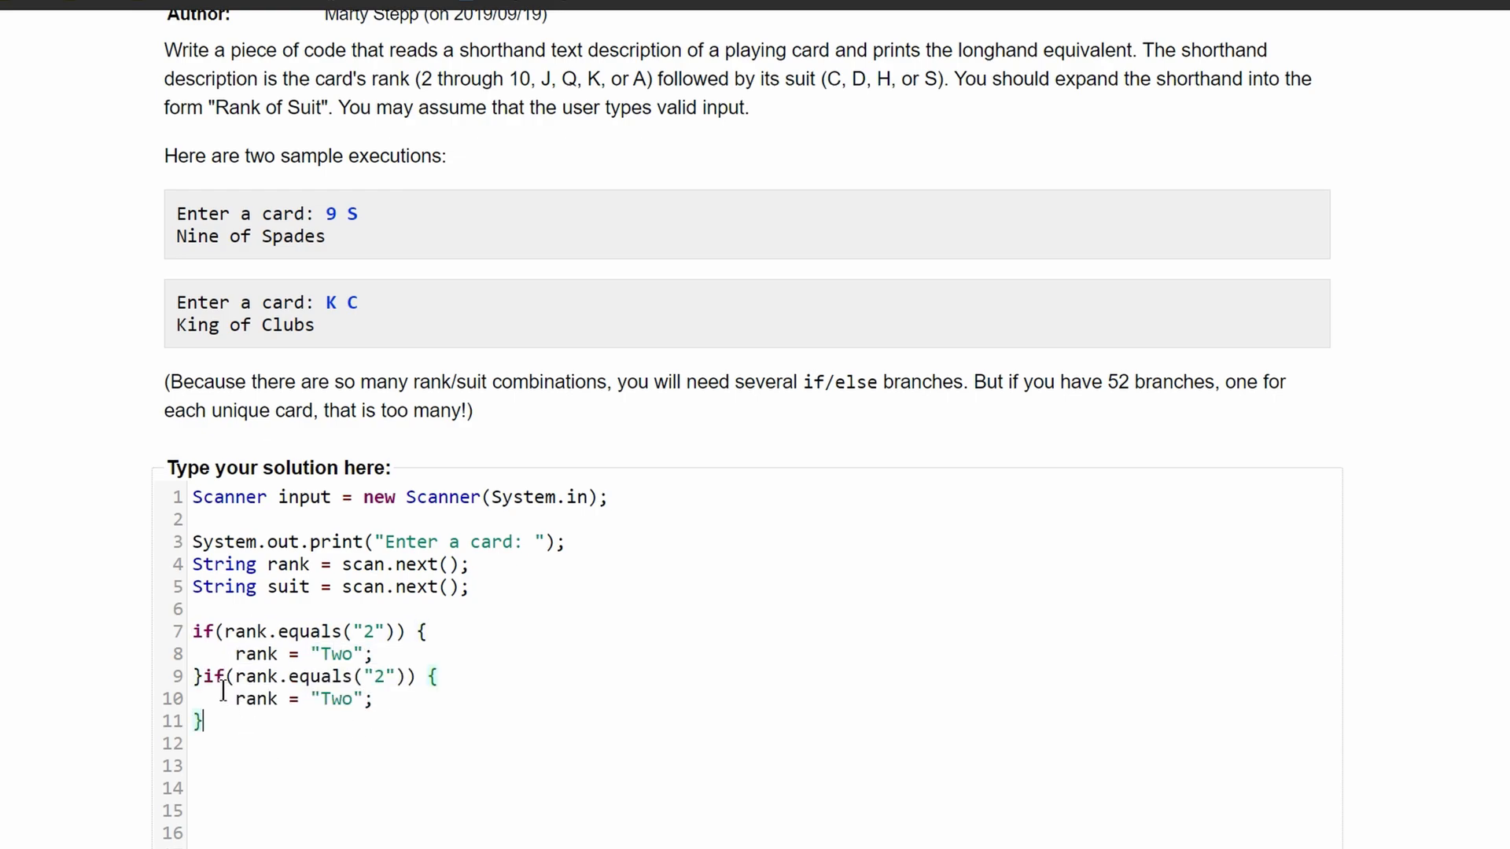
Add else-if branches for ranks 3 through 10, editing copies to Three through Ten
text(else)
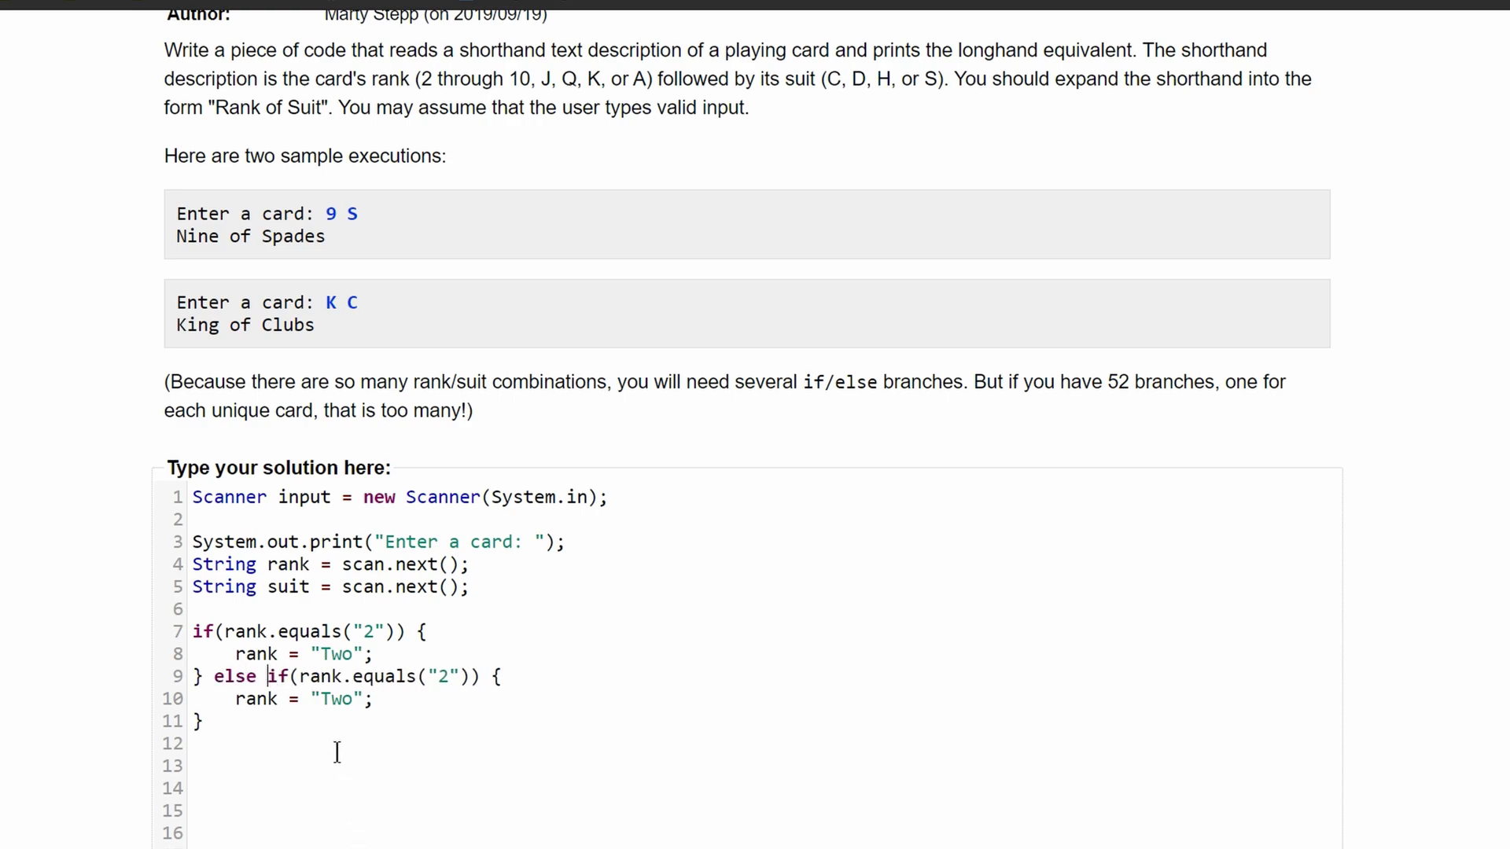
double_click(442, 676)
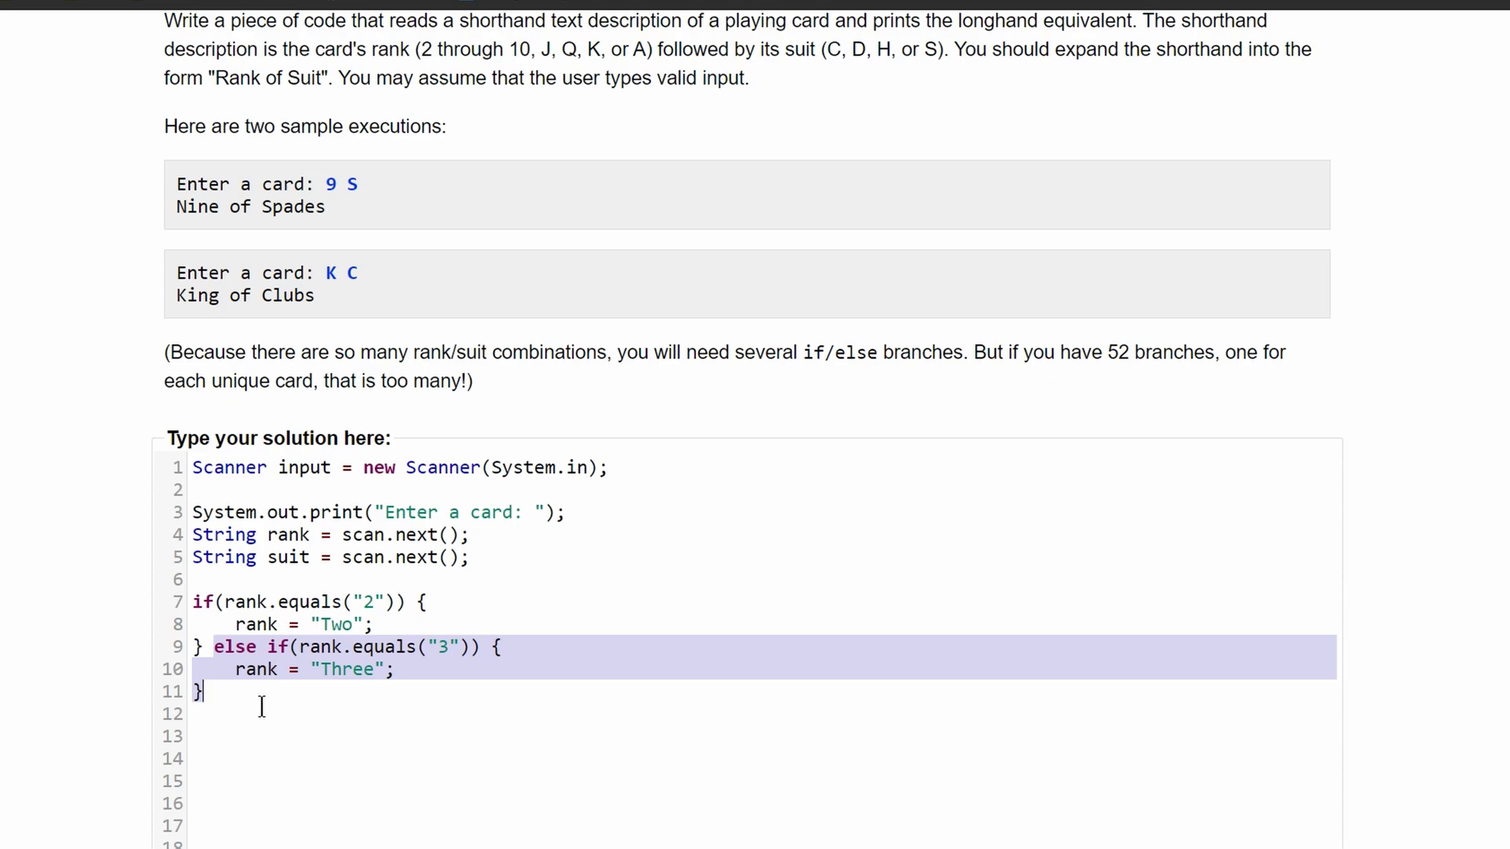
text(}else if(rank.equals("4")) {)
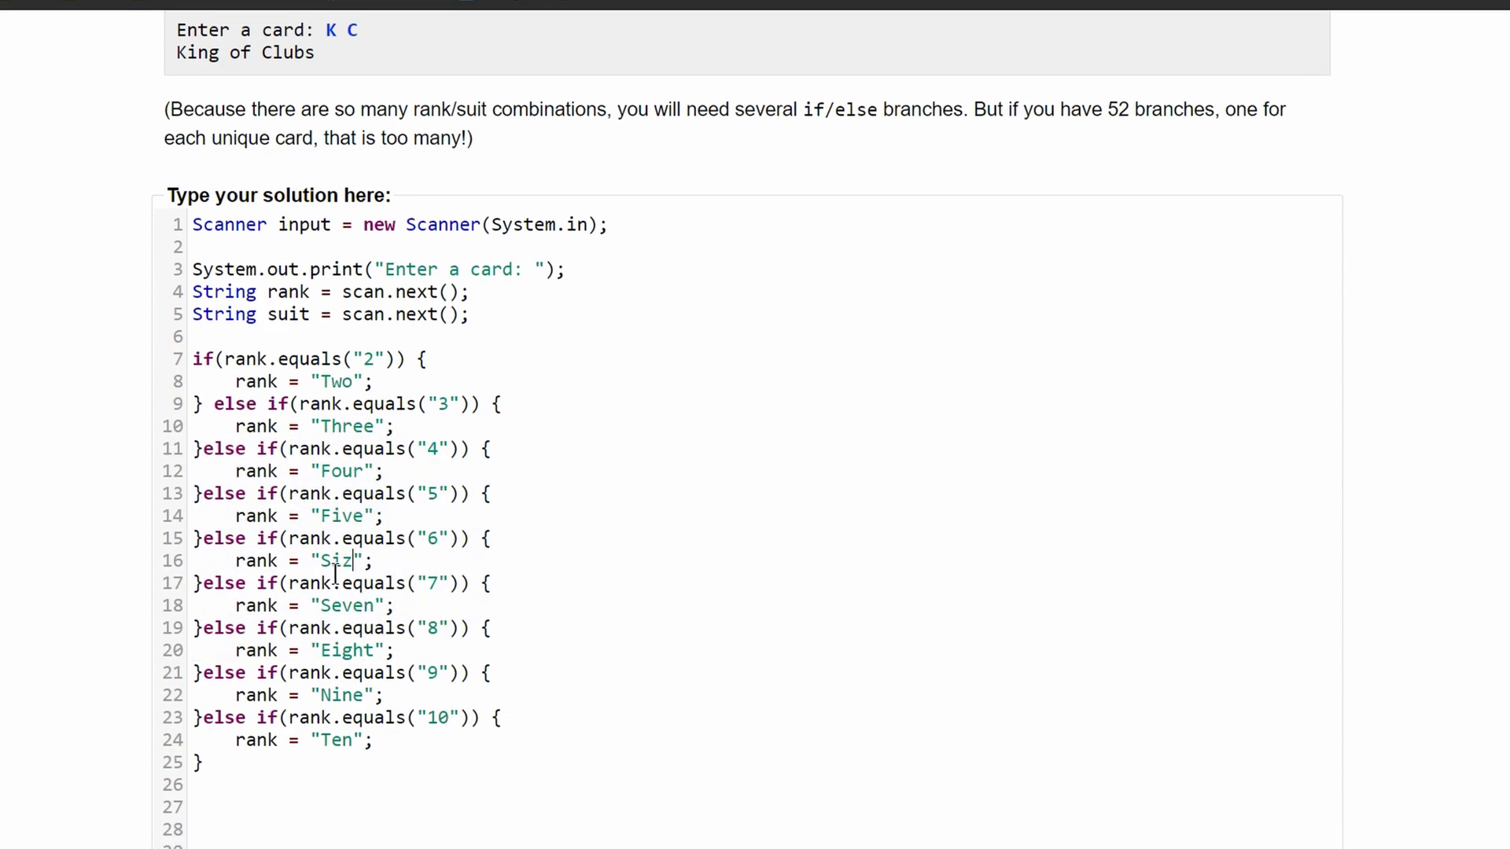
text(Six)
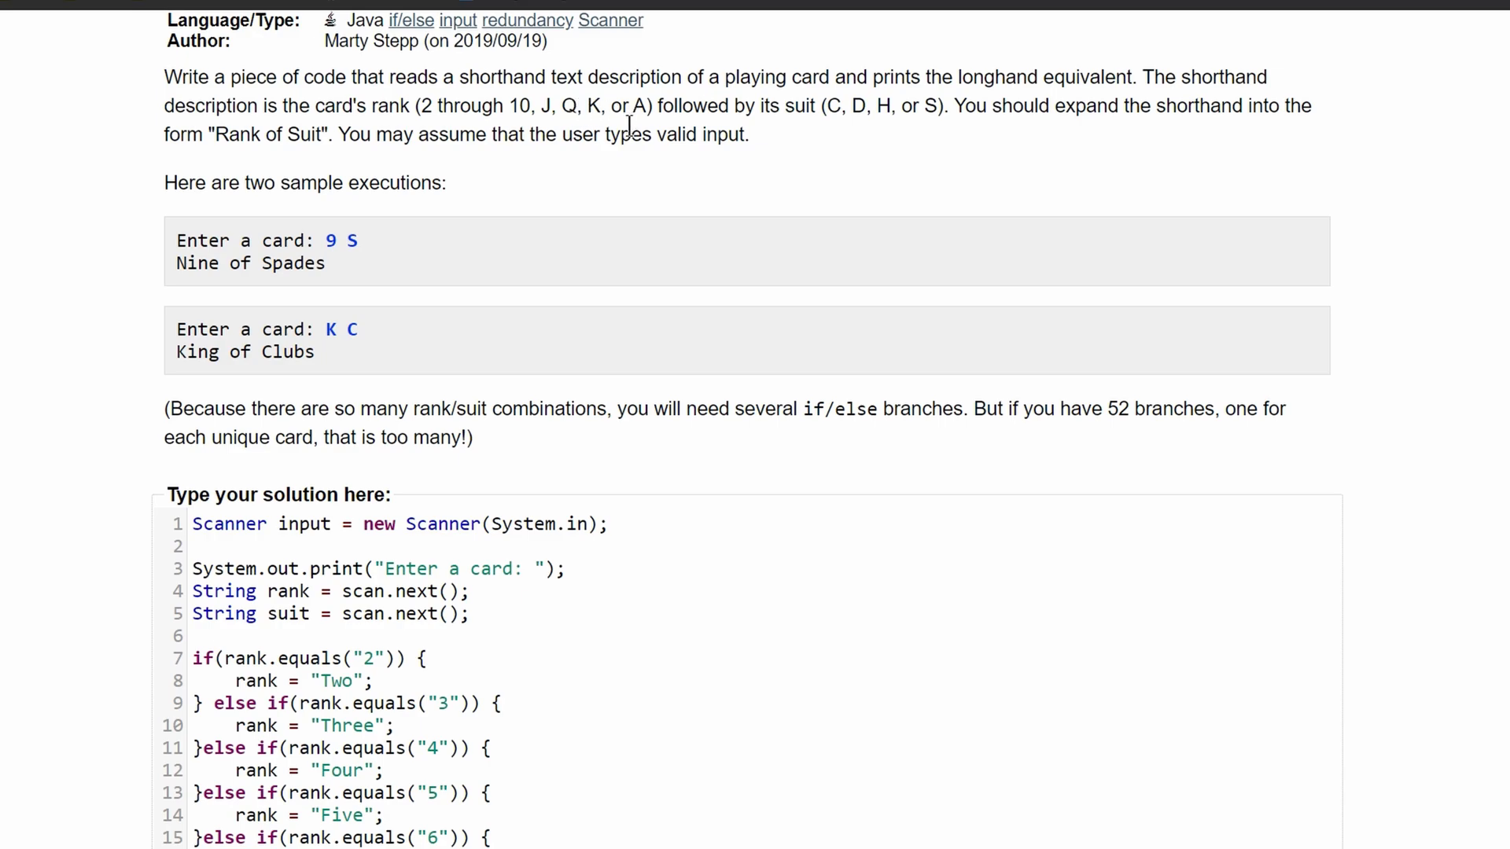
Set the A, K and Q branches to Ace, King and Queen instead of the copied value
scroll(down, 3)
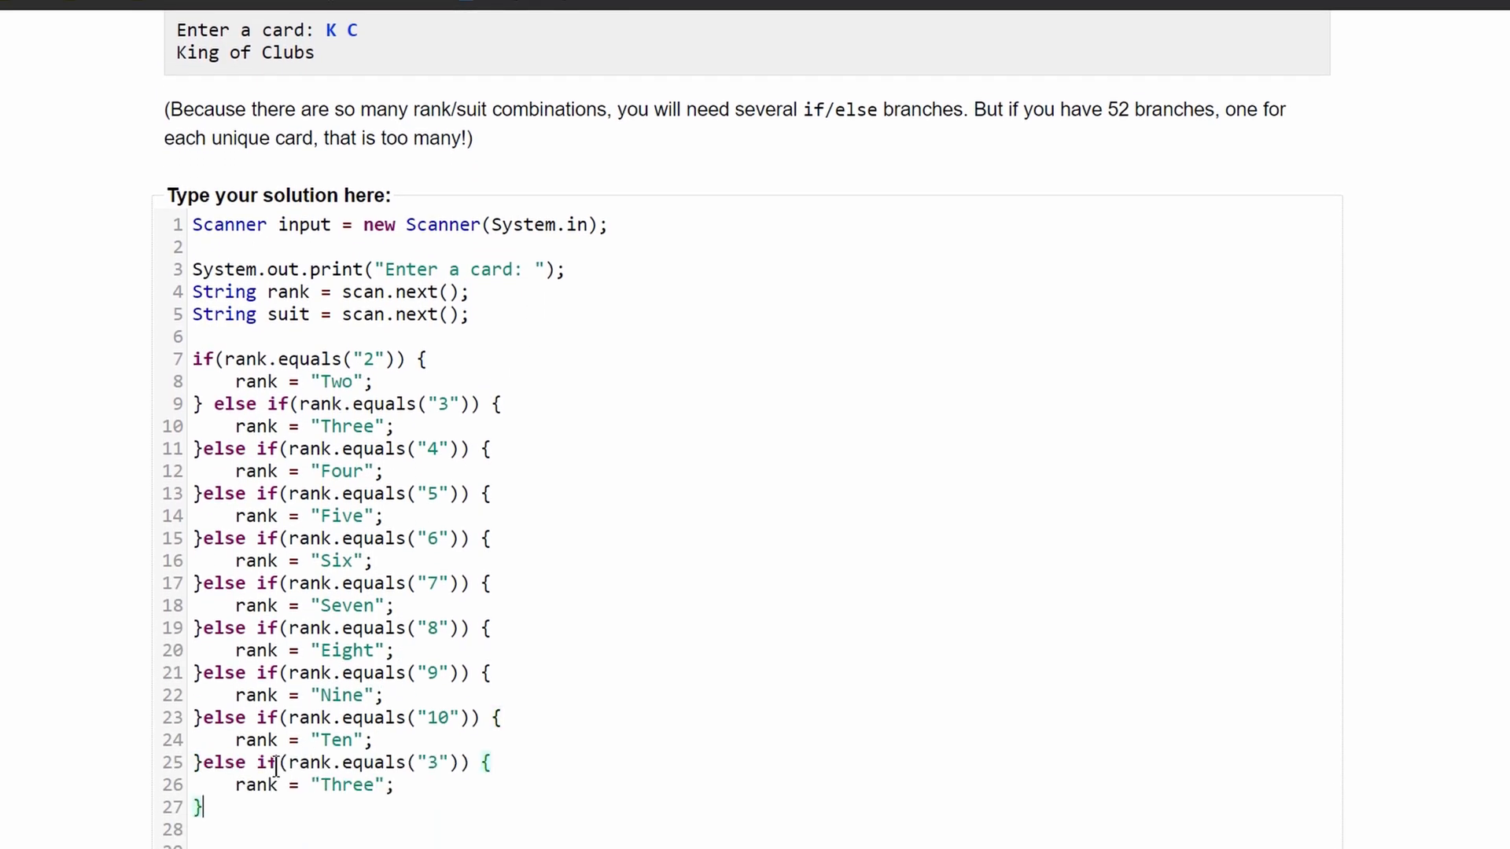
scroll(down, 3)
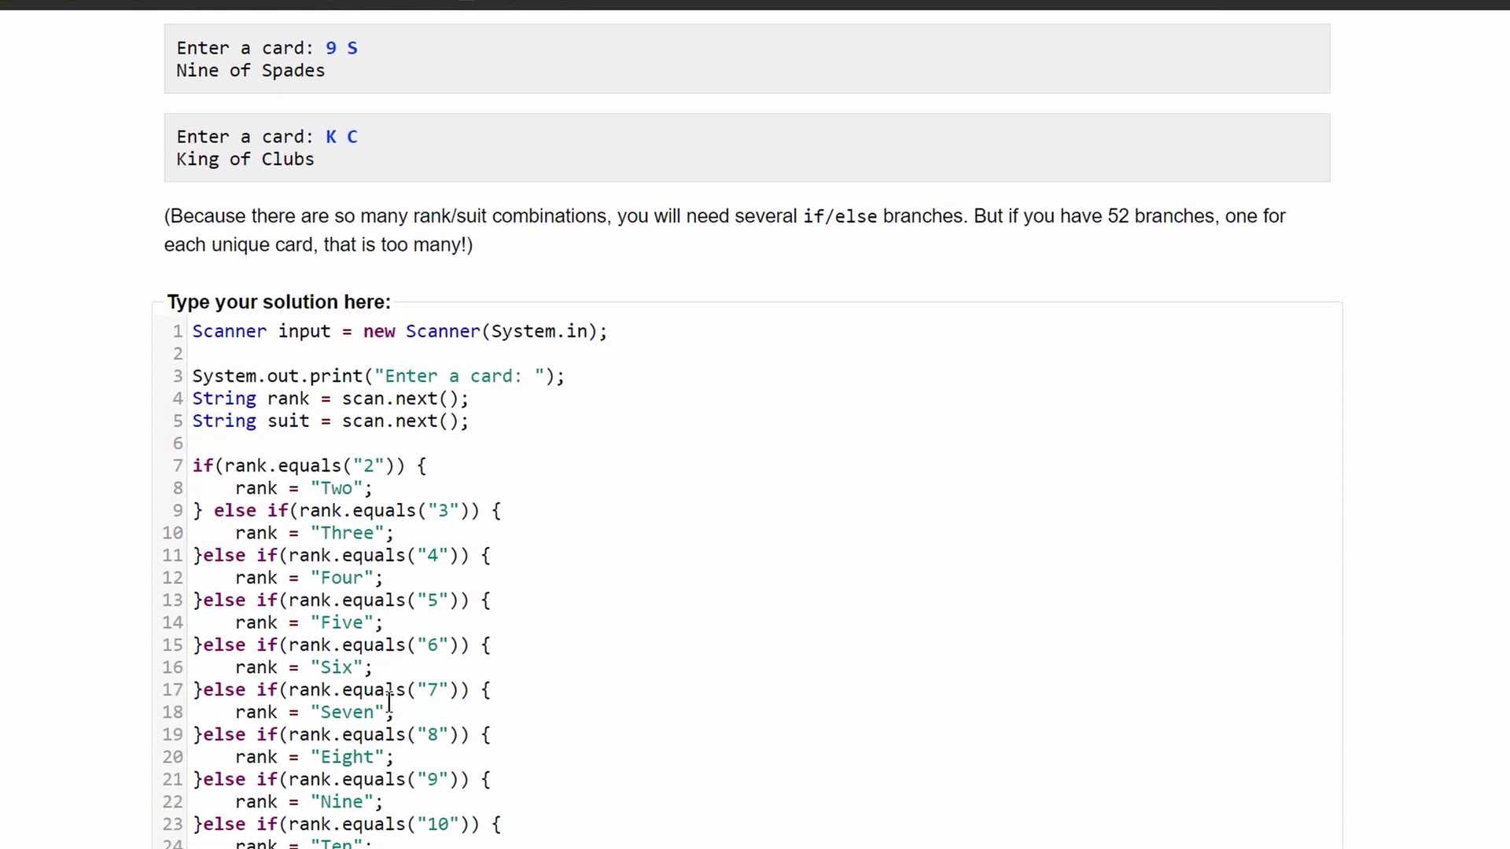
scroll(down, 3)
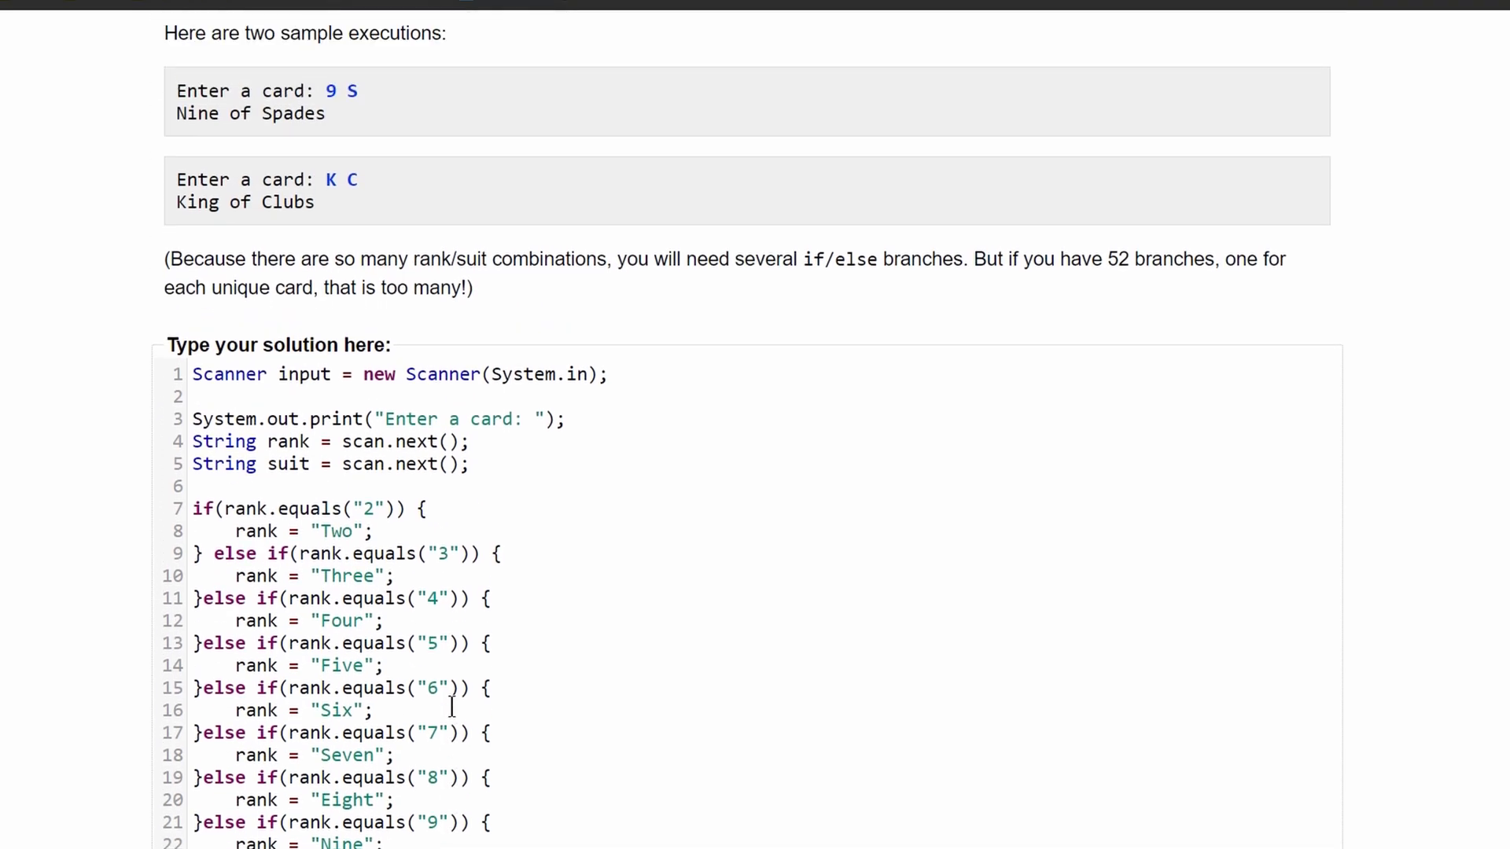
scroll(down, 3)
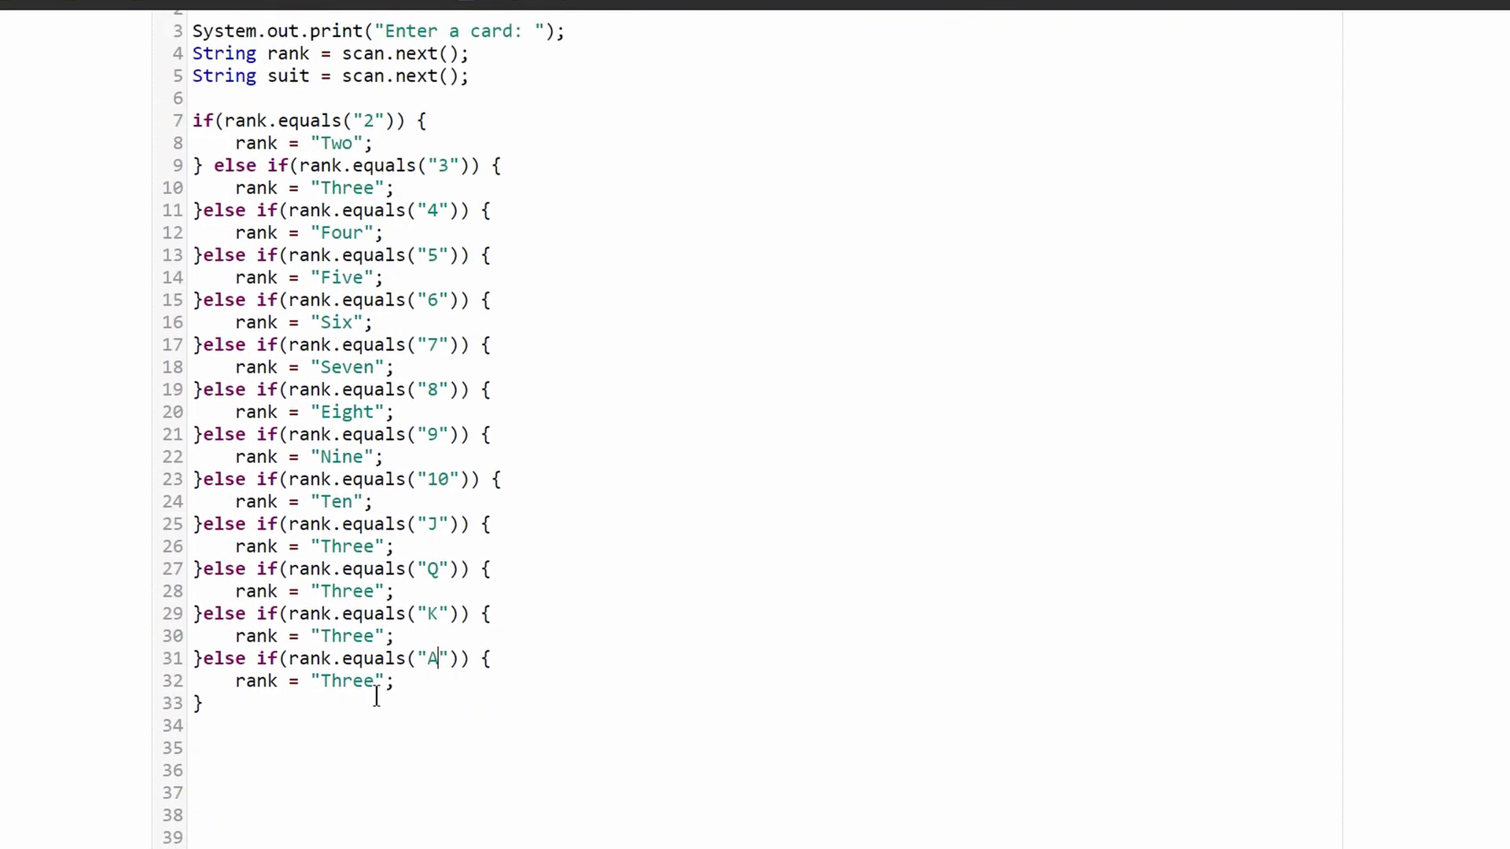
text(Ace)
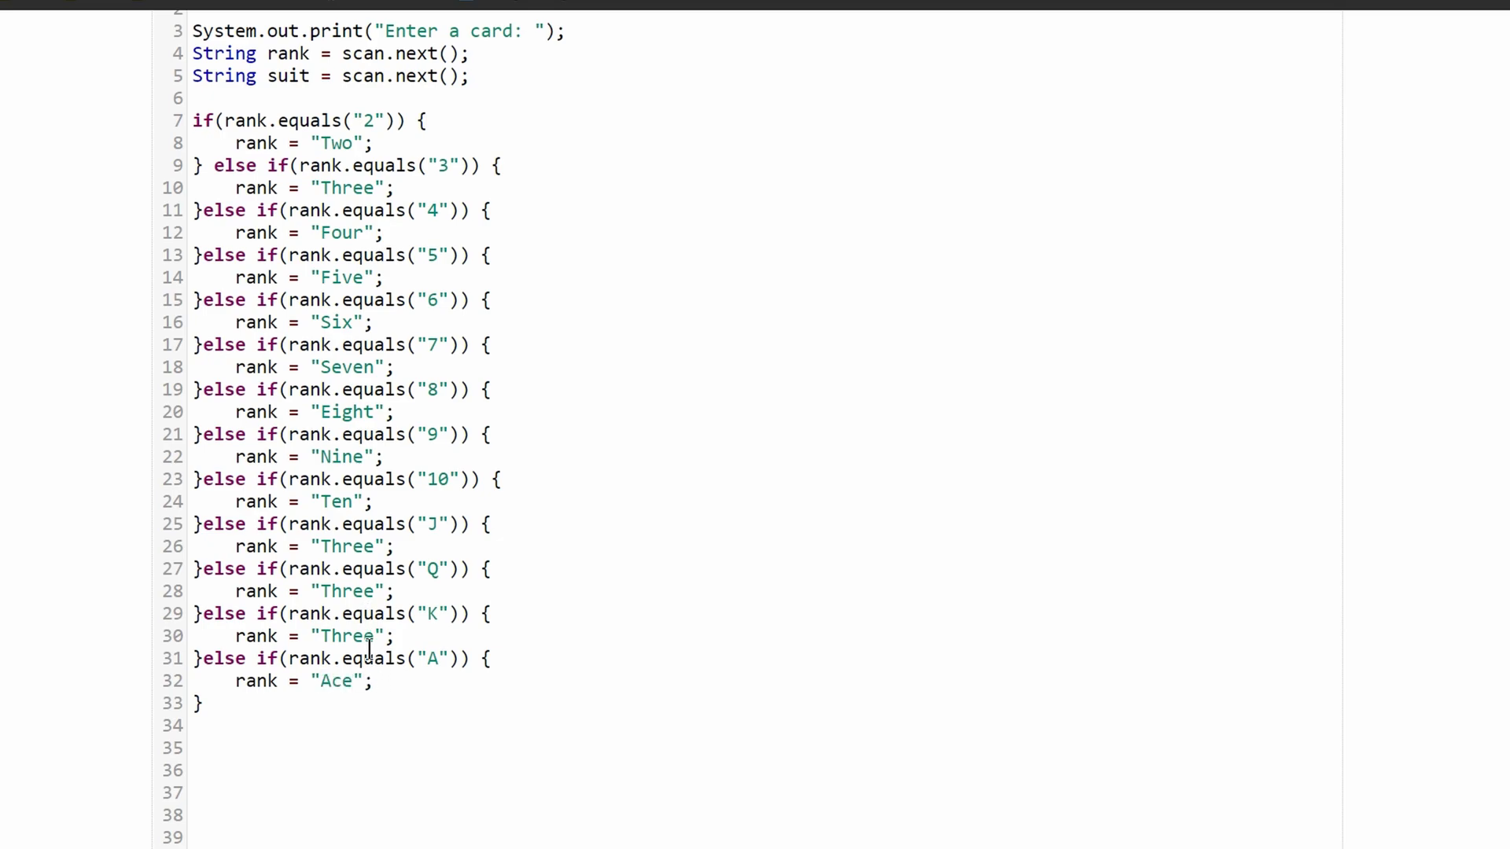
text(King)
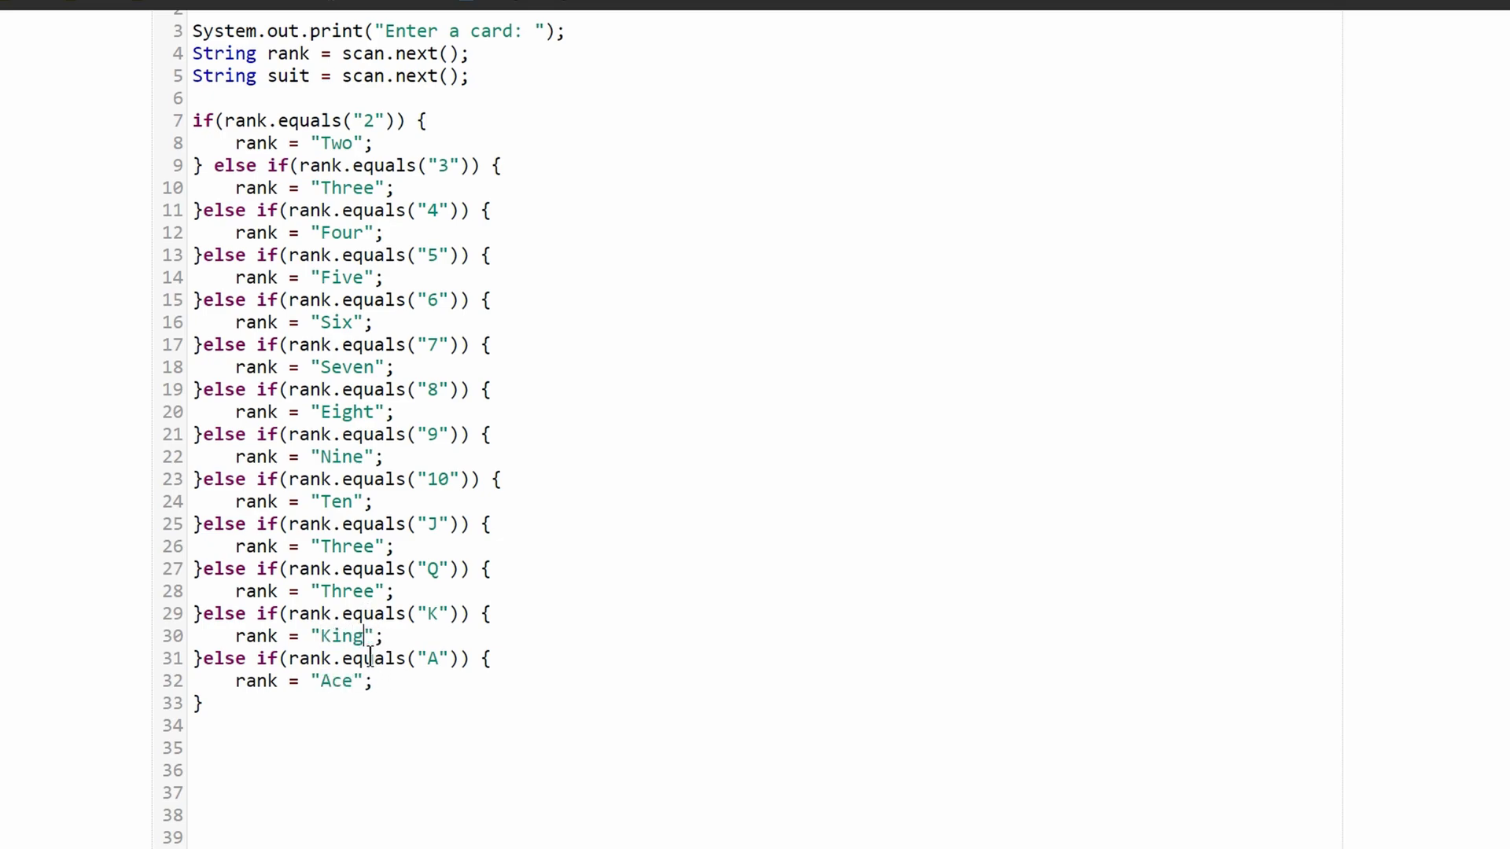
text(Queen)
click(294, 545)
text(Jack)
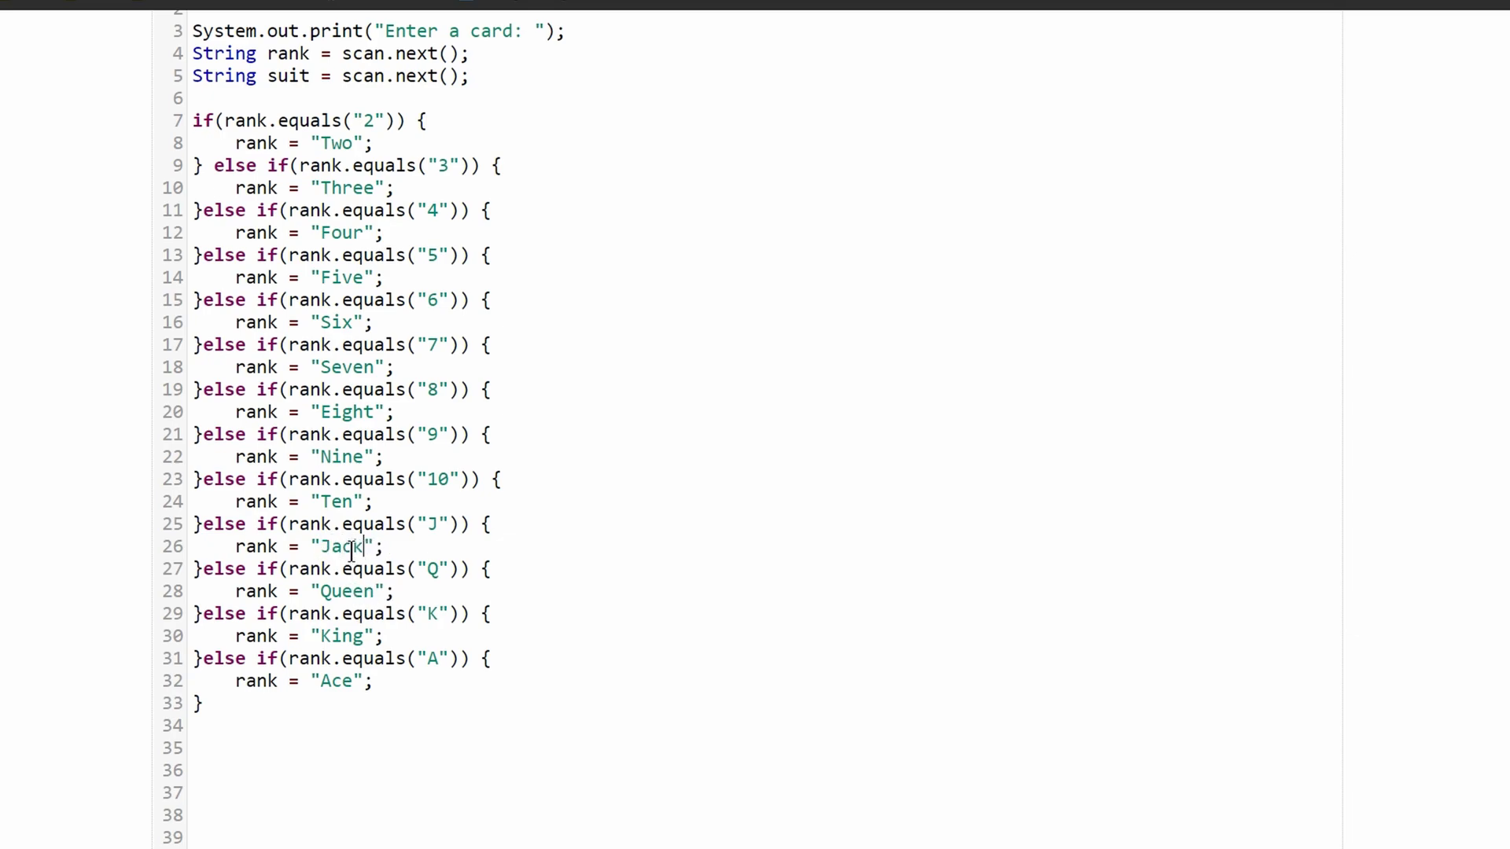
scroll(up, 3)
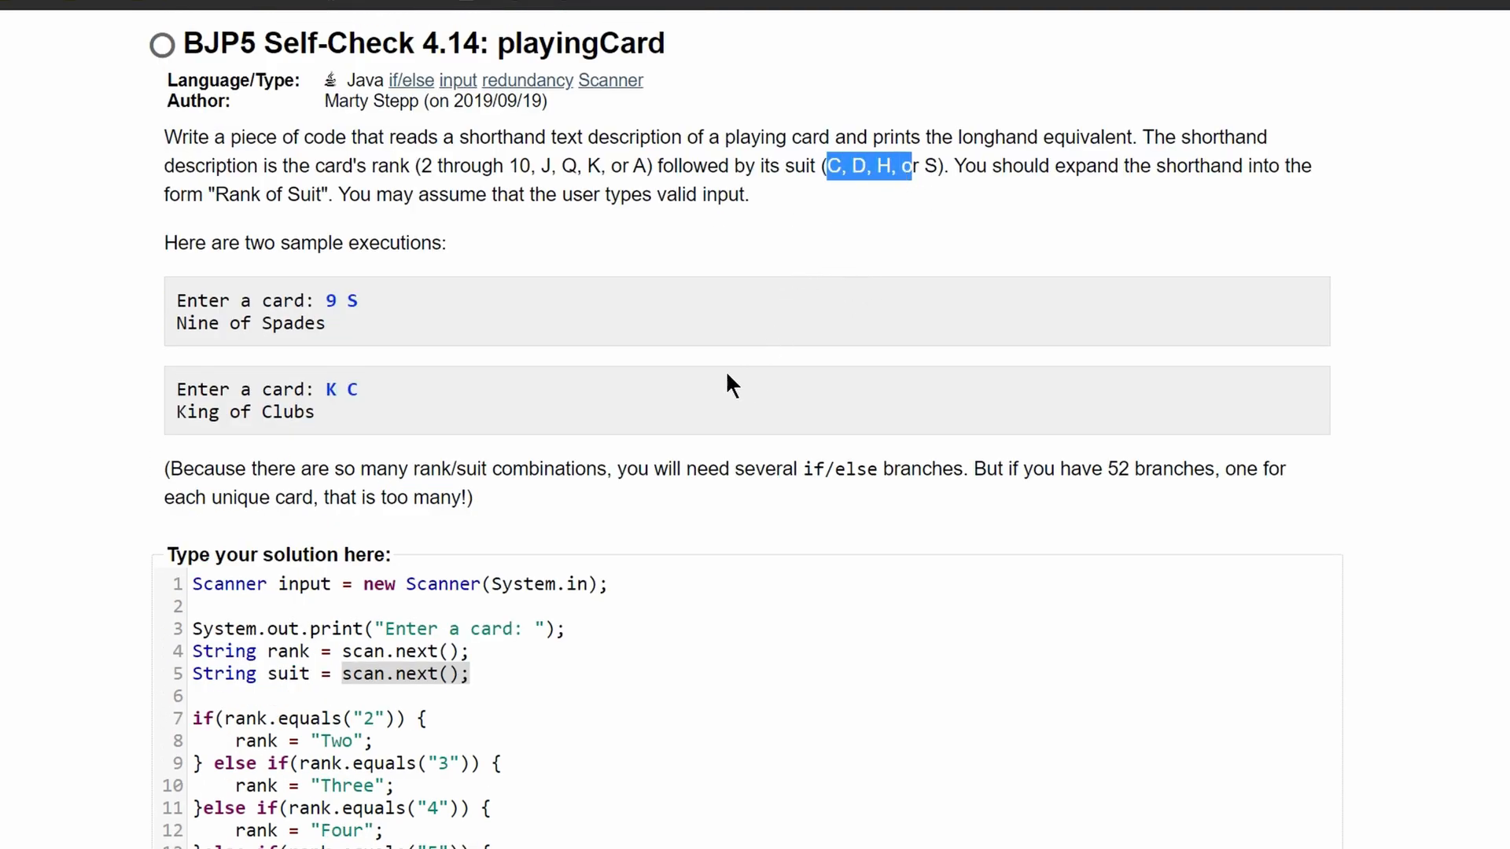
Write the first suit branch: if suit equals "C", set suit to "Clubs"
scroll(down, 3)
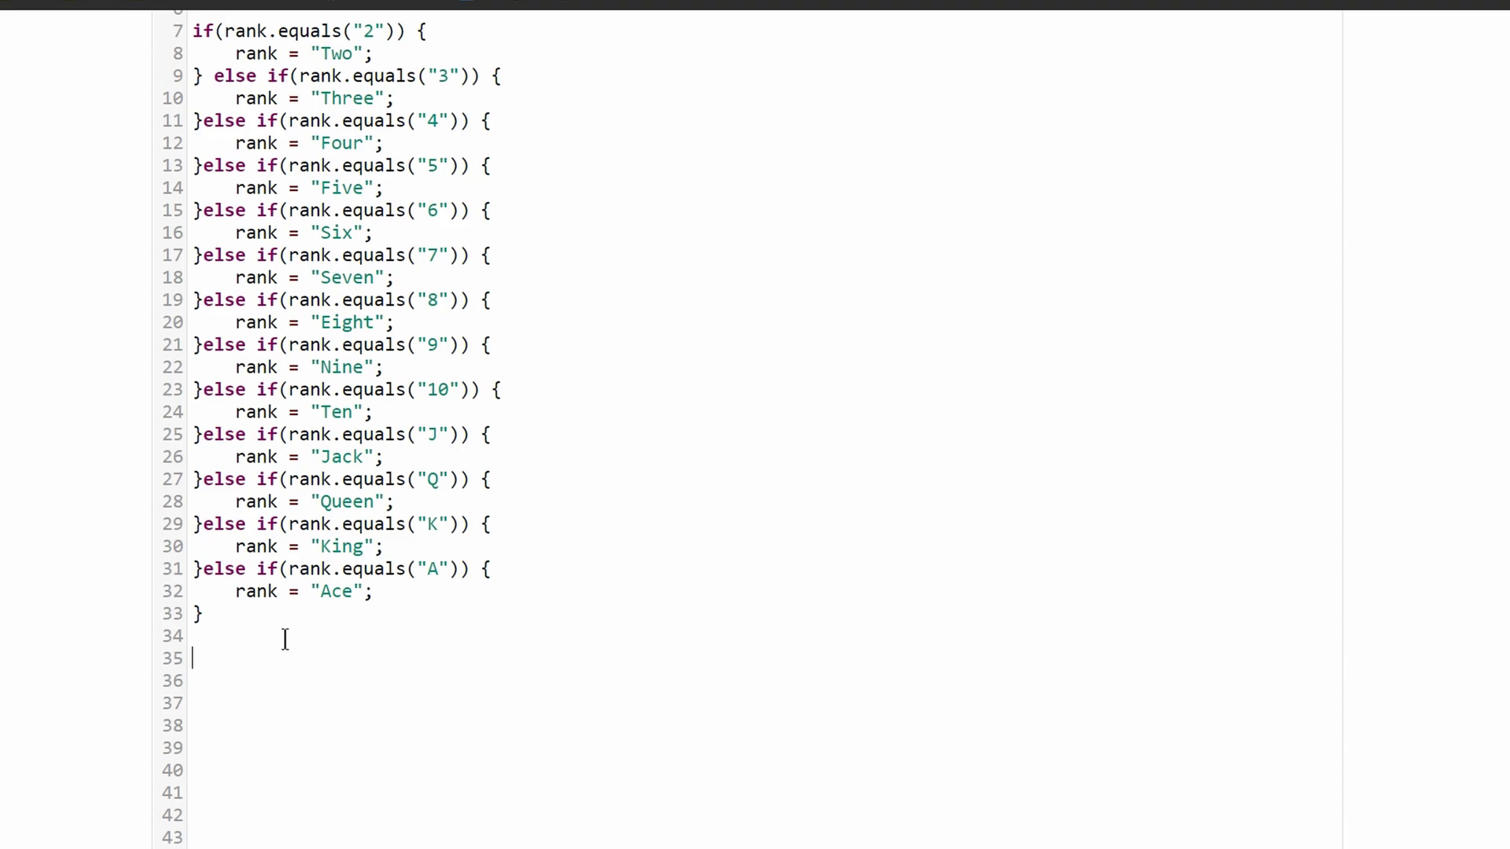
text(if()
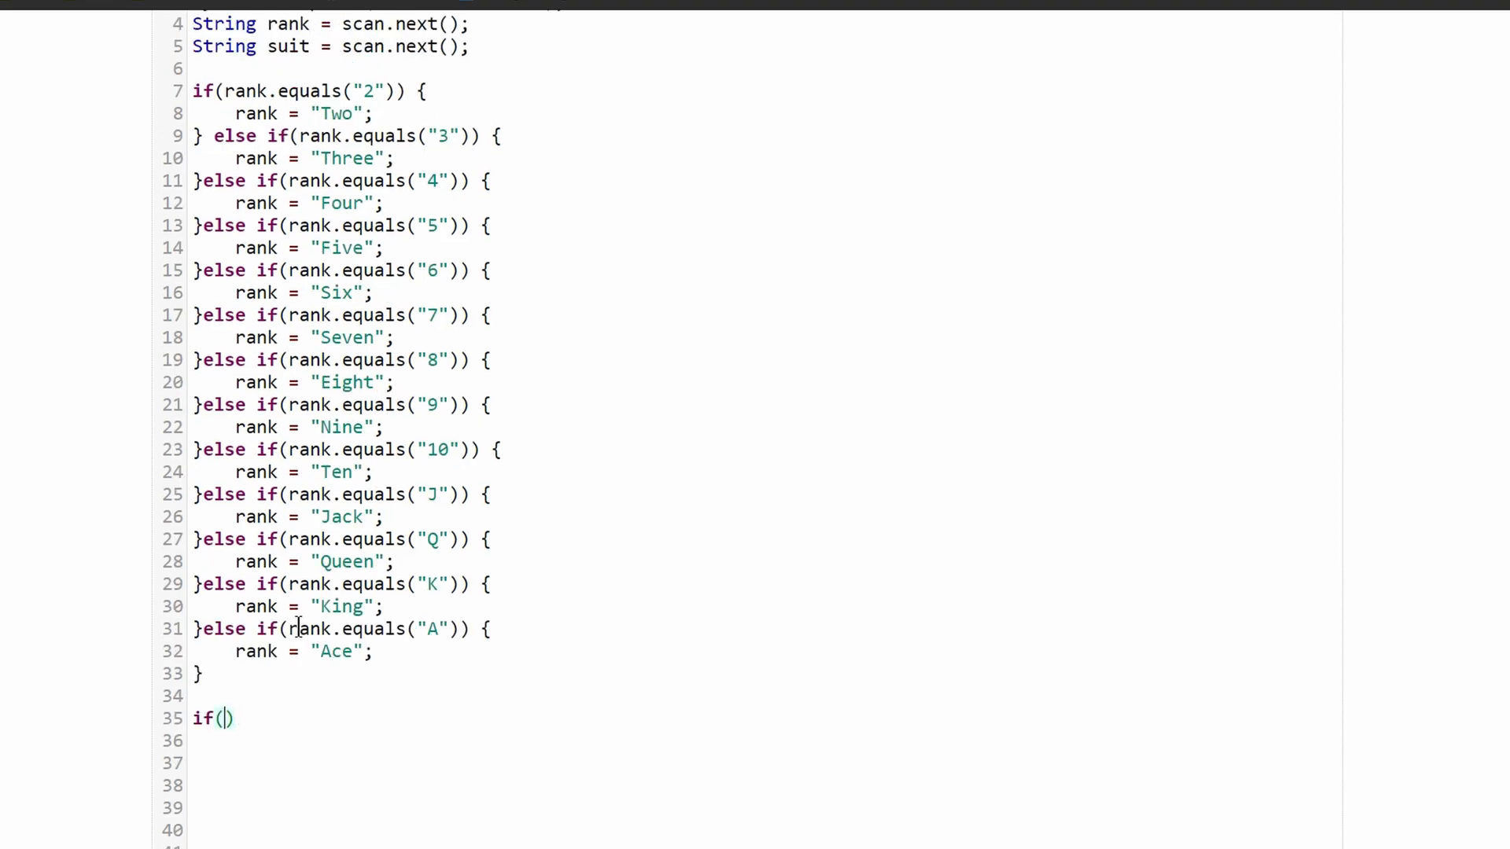
text(suit.)
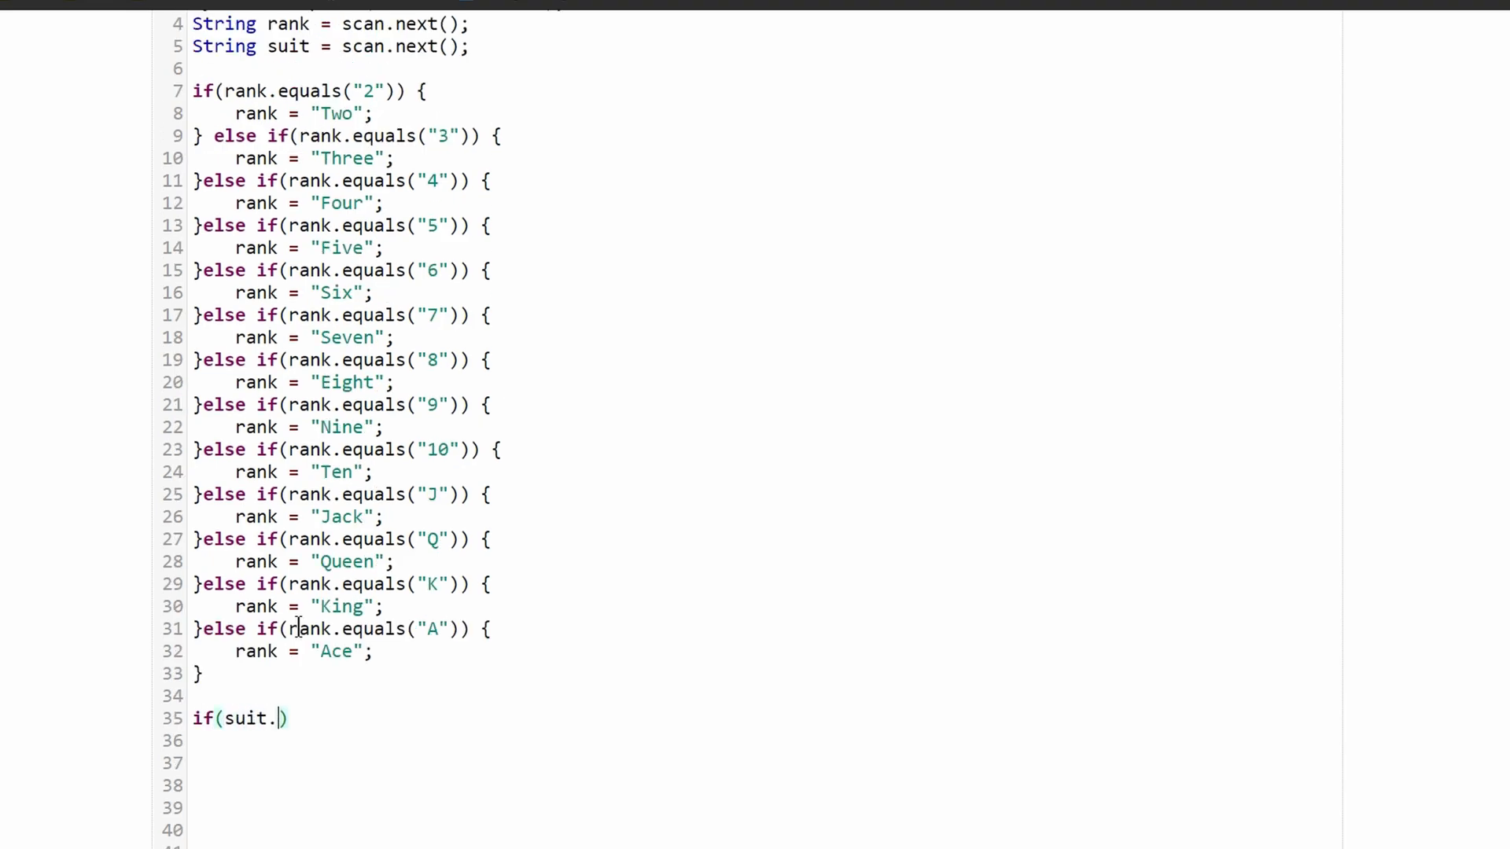
text(equals(""))
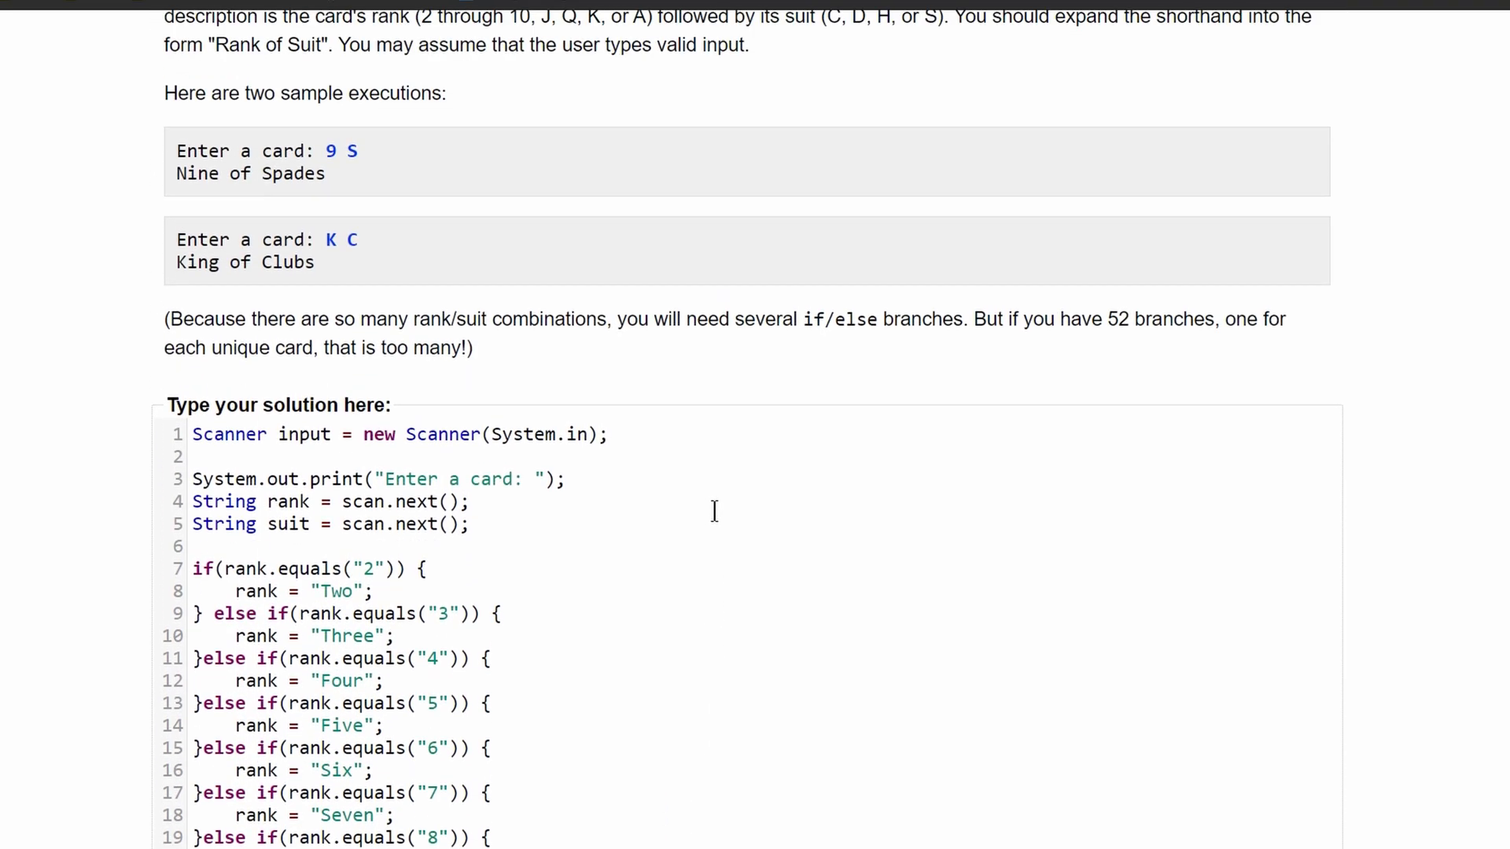
scroll(down, 3)
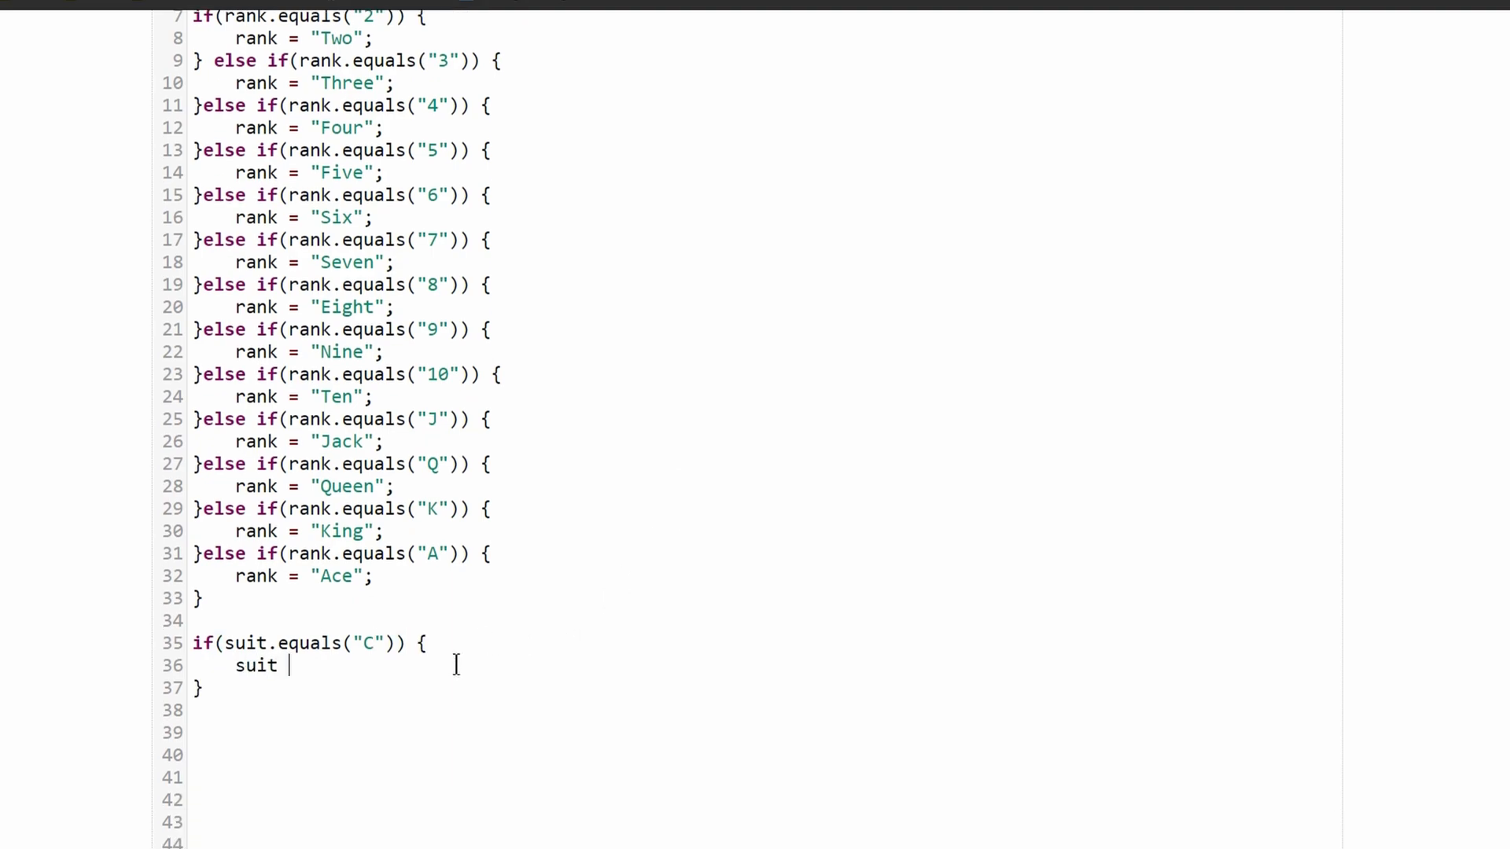
text(= "")
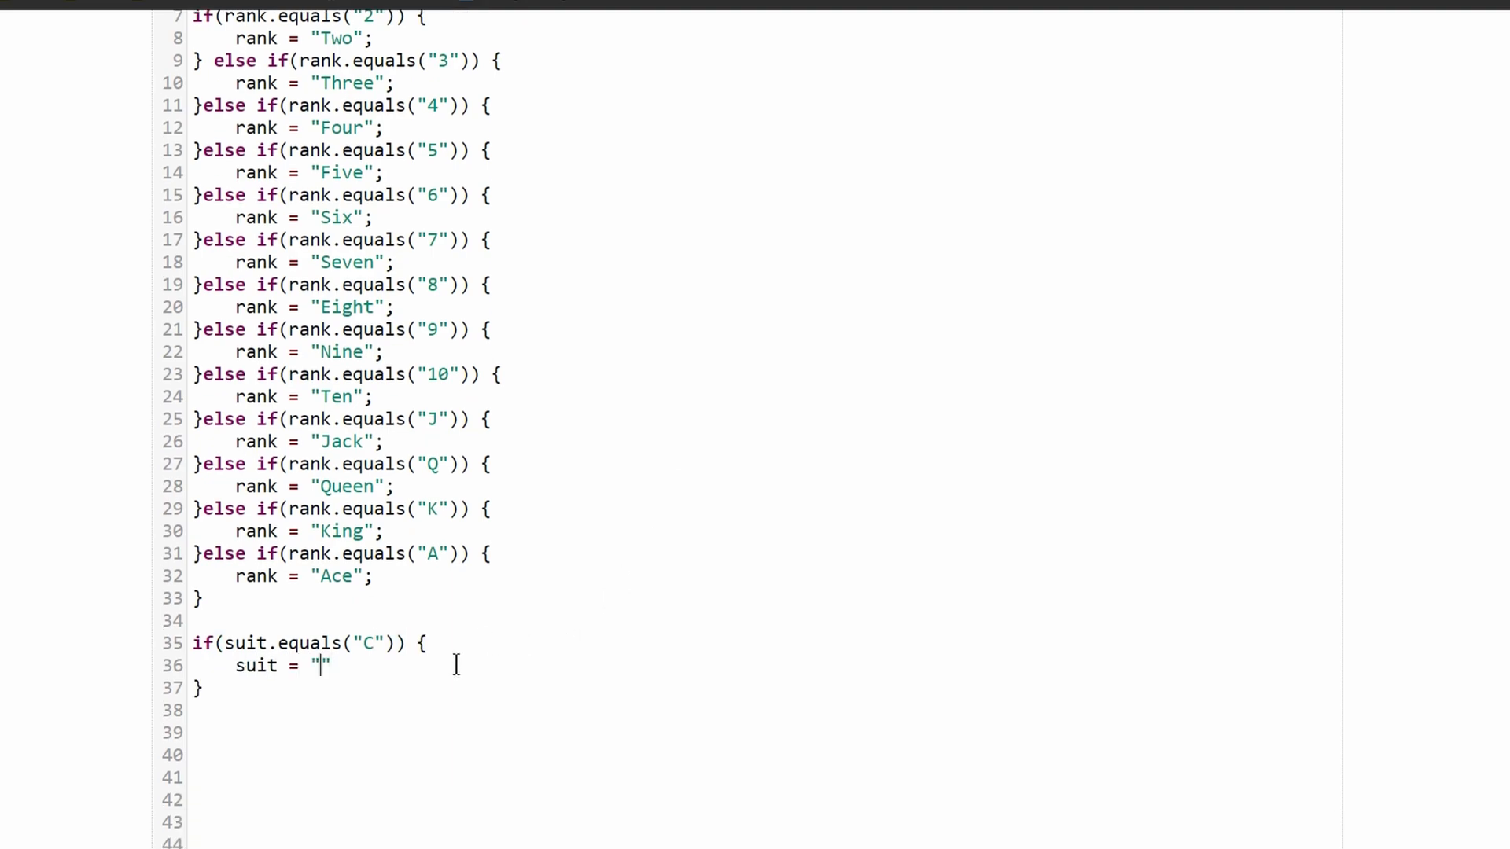
text(Clubs)
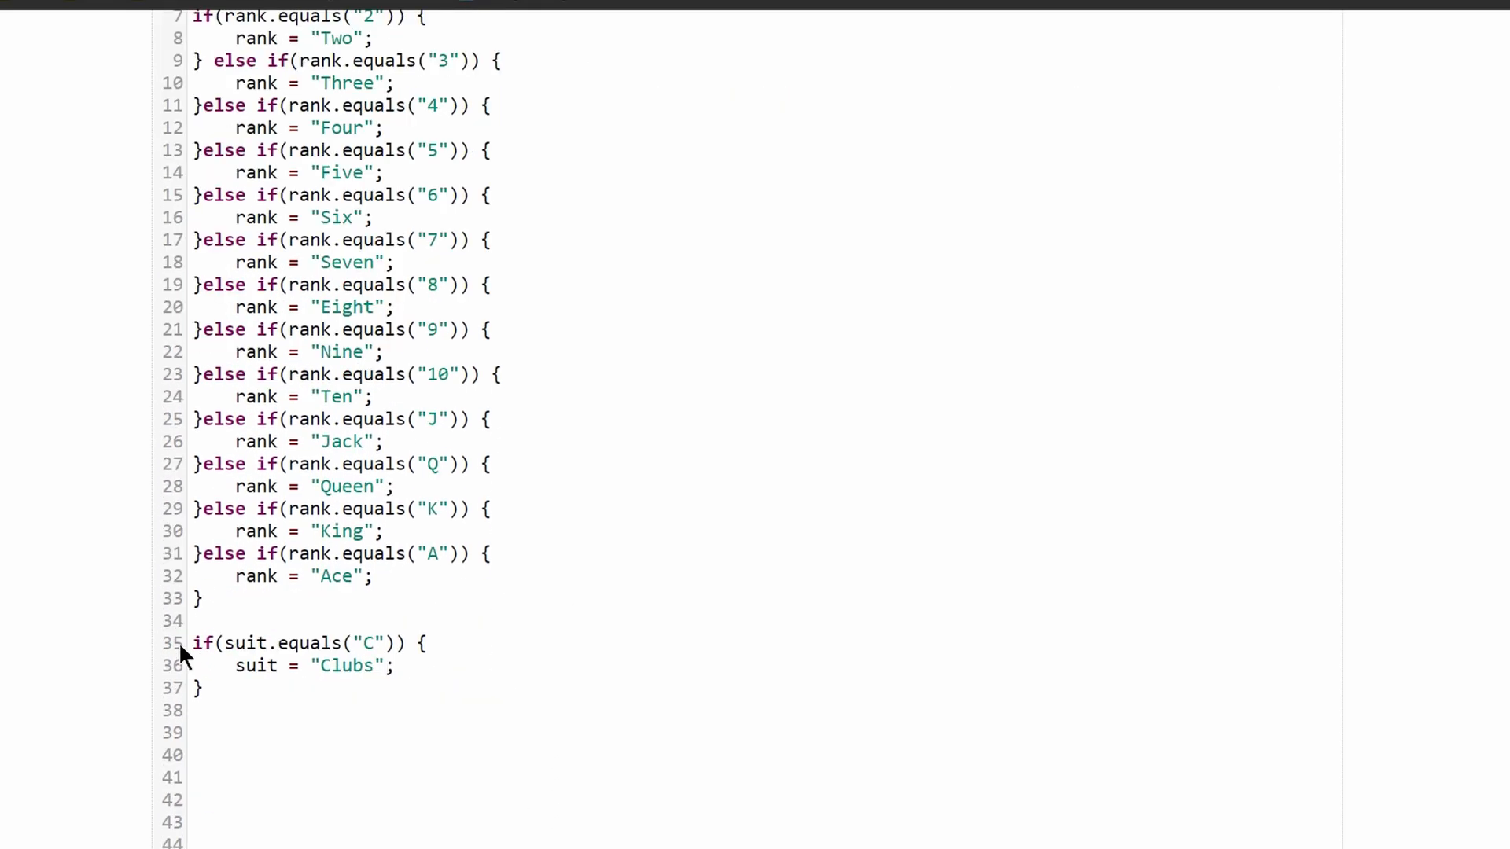
Add copied else-if suit branches for D, H and S, starting to edit in Spades
click(203, 687)
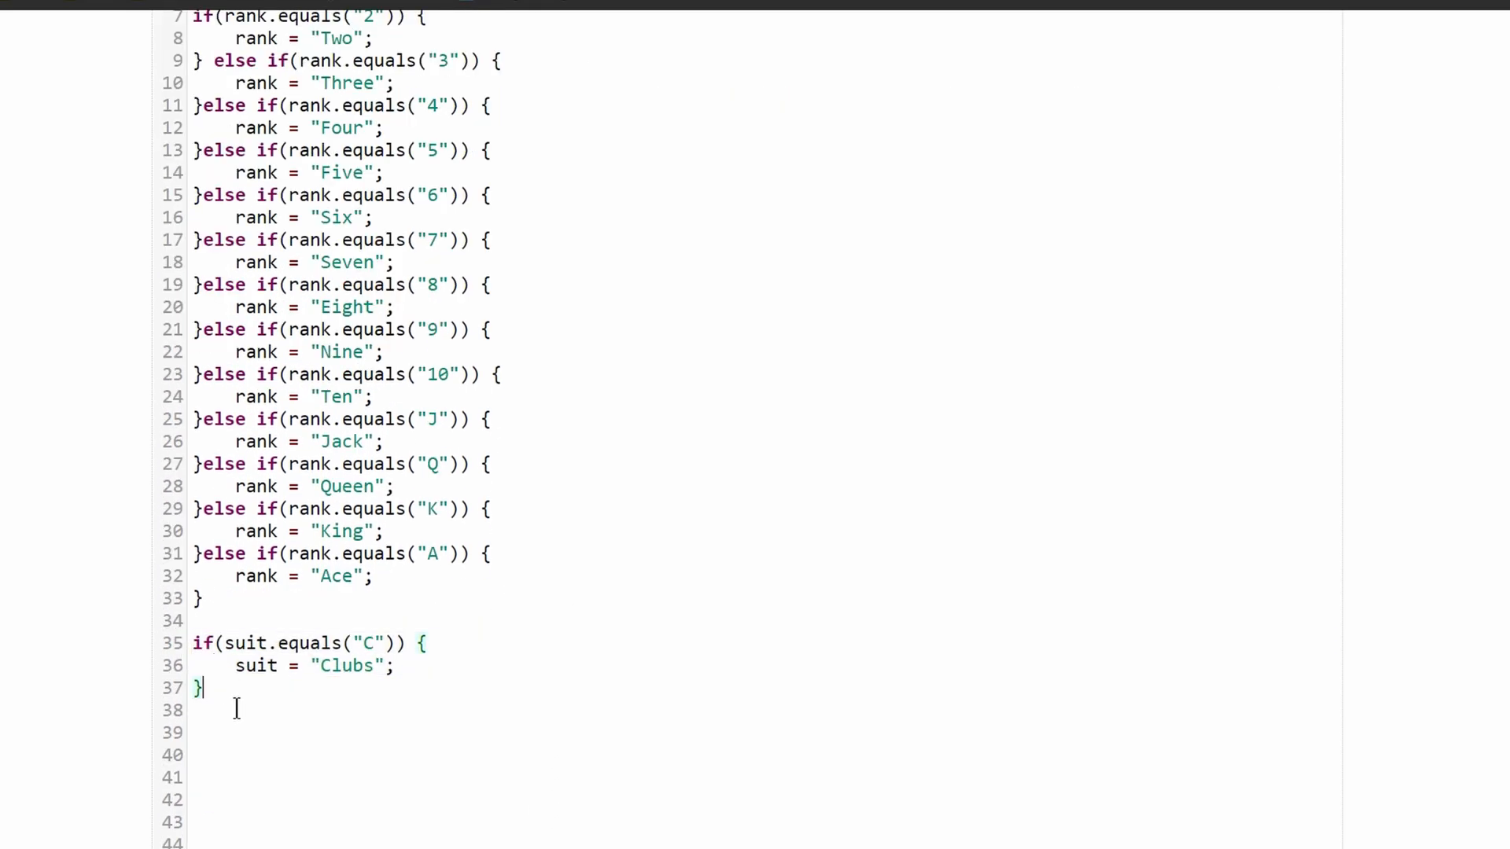
text(else if(suit.equals("C")) {)
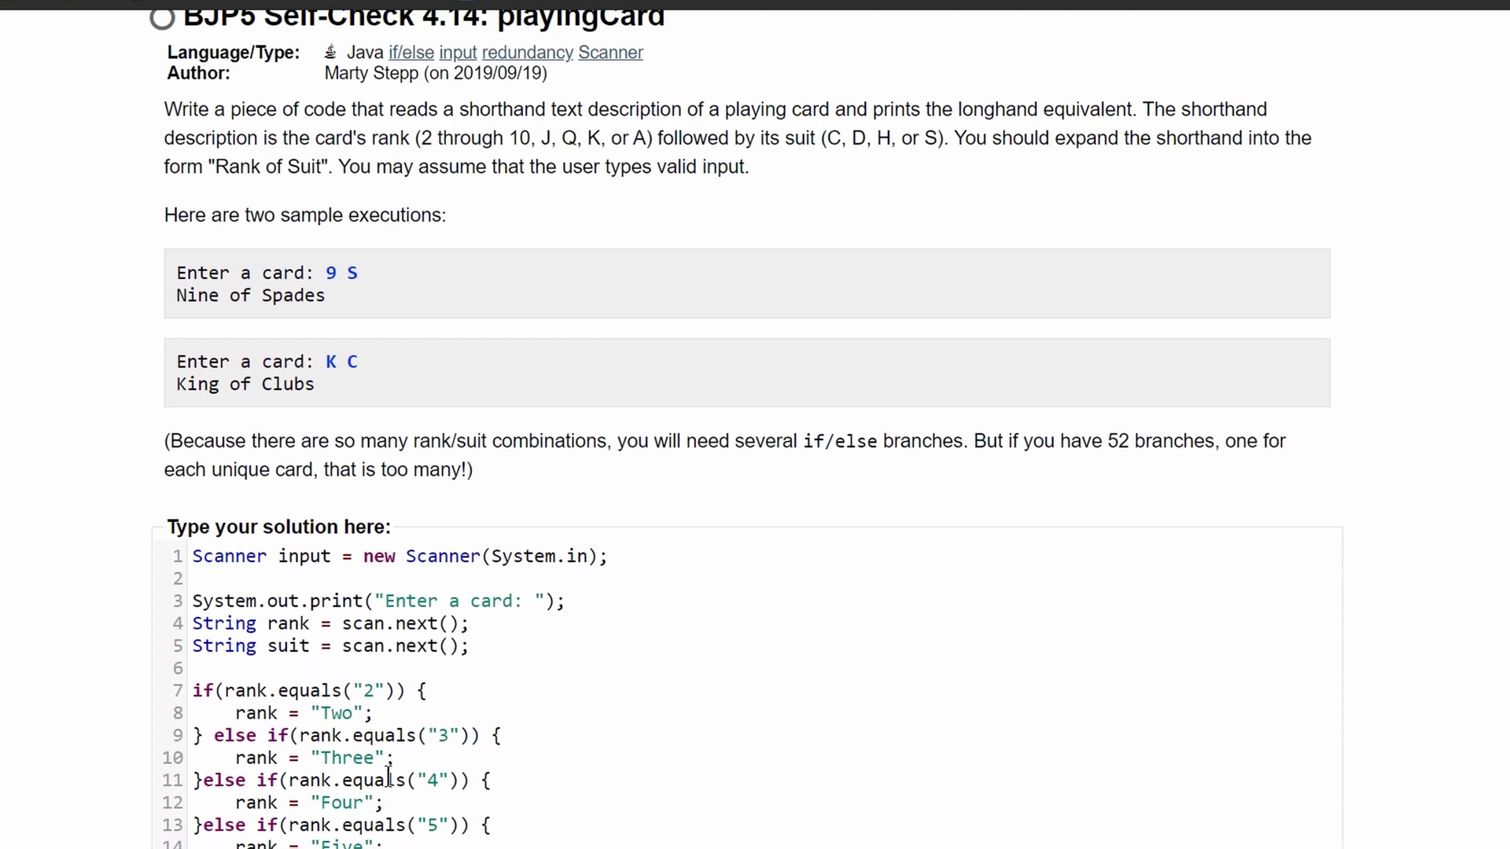
scroll(down, 3)
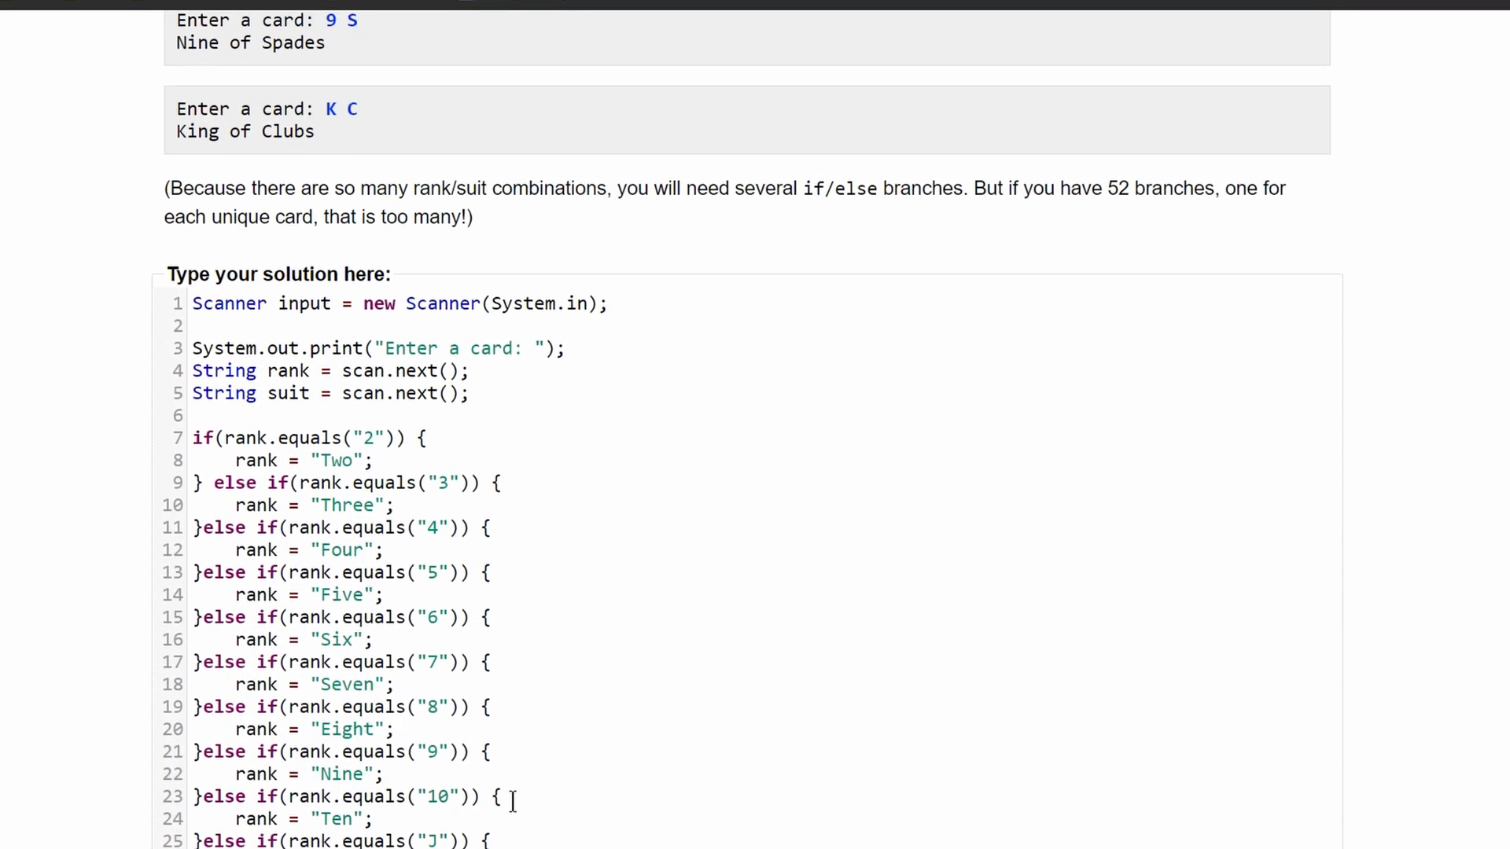
scroll(down, 3)
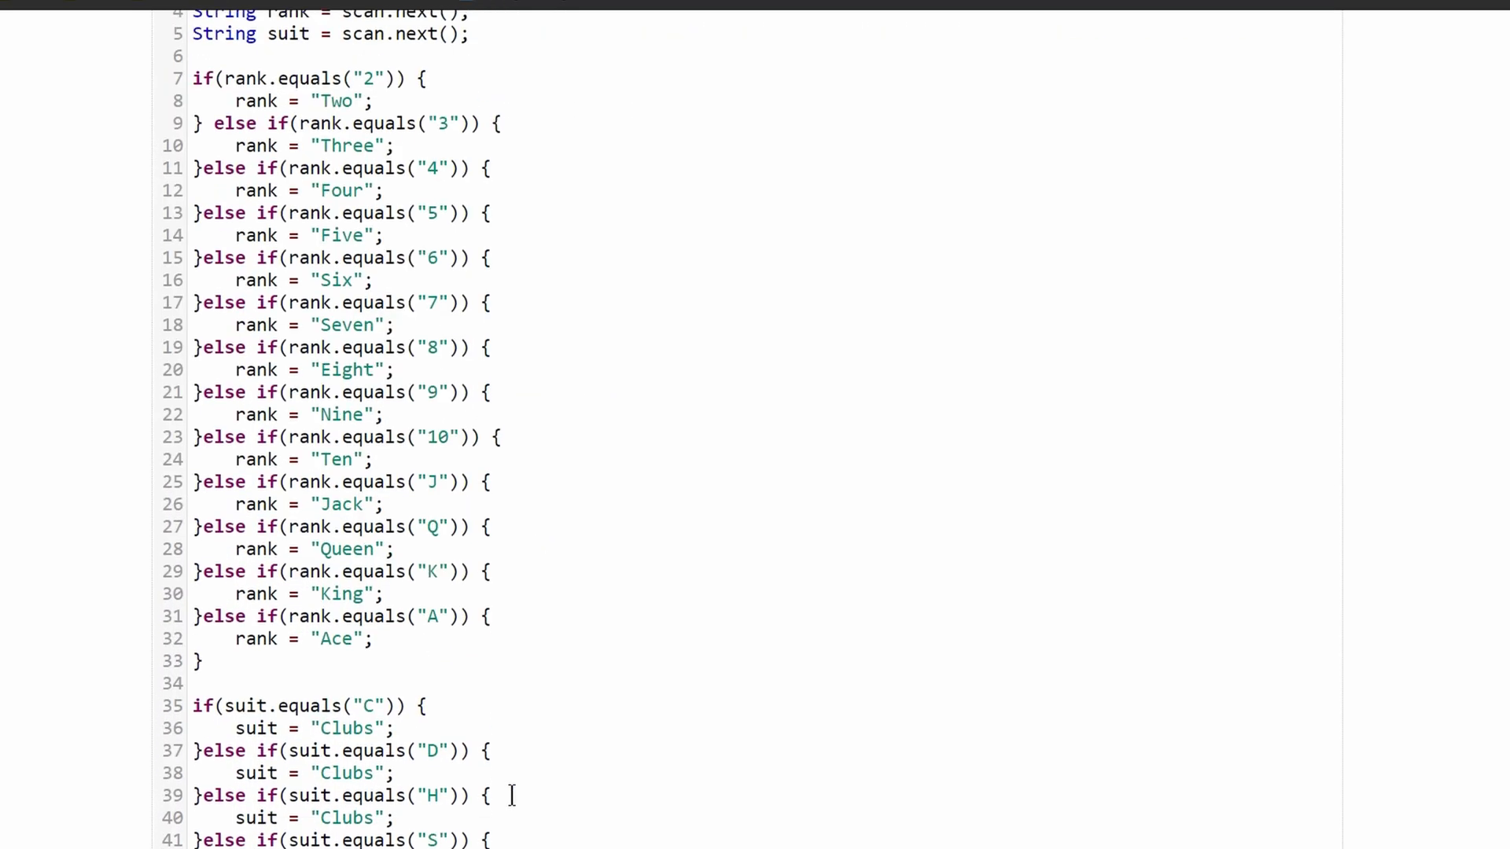
text(Spa)
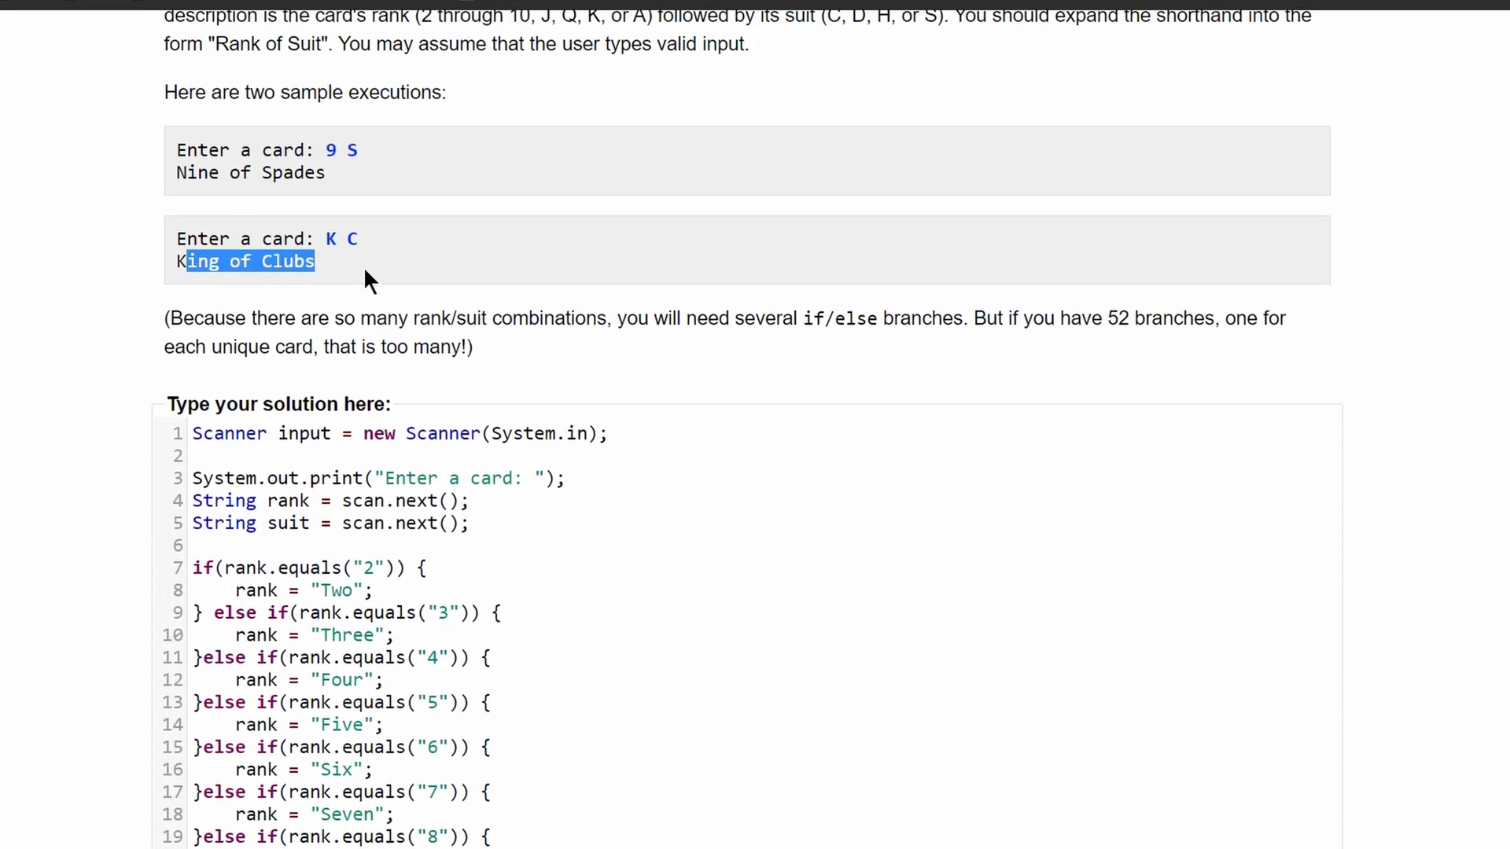
Write System.out.println(rank + " of " ...) and submit the solution
scroll(down, 3)
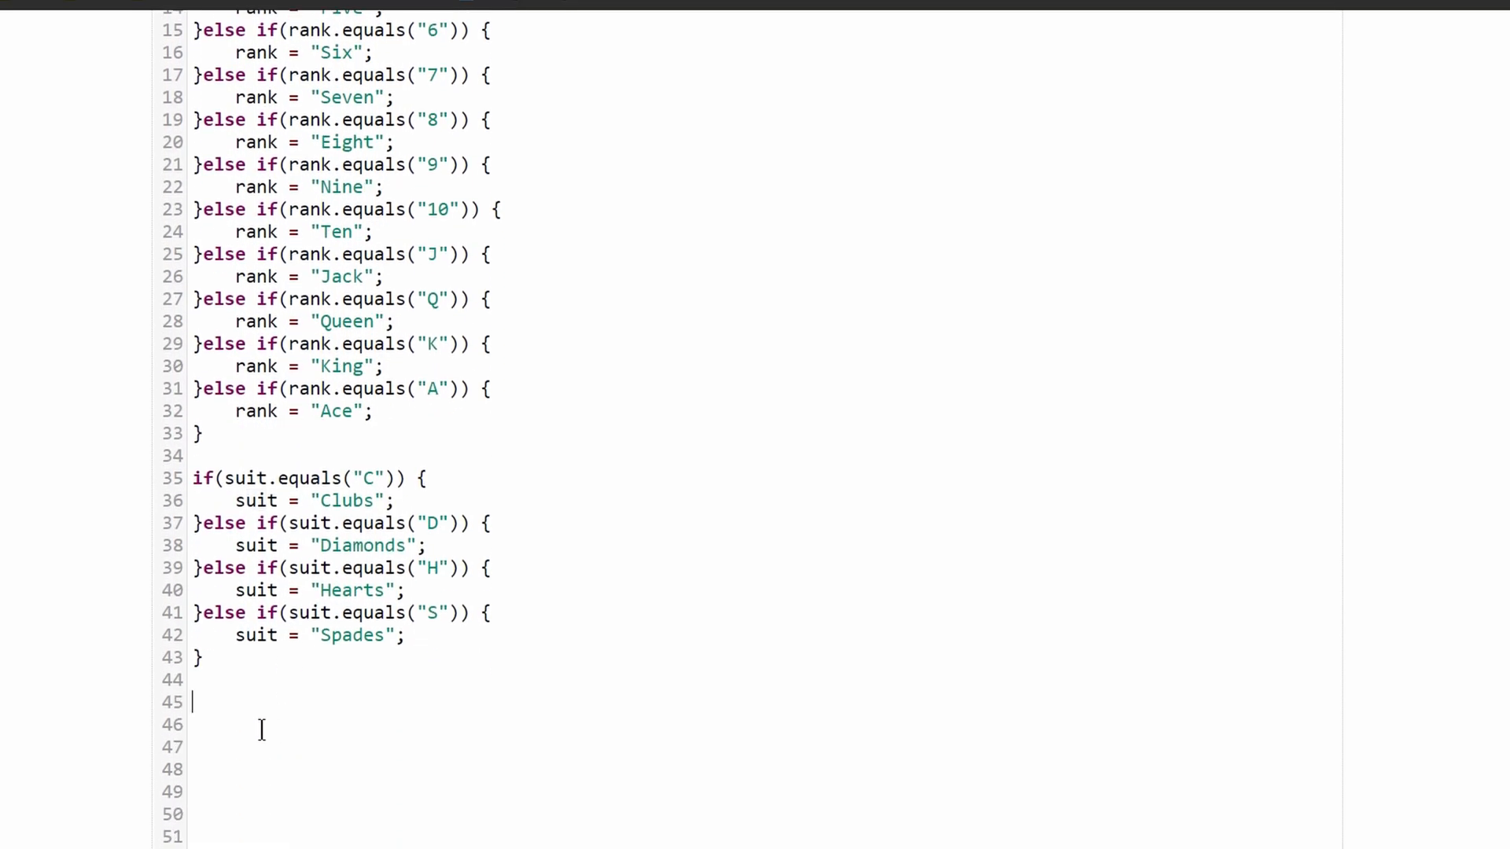
scroll(down, 3)
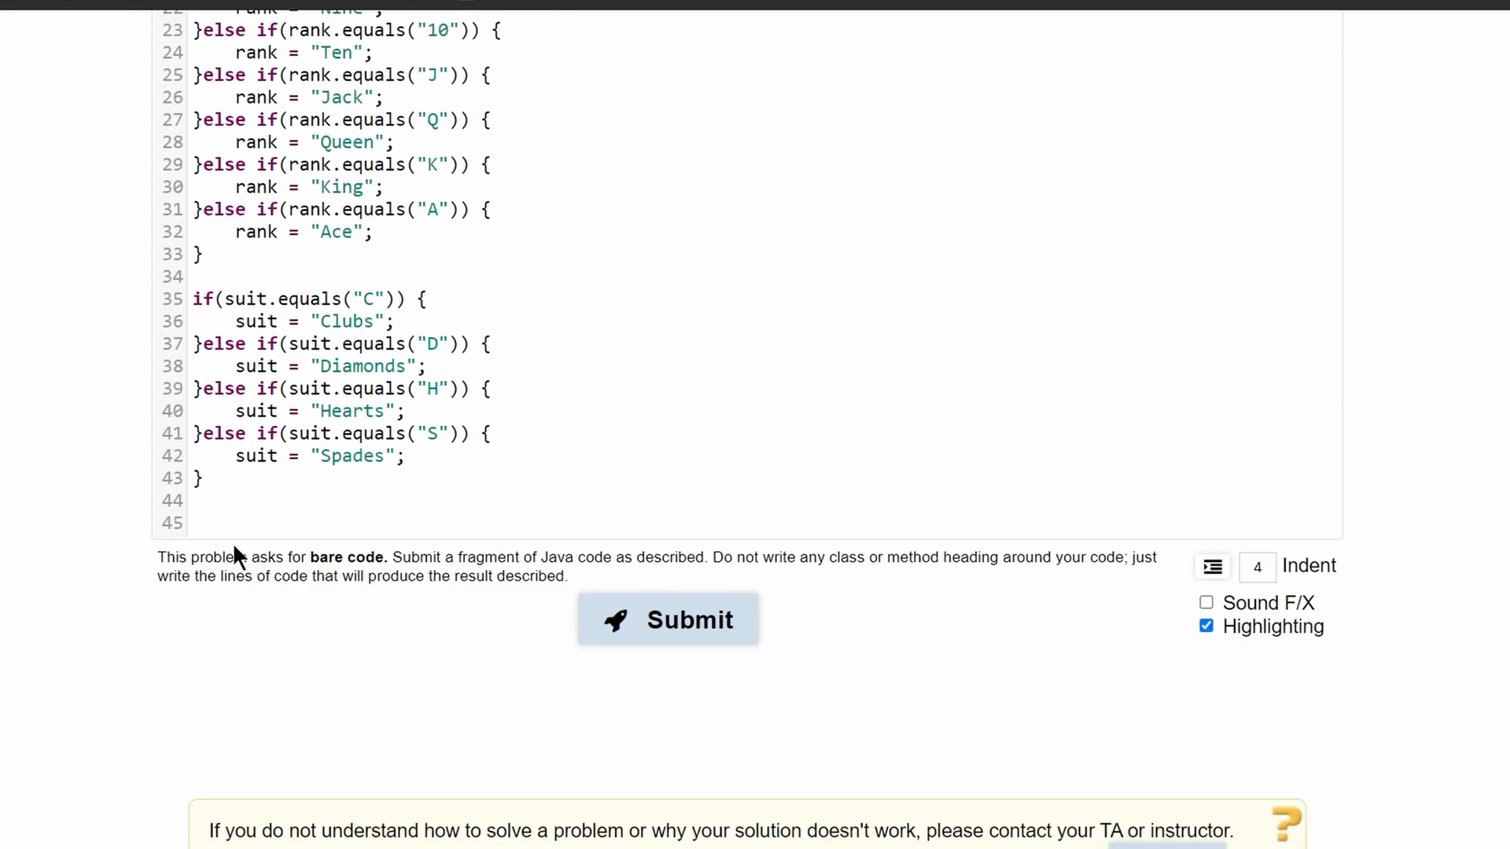
text(System.out.p)
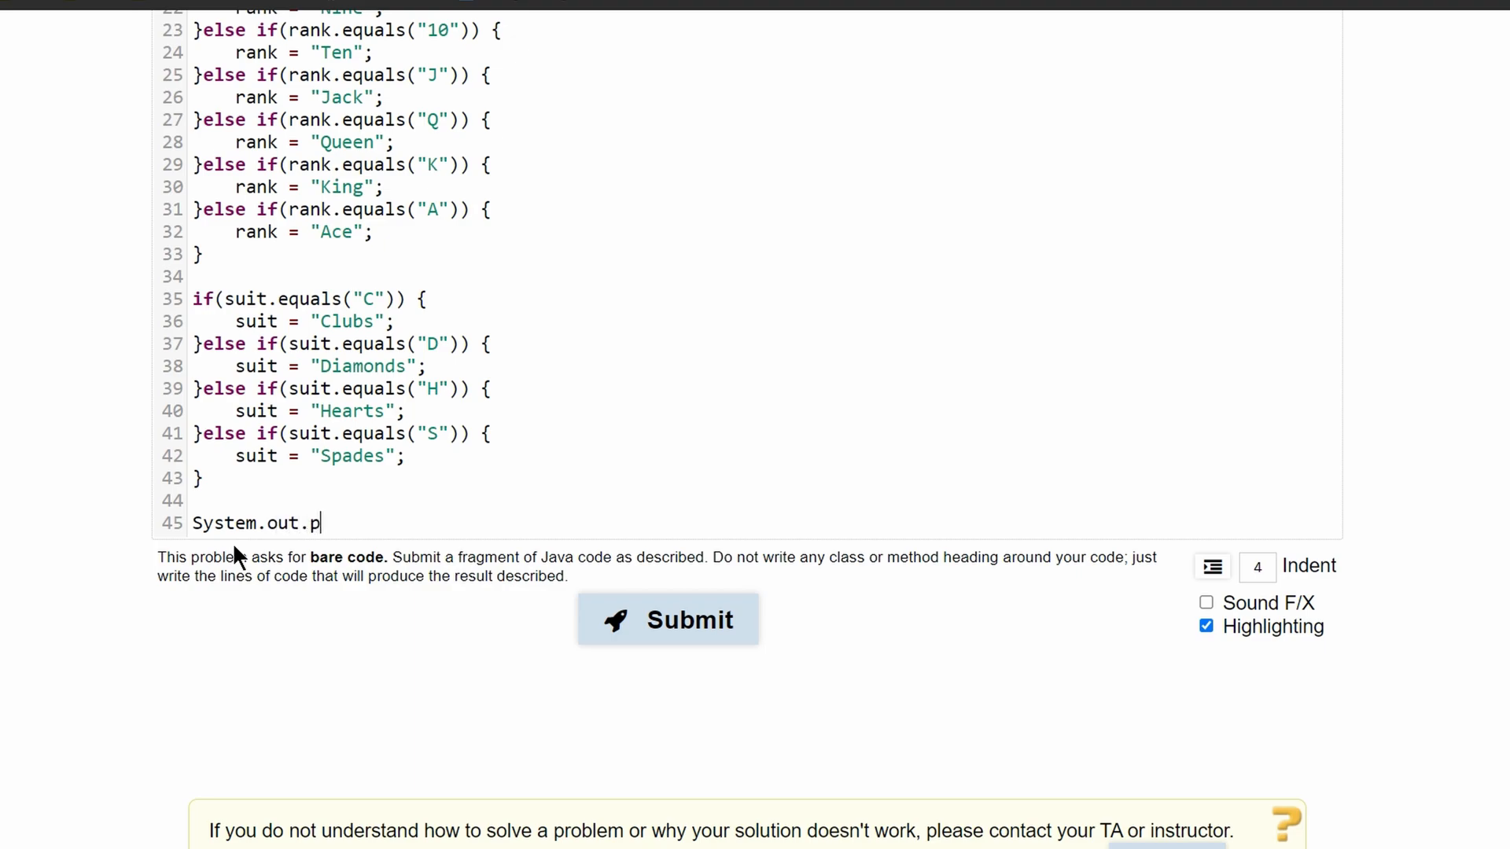
text(rintln())
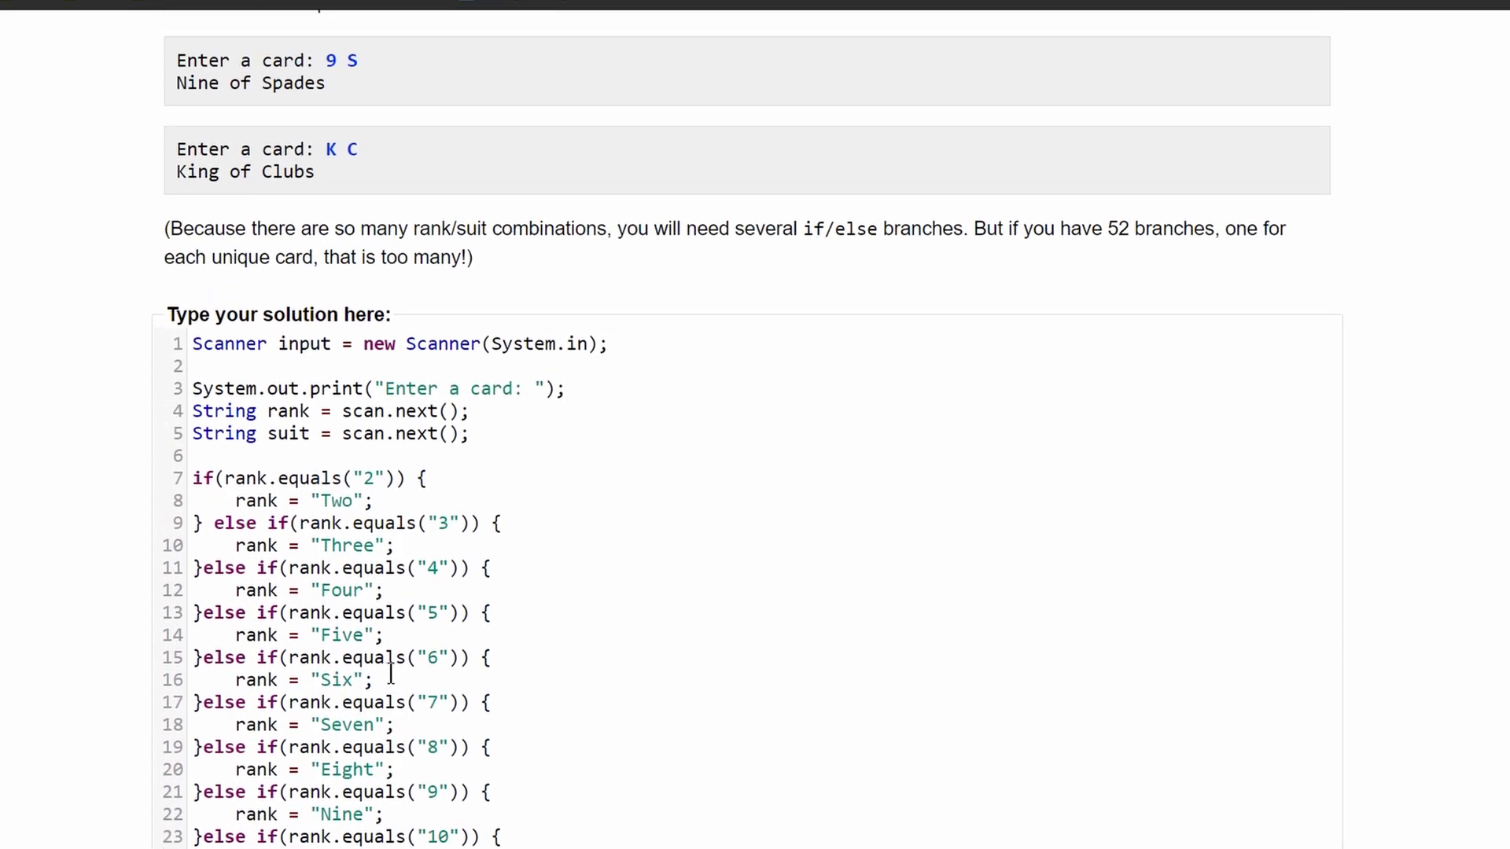
scroll(down, 3)
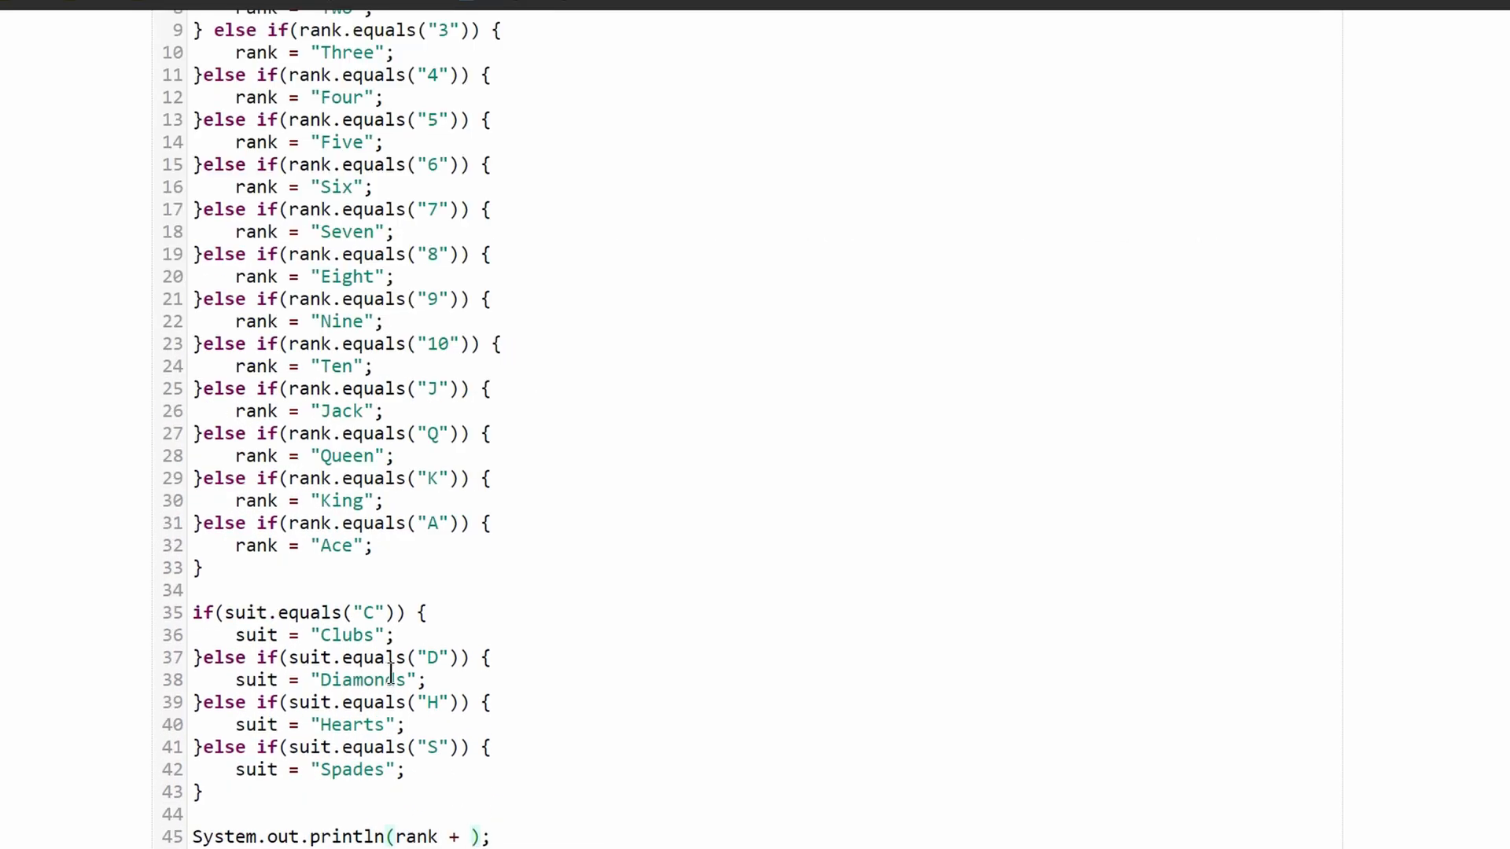
text(" of ")
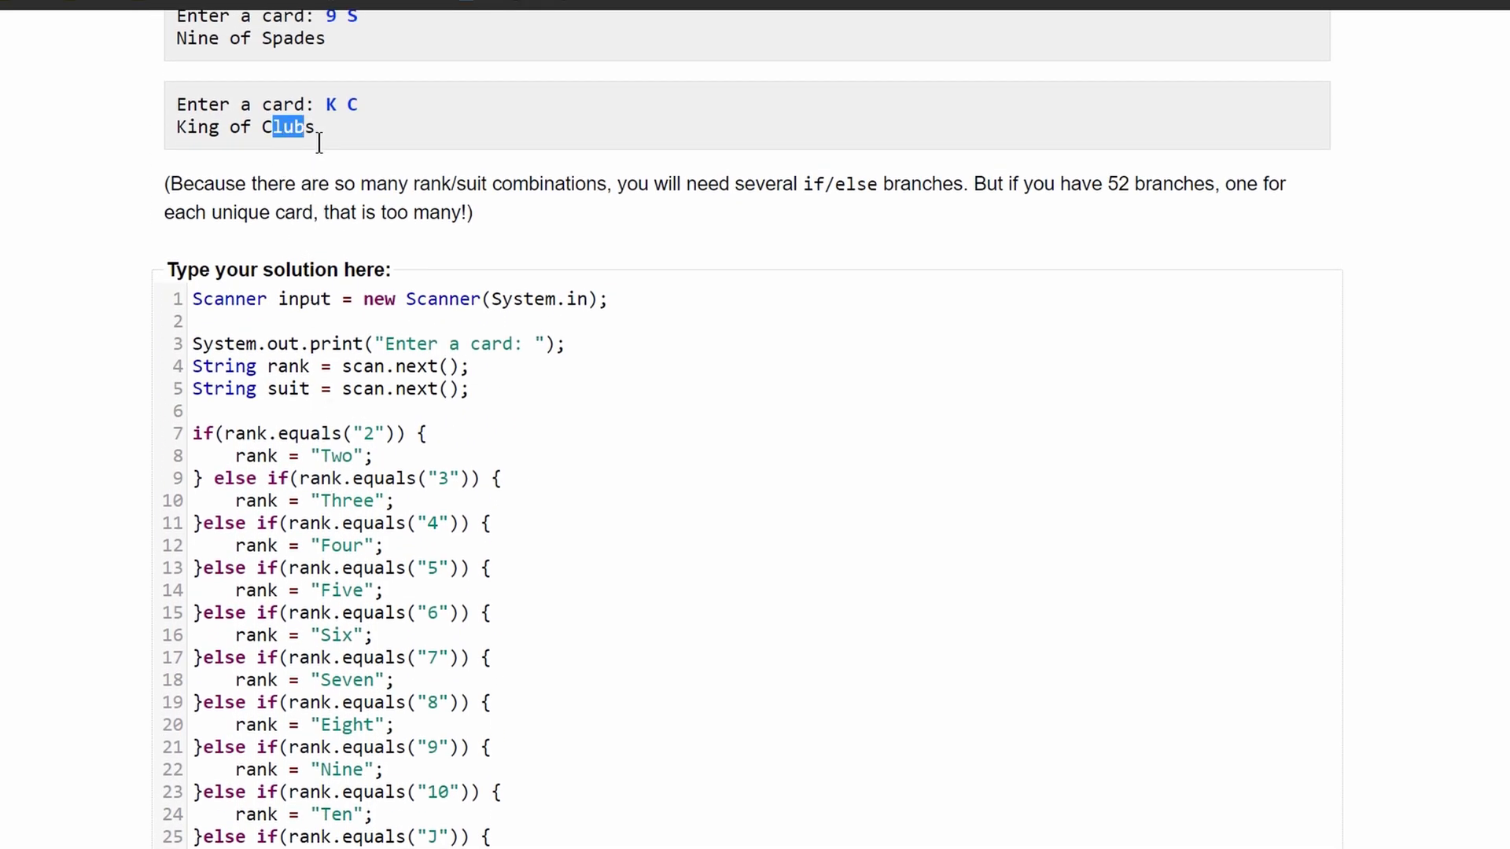
scroll(down, 3)
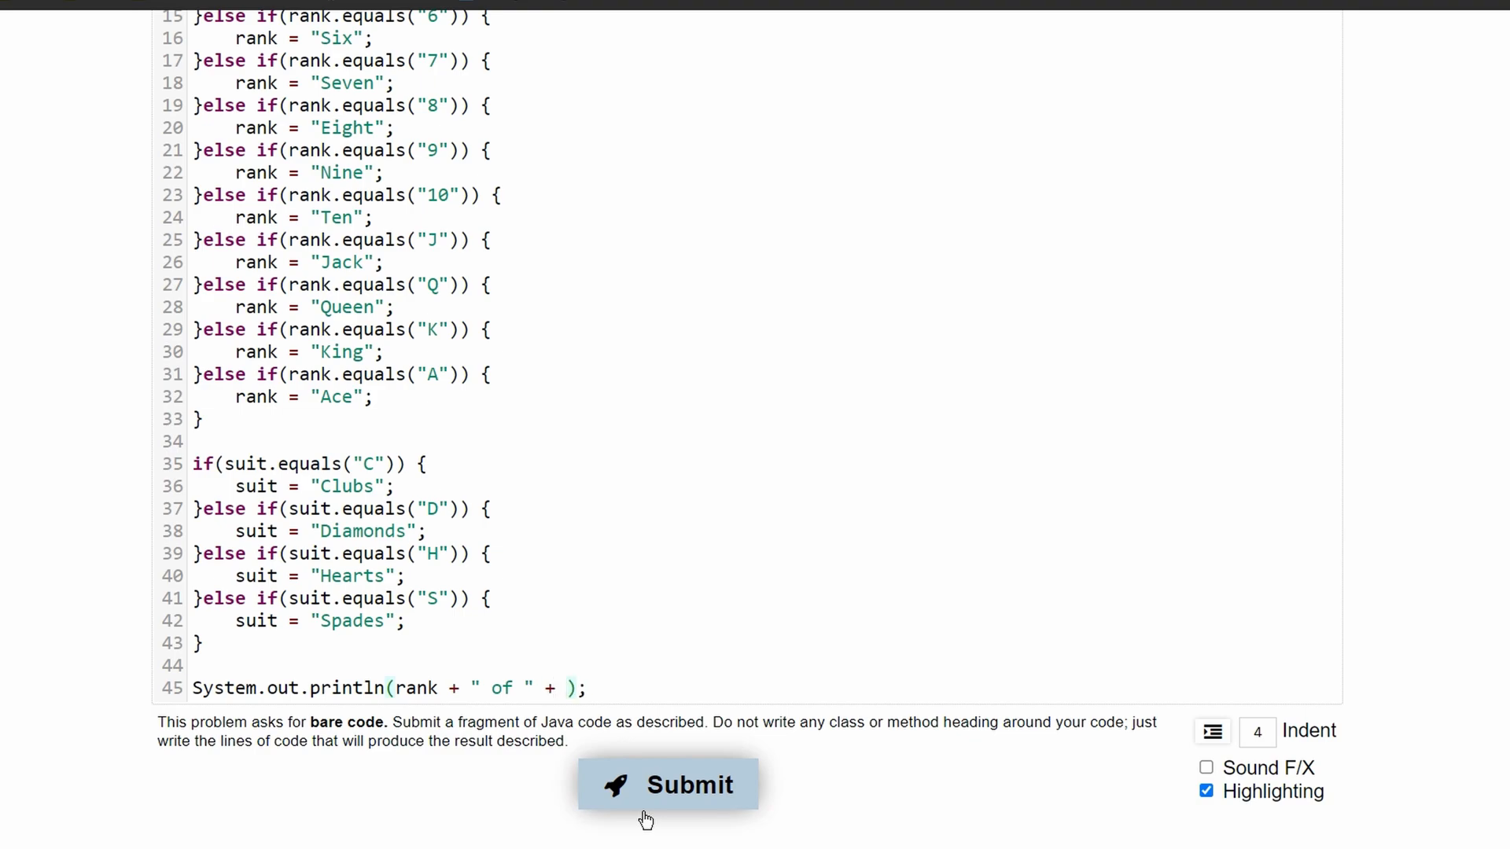
click(668, 785)
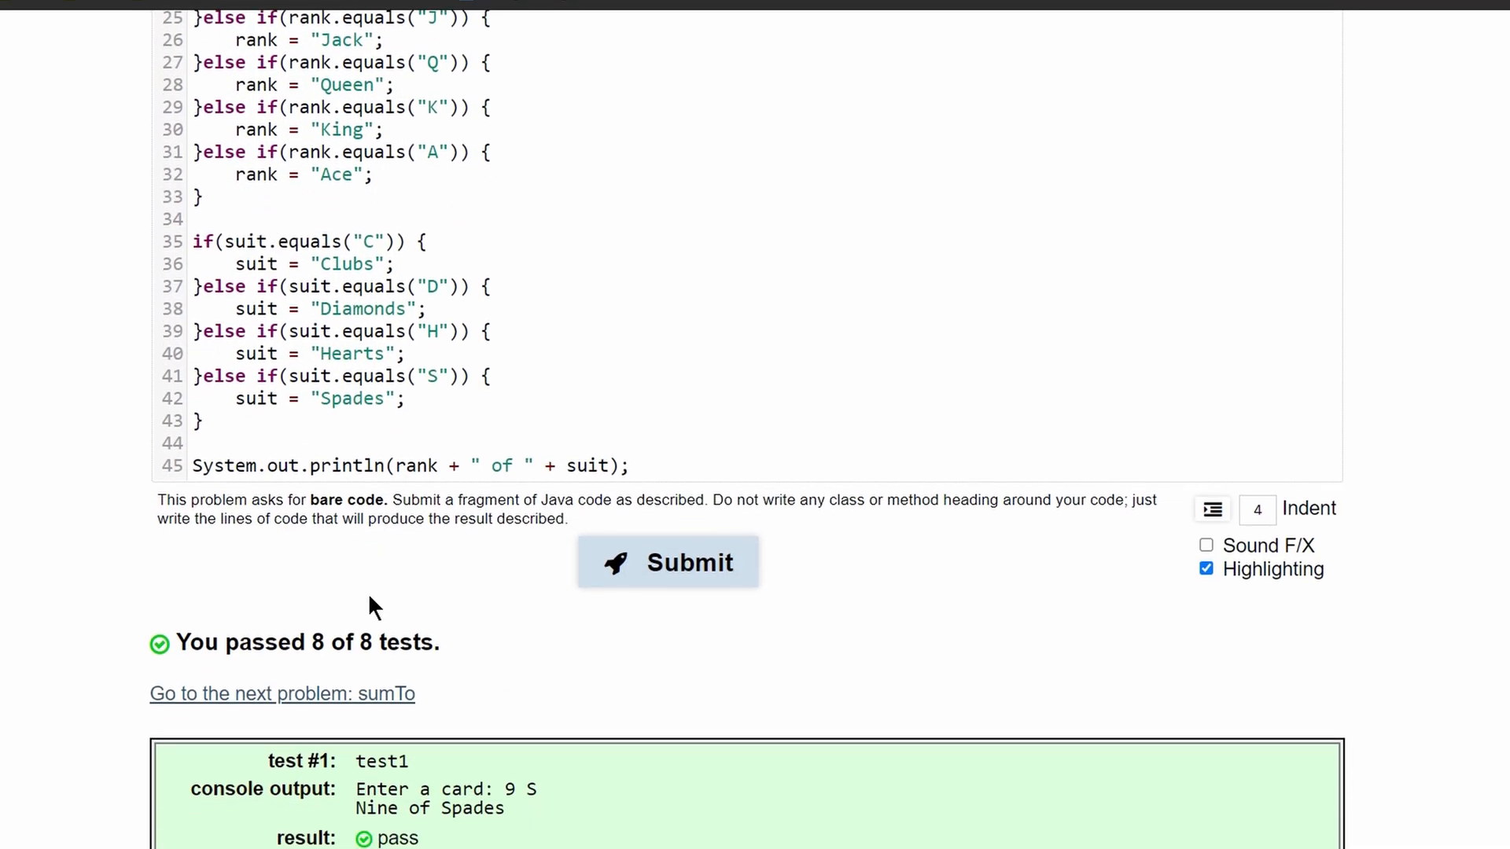
Scroll through the results to confirm 8 of 8 tests pass
scroll(down, 3)
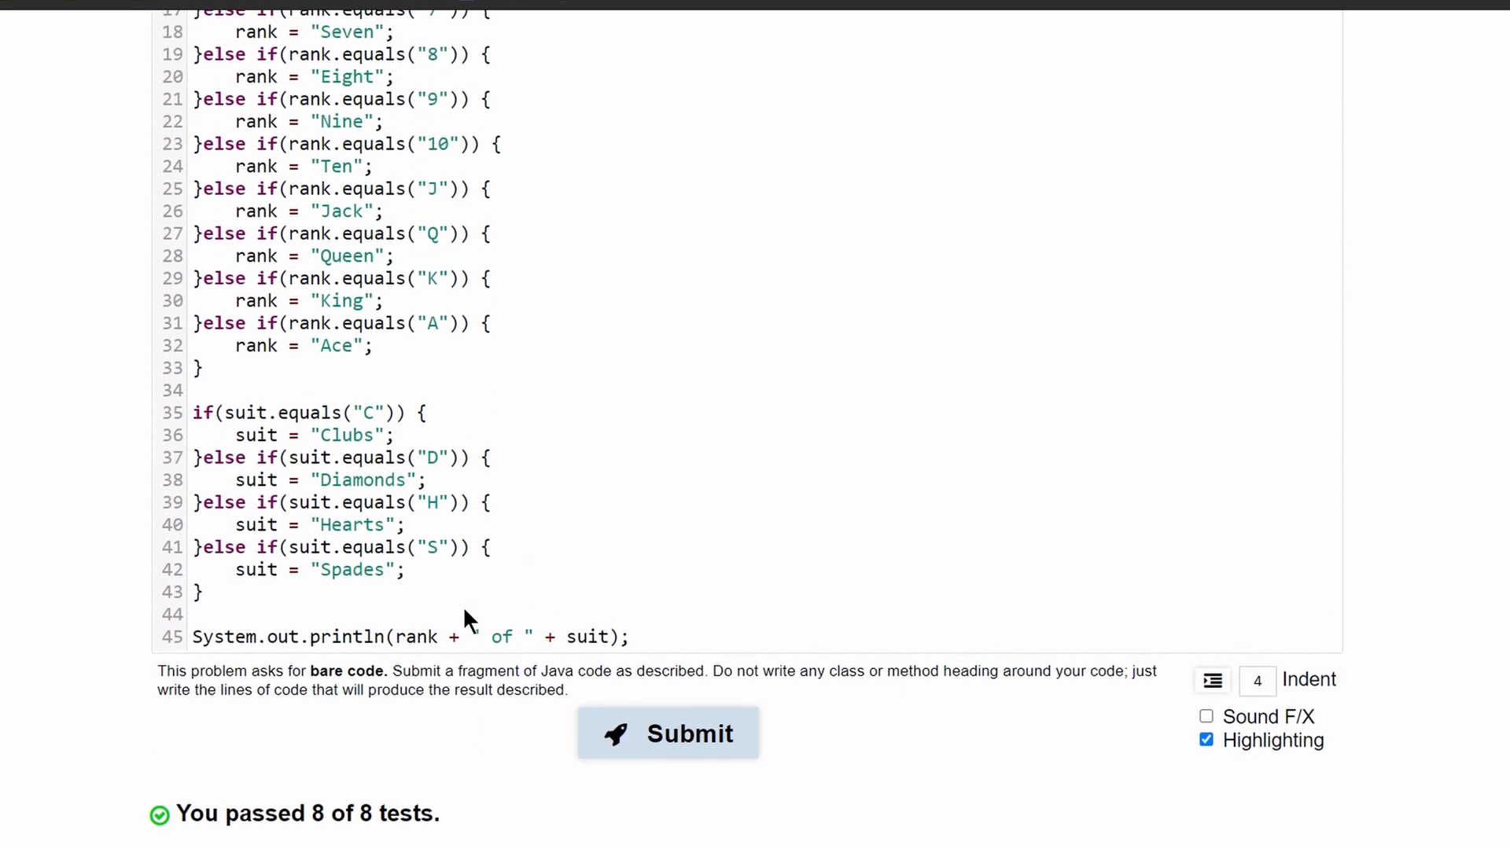
scroll(down, 3)
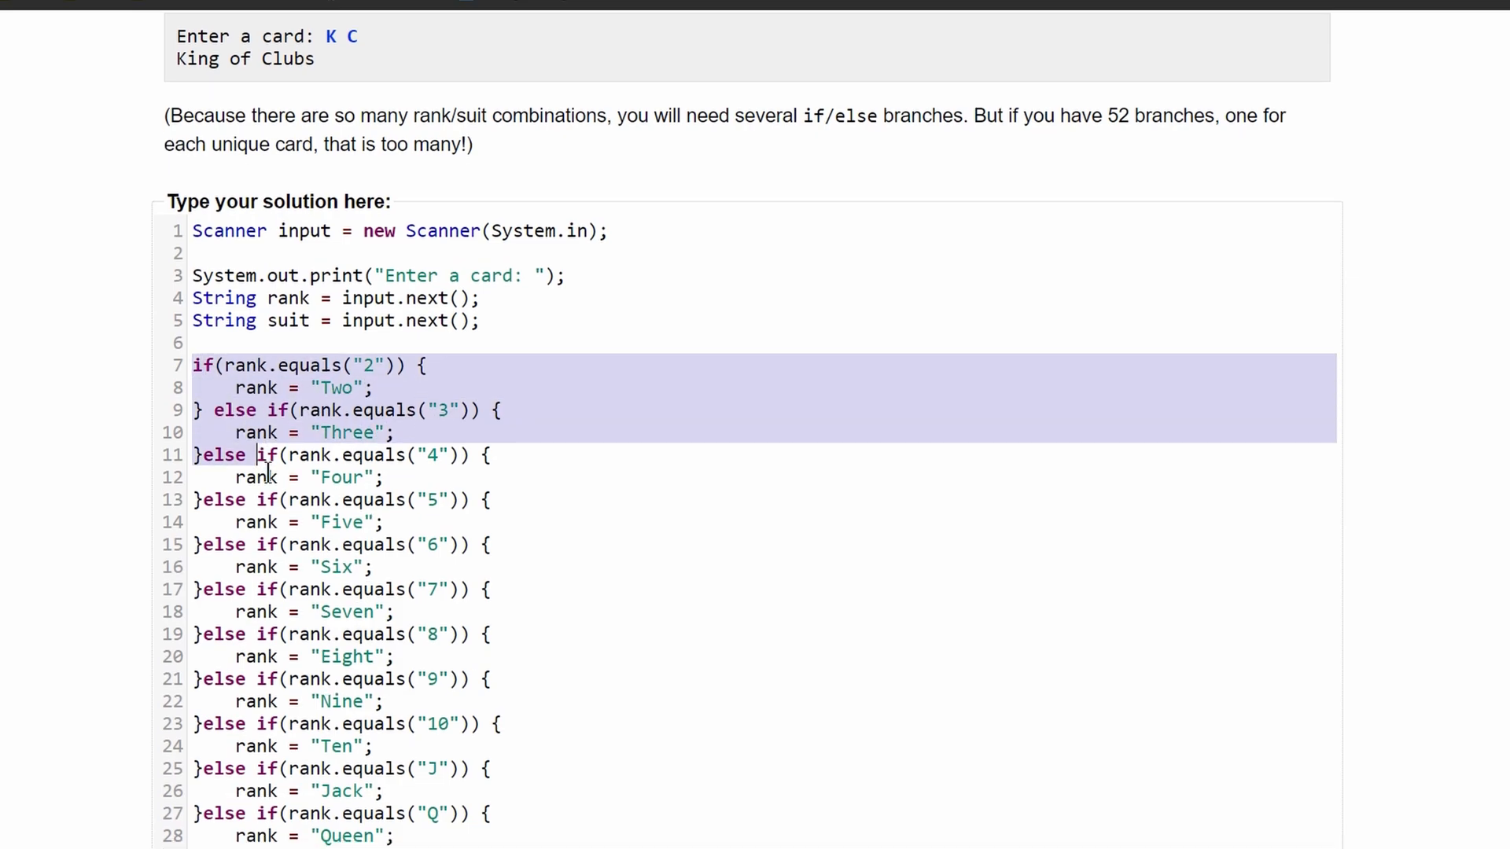
scroll(down, 3)
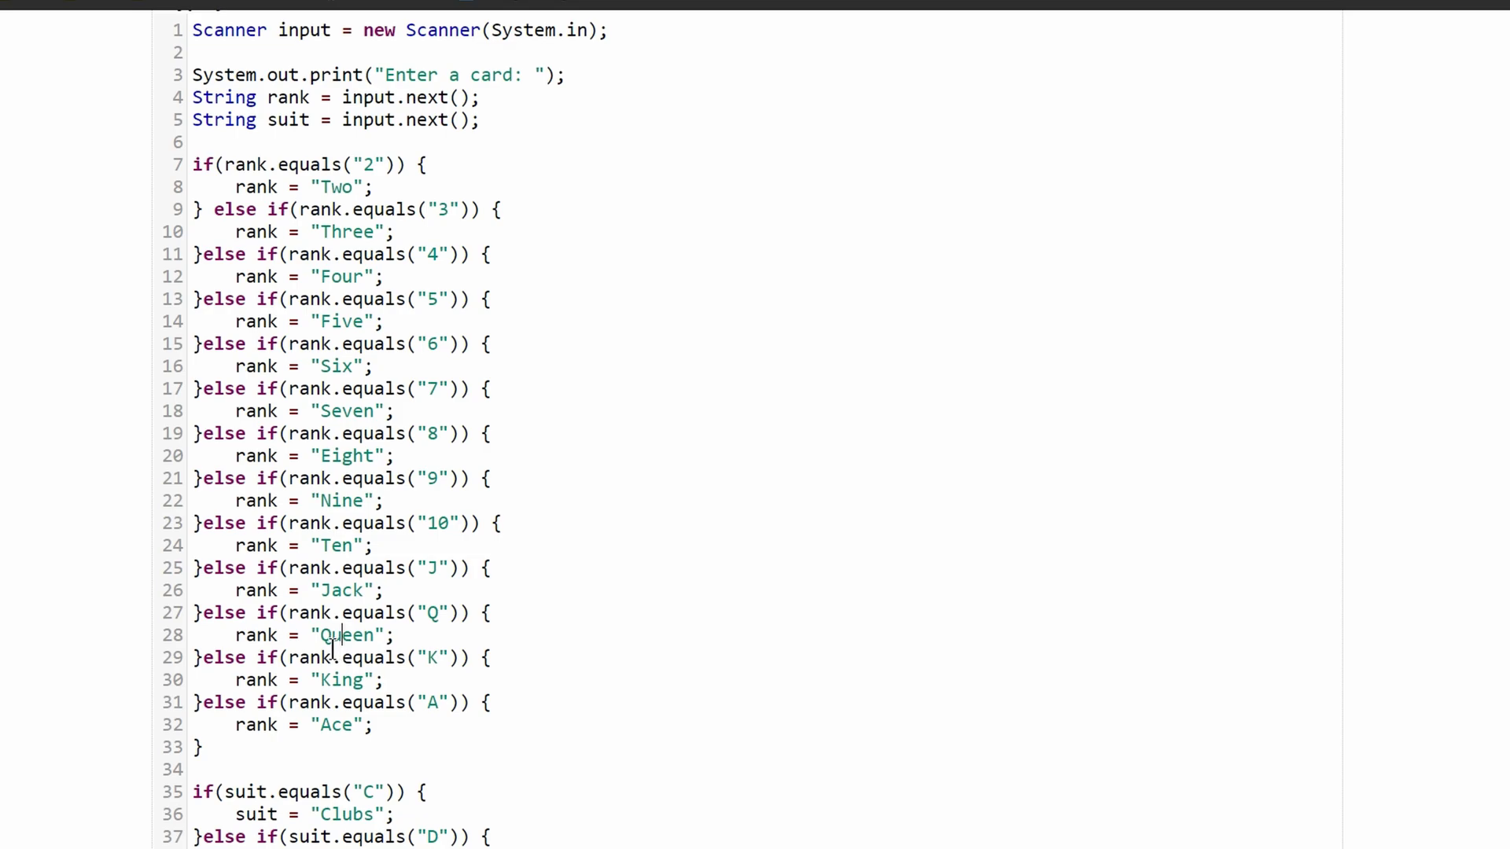
scroll(down, 3)
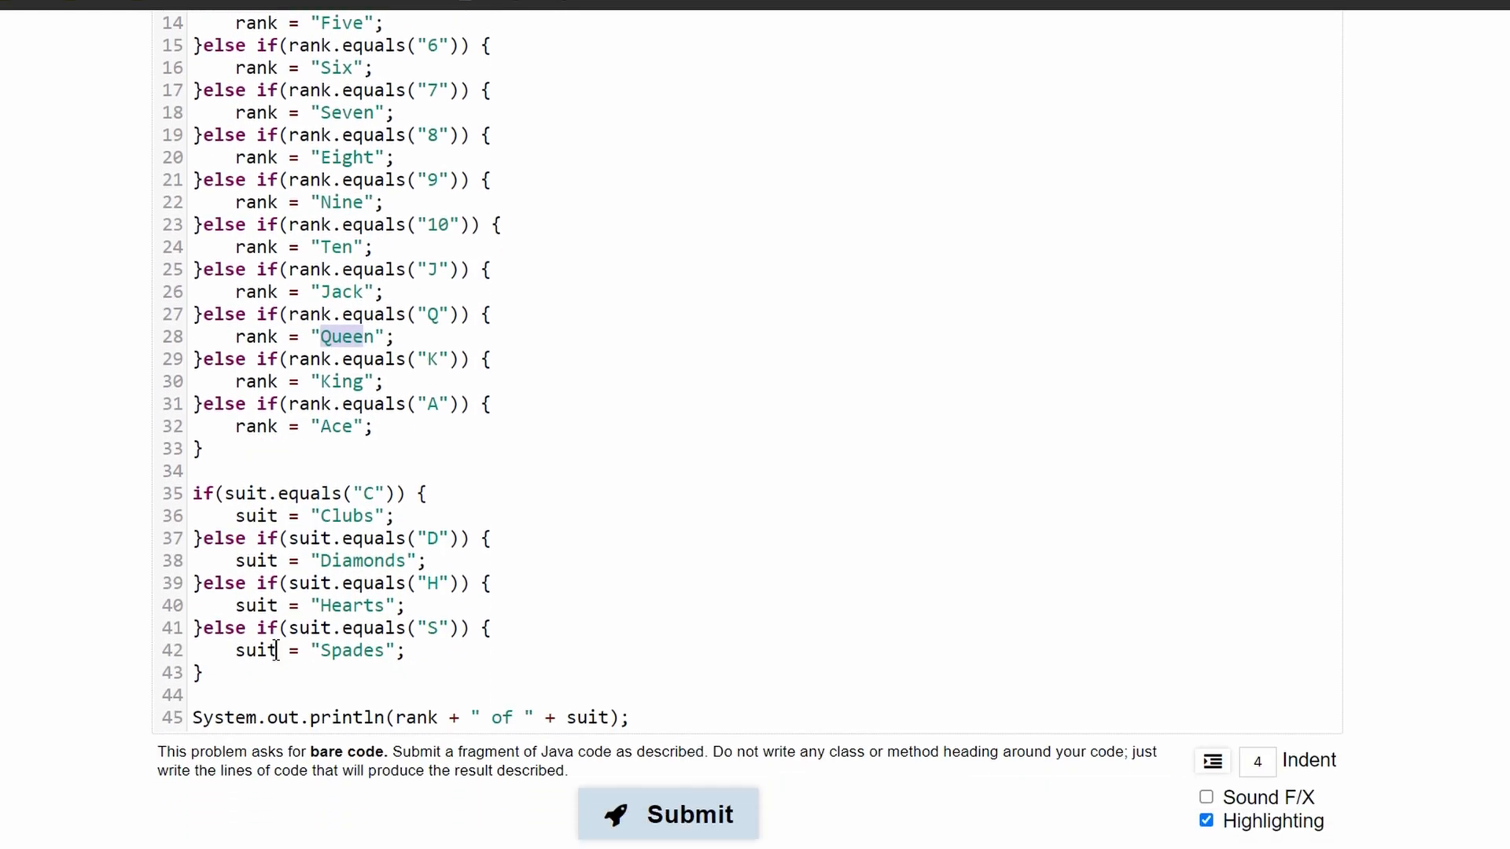